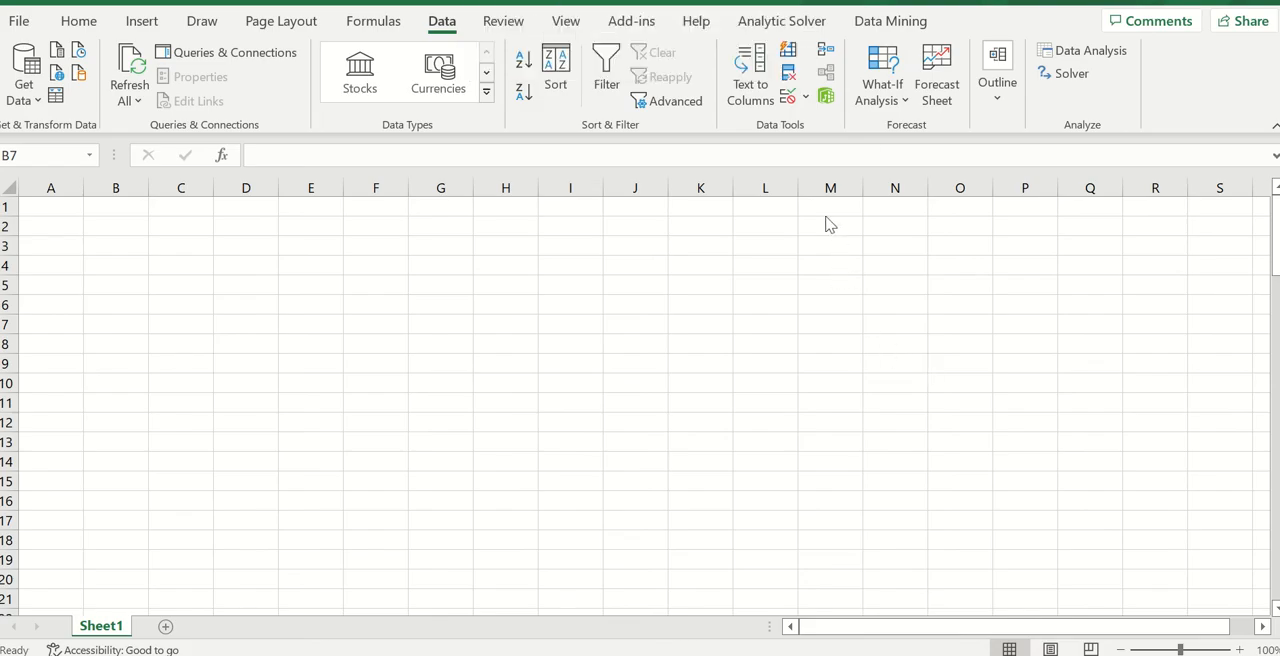
Enter the labels Average = 100 and Stdev = 10 in cells N1:O2
{"action": "left_click", "coordinate": [115, 323]}
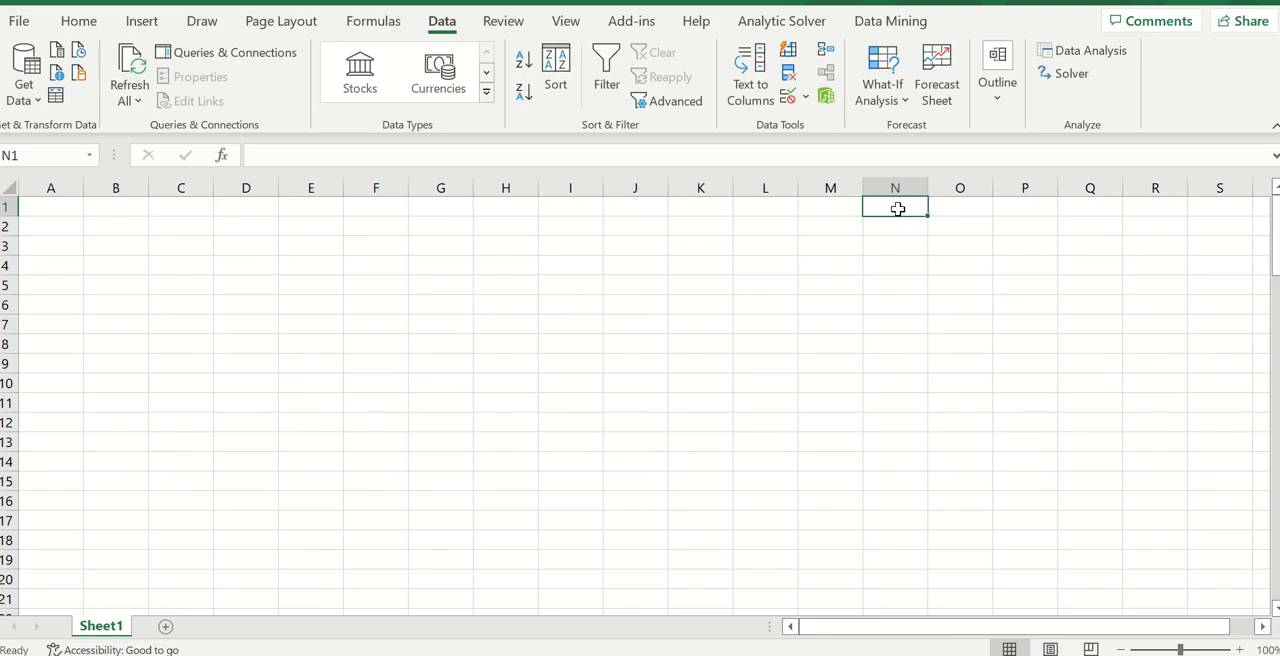
{"action": "type", "text": "Avera"}
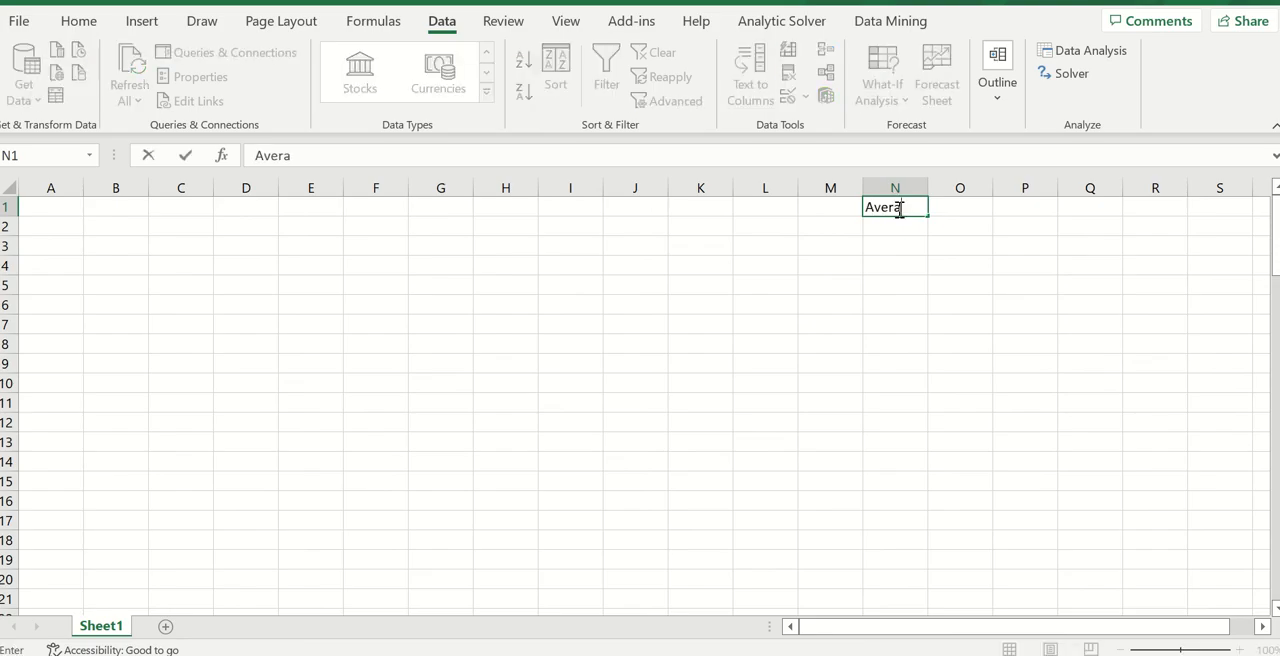
{"action": "key", "text": "Enter"}
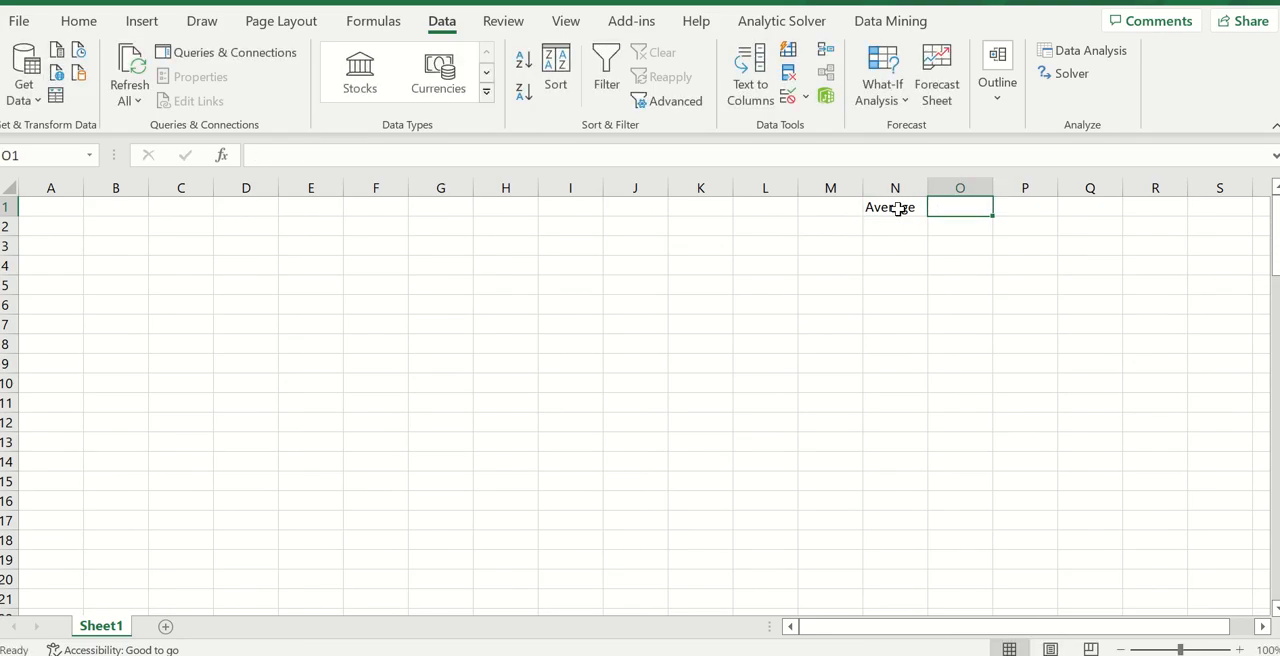
{"action": "type", "text": "100"}
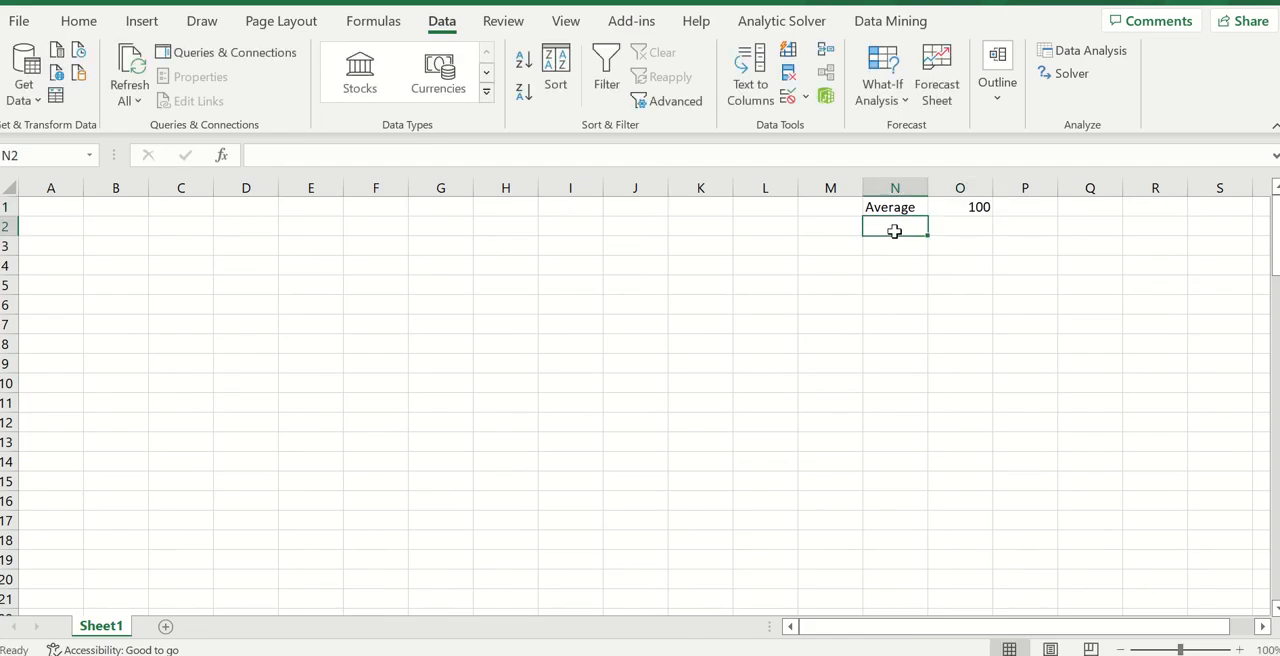
{"action": "type", "text": "Stdev"}
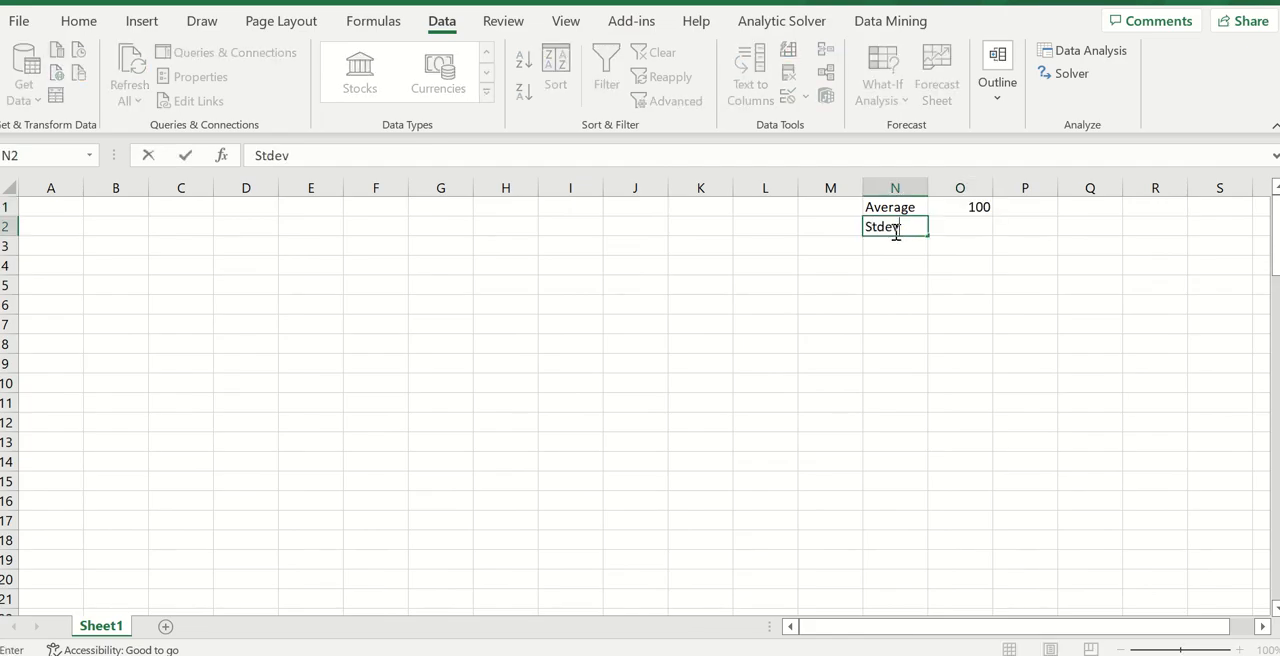
{"action": "left_click", "coordinate": [959, 226]}
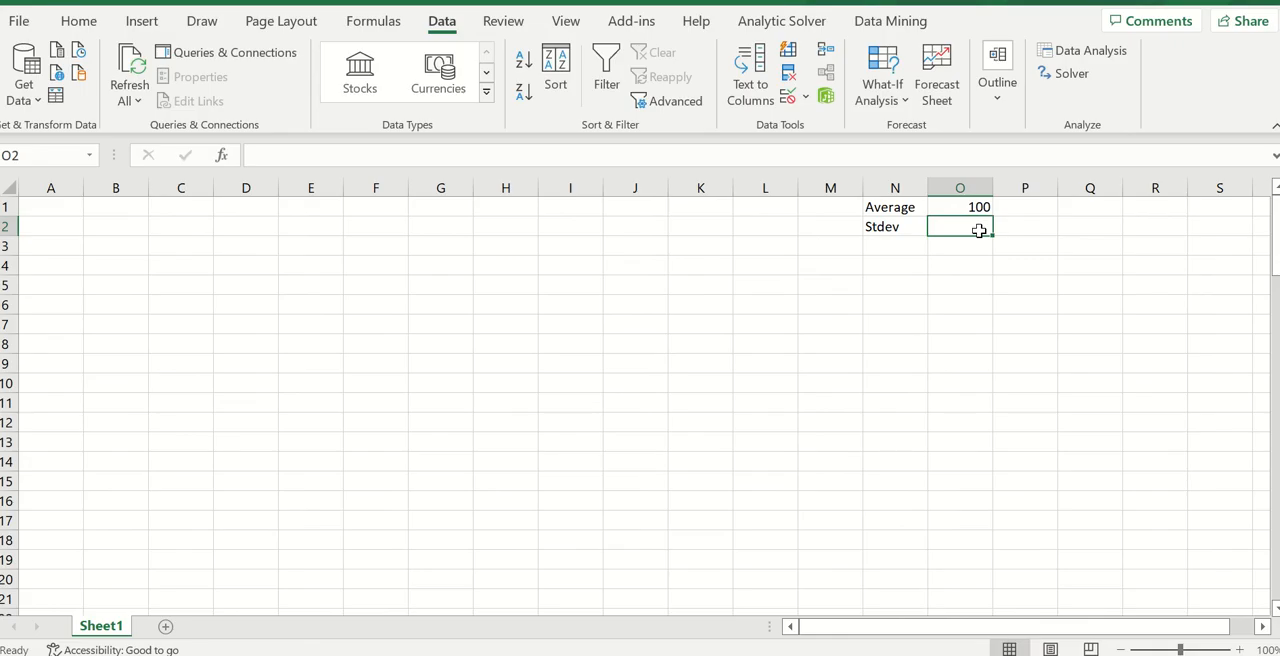
{"action": "type", "text": "10"}
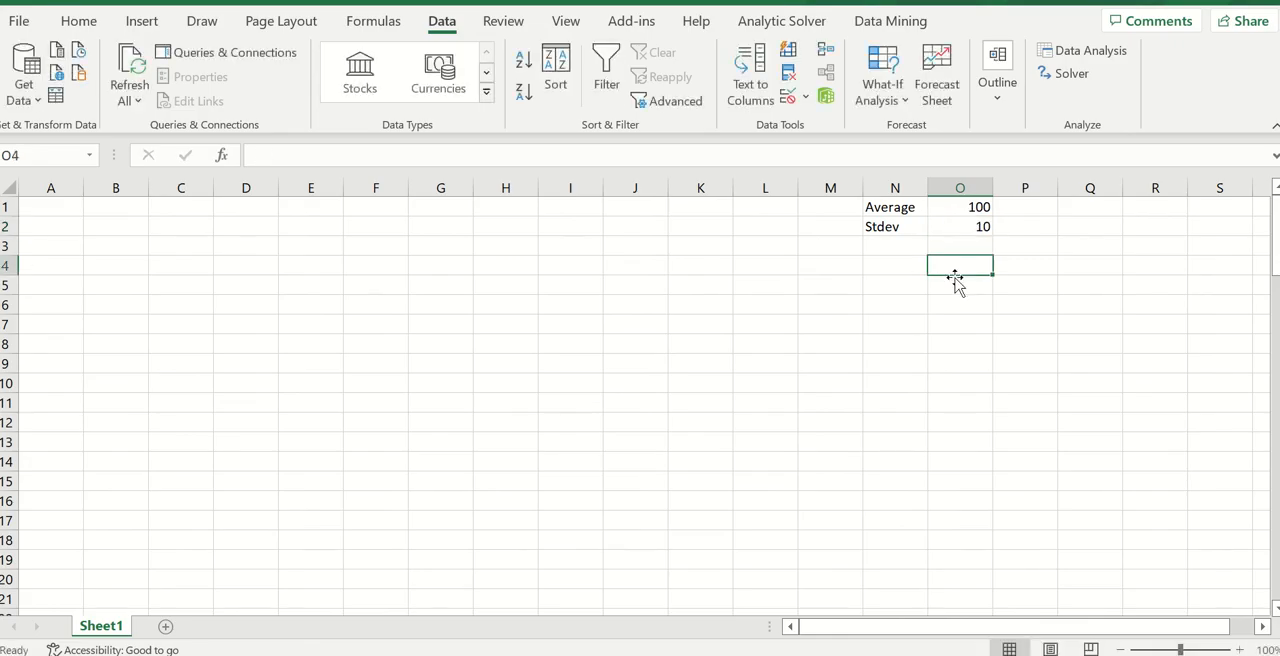
{"action": "mouse_move", "coordinate": [955, 282]}
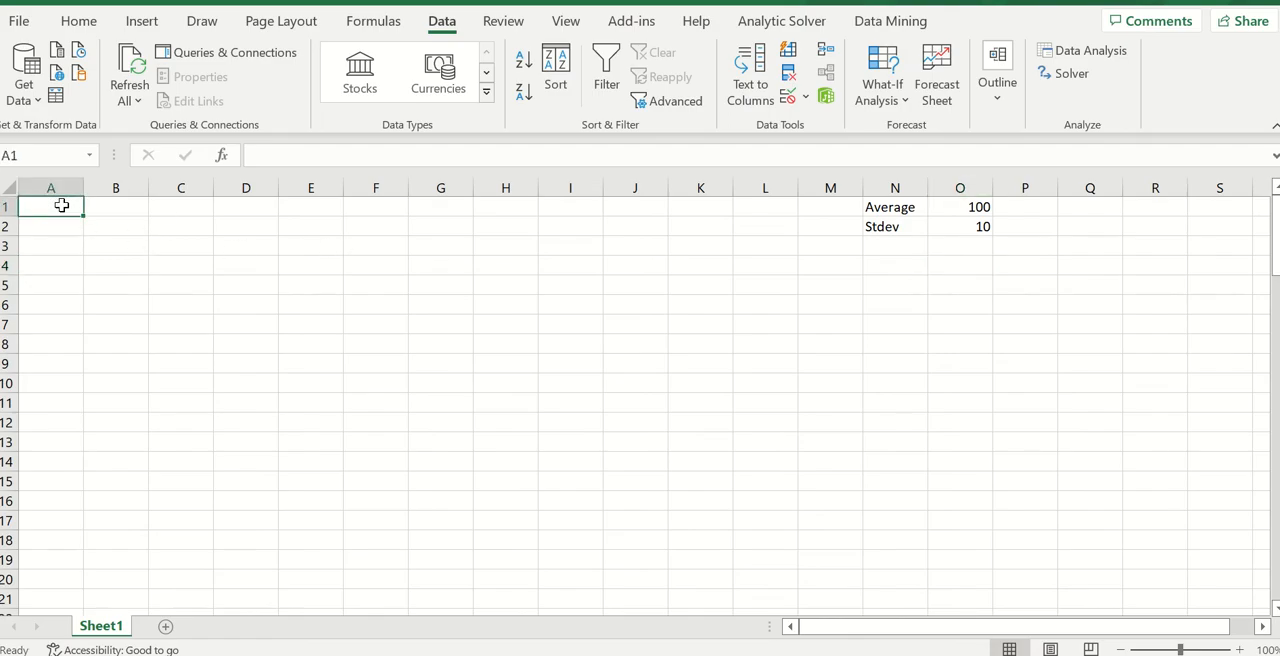
{"action": "mouse_move", "coordinate": [977, 232]}
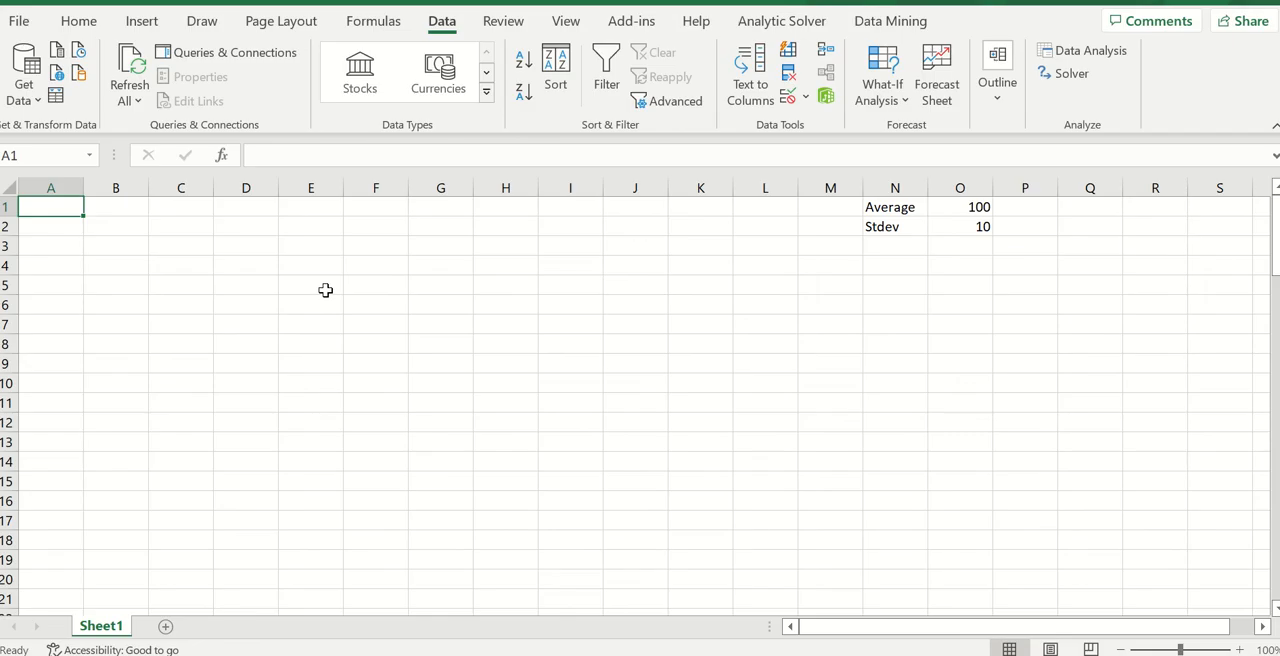
{"action": "mouse_move", "coordinate": [355, 290]}
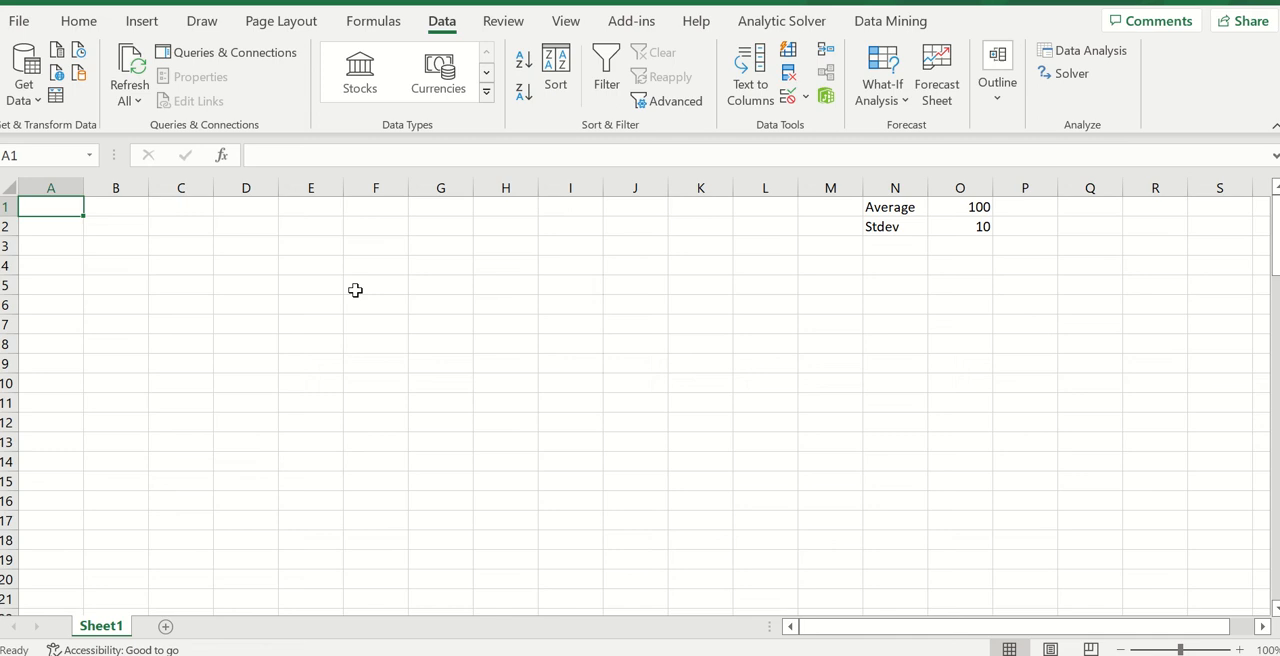
{"action": "mouse_move", "coordinate": [651, 302]}
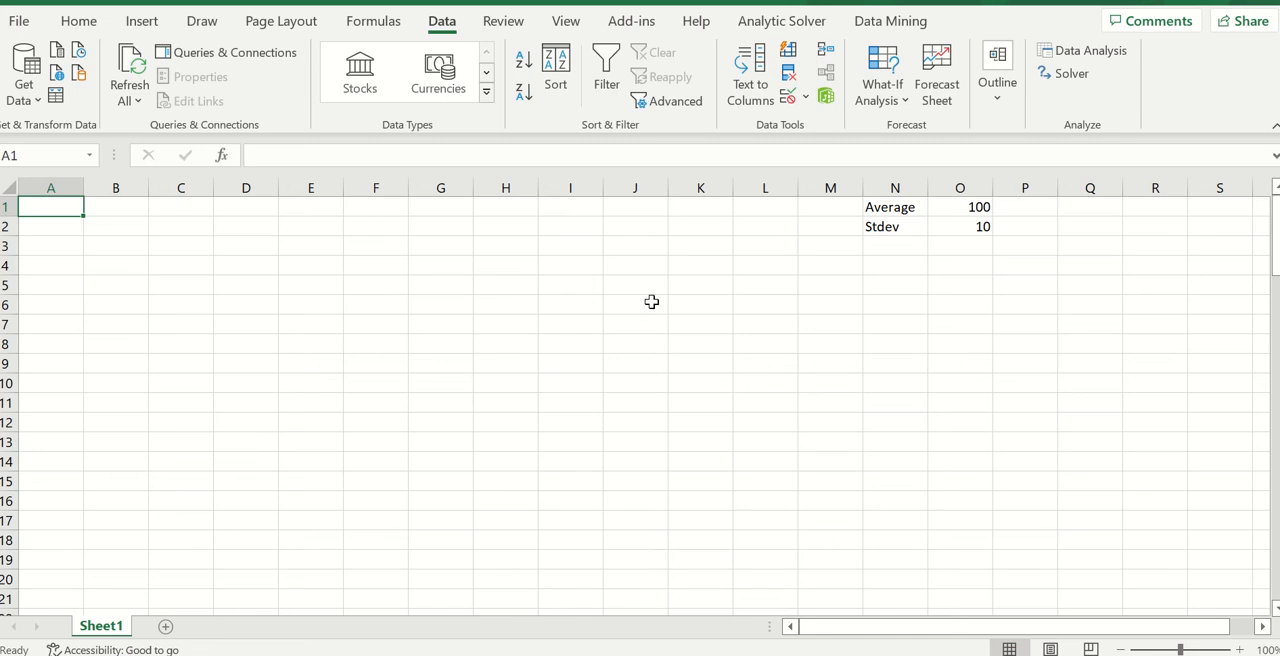
{"action": "mouse_move", "coordinate": [659, 301]}
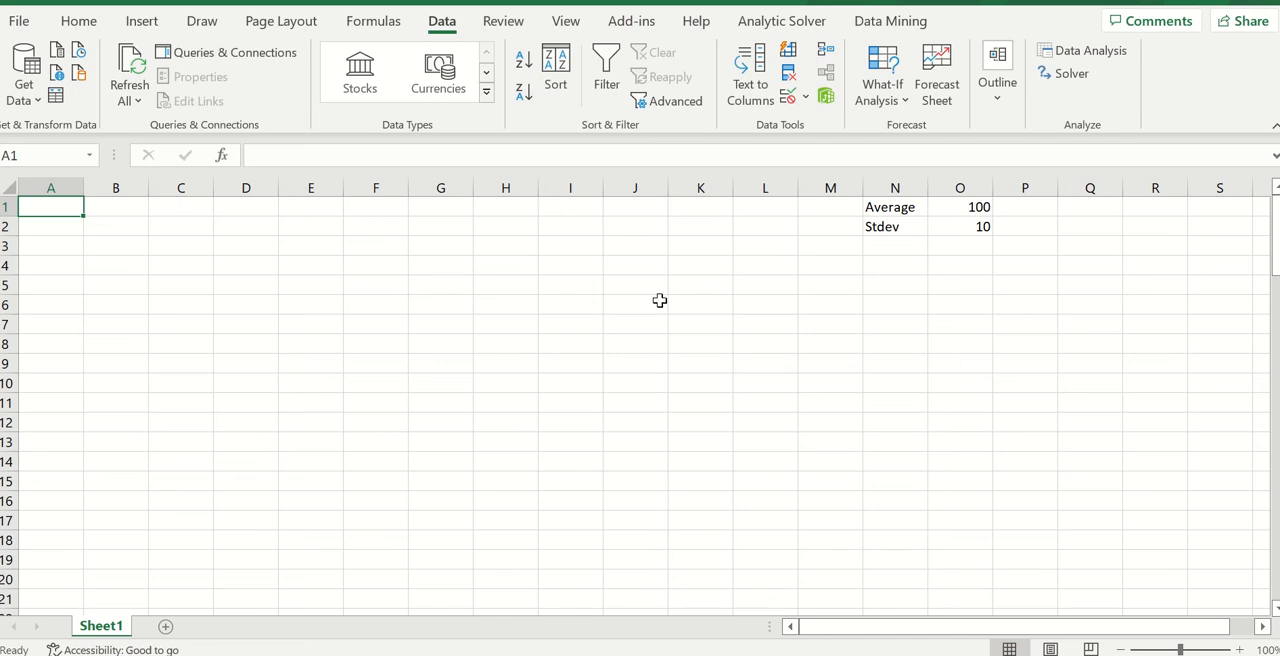
{"action": "mouse_move", "coordinate": [438, 147]}
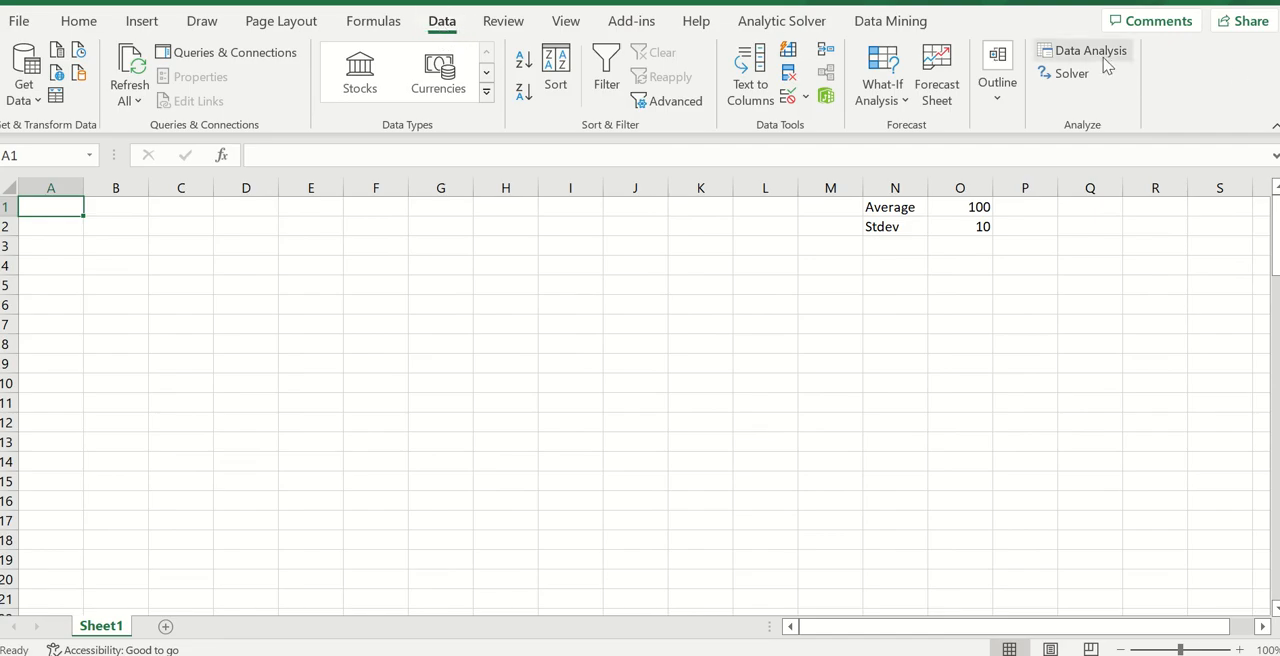
Choose Random Number Generation from the Data Analysis tool list
{"action": "left_click", "coordinate": [1089, 50]}
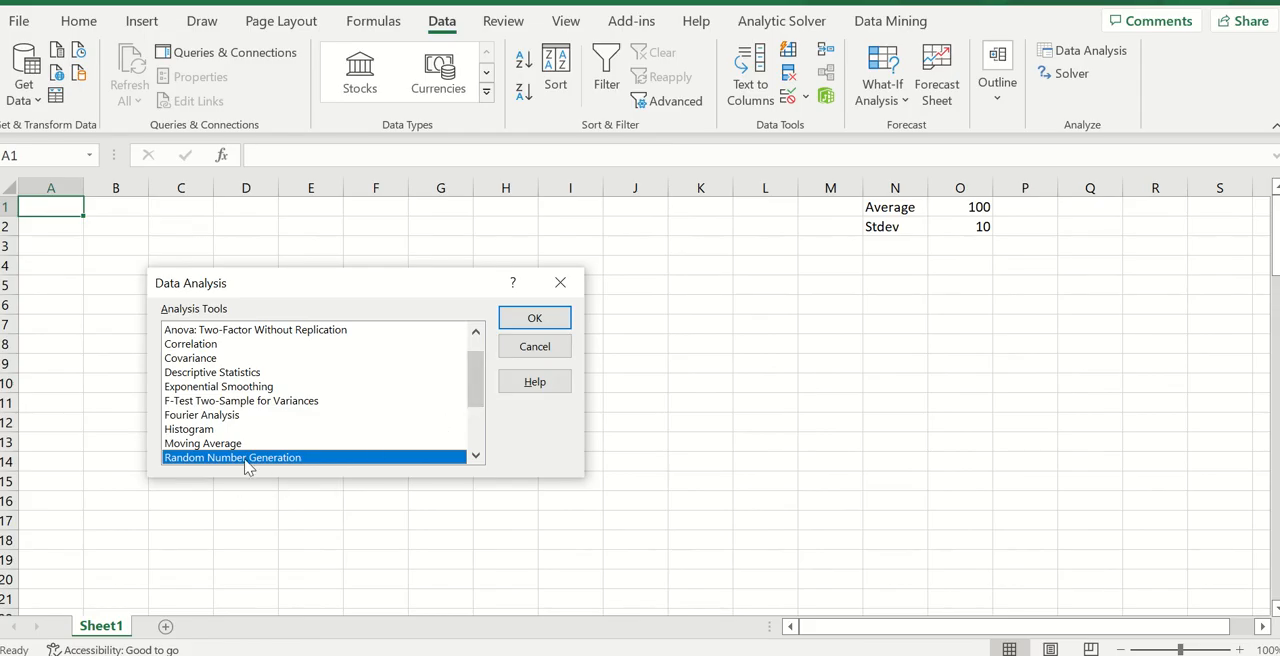
{"action": "left_click", "coordinate": [534, 317]}
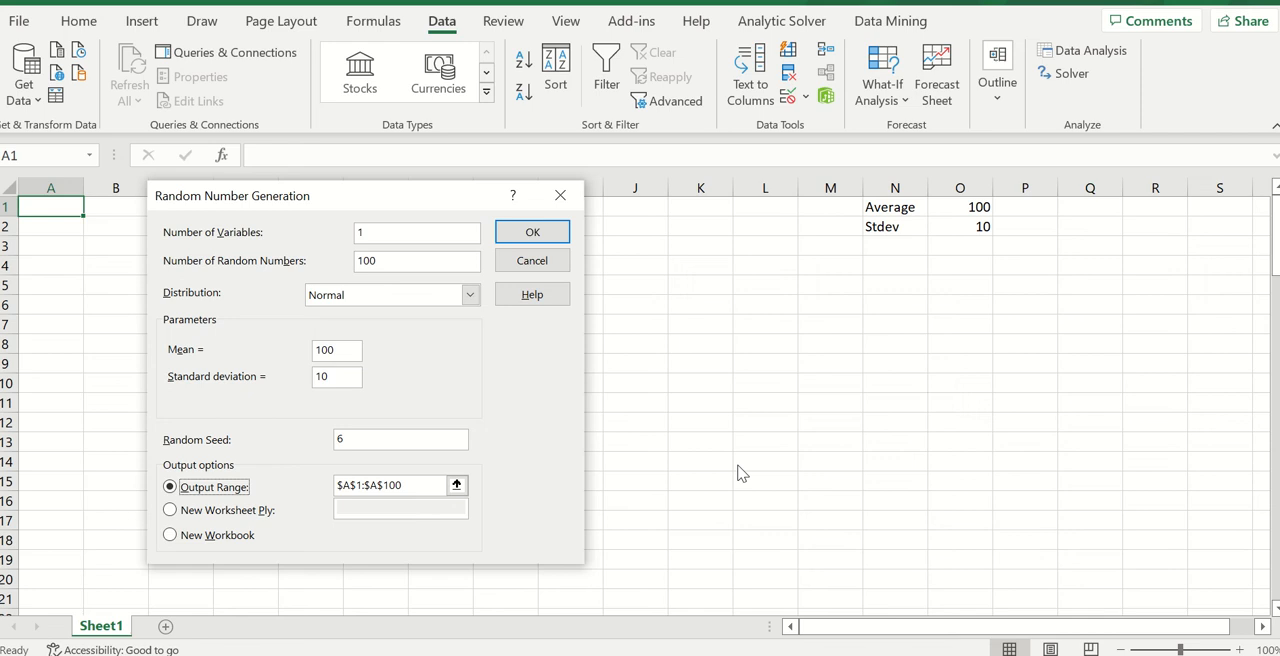
{"action": "mouse_move", "coordinate": [450, 383]}
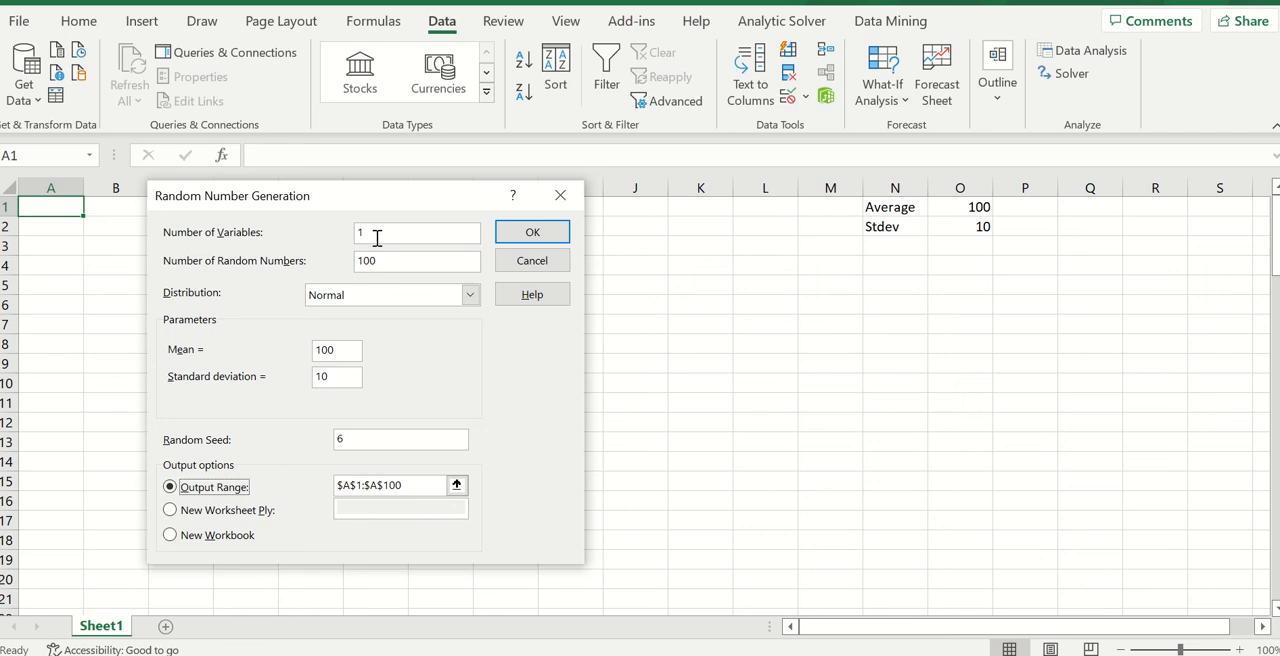
{"action": "mouse_move", "coordinate": [990, 220]}
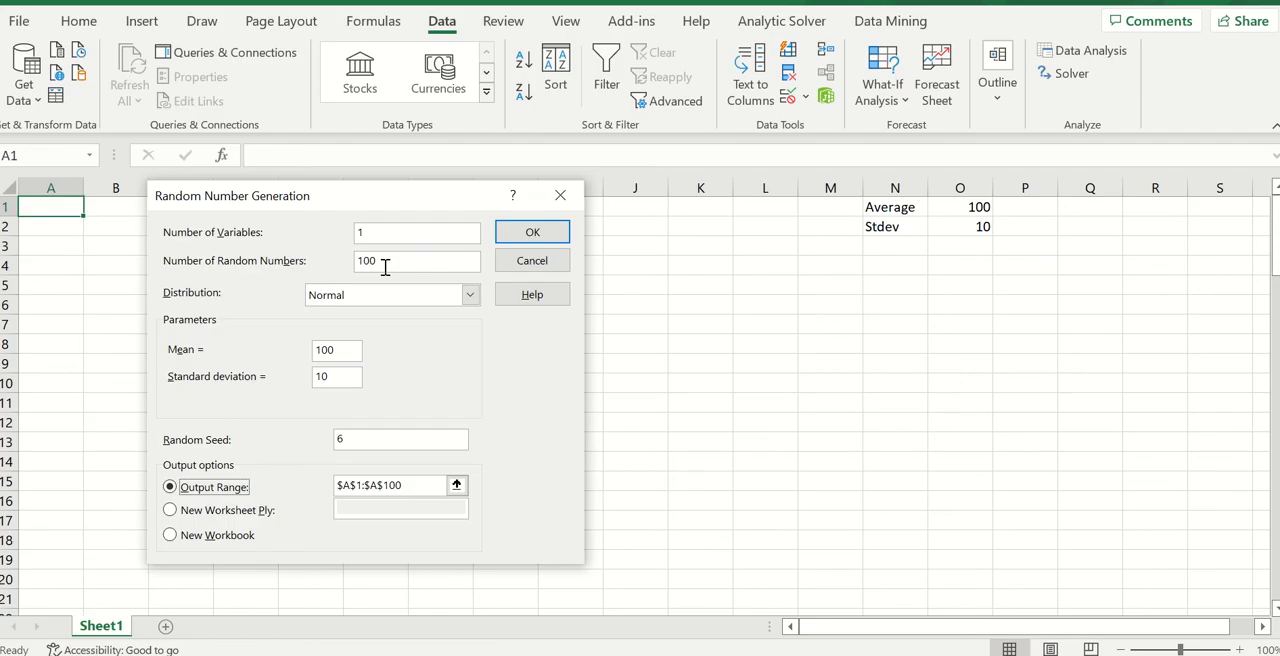
Confirm 100 random numbers and keep the Normal distribution in the generator dialog
{"action": "left_click", "coordinate": [470, 294]}
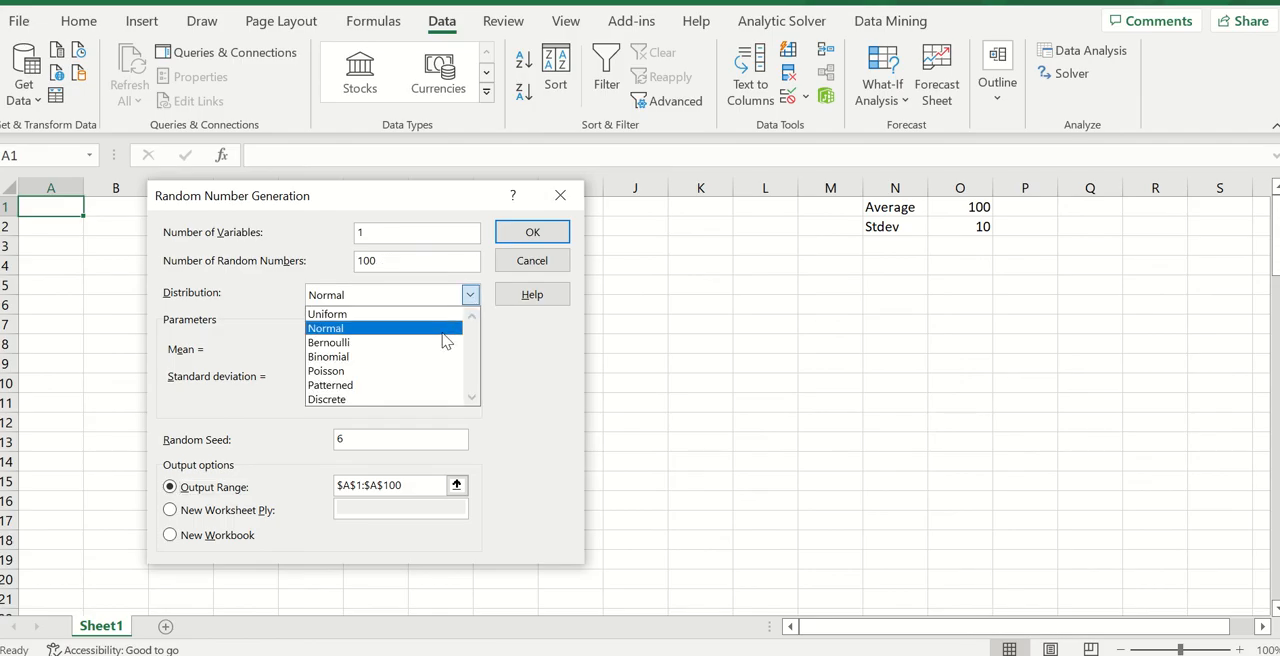
{"action": "left_click", "coordinate": [325, 328]}
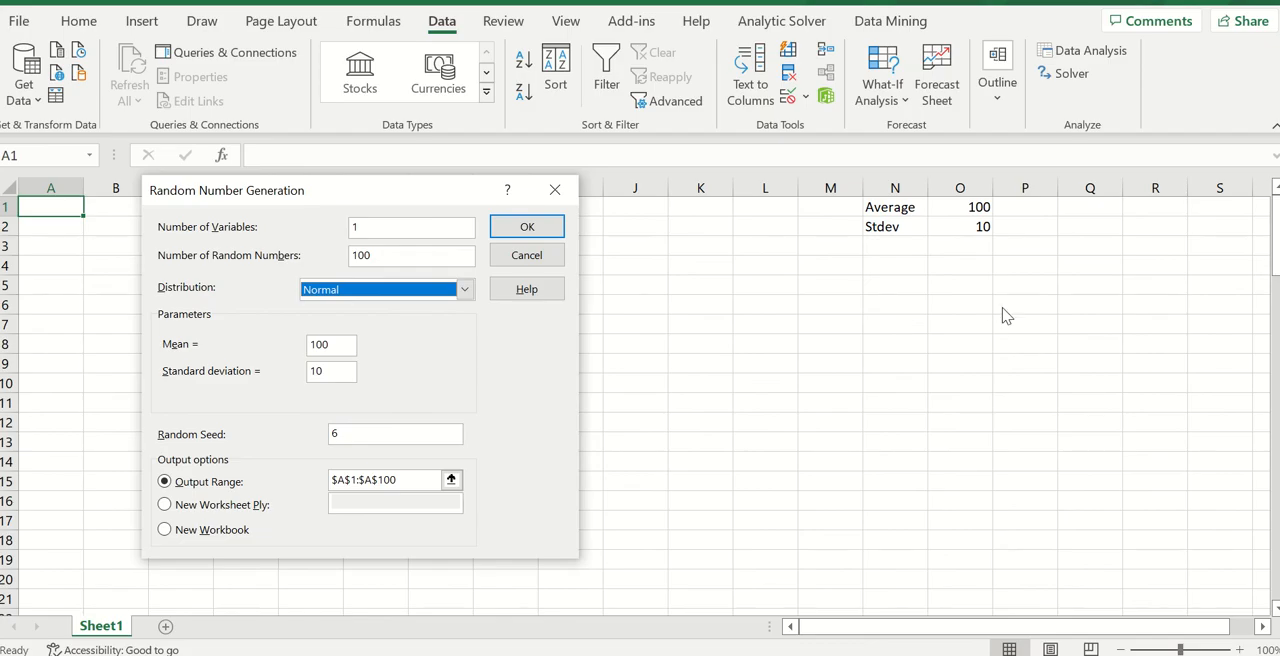
{"action": "left_click", "coordinate": [385, 289]}
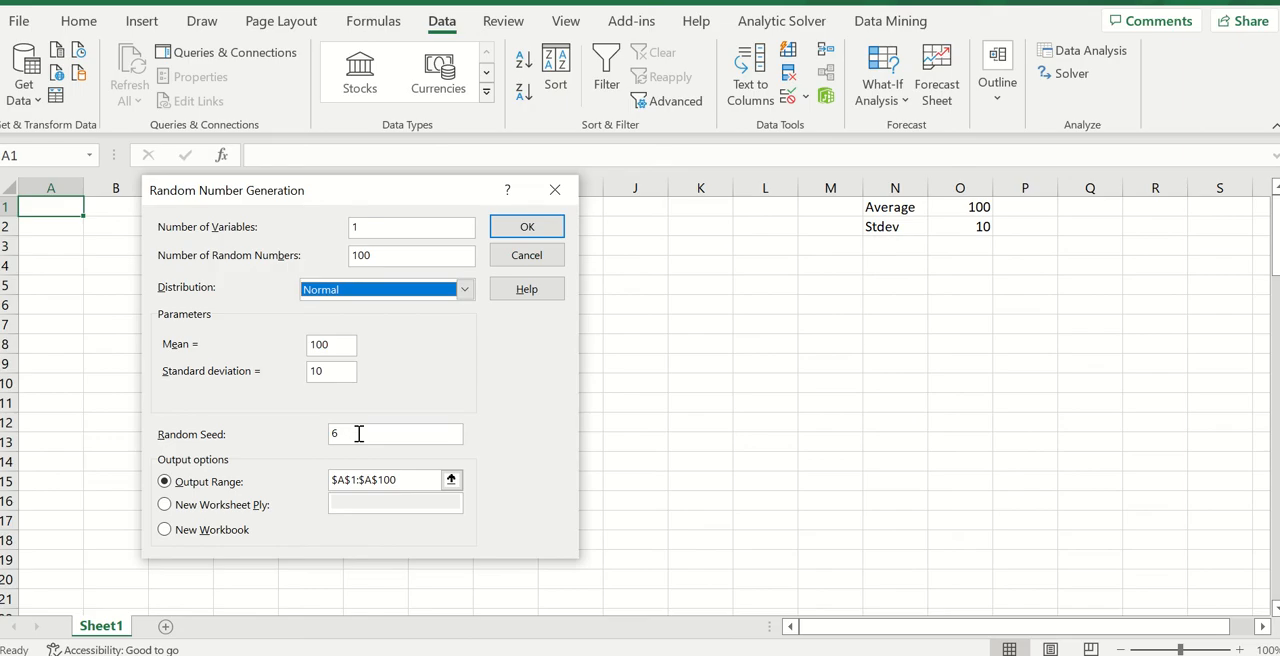
{"action": "mouse_move", "coordinate": [360, 433]}
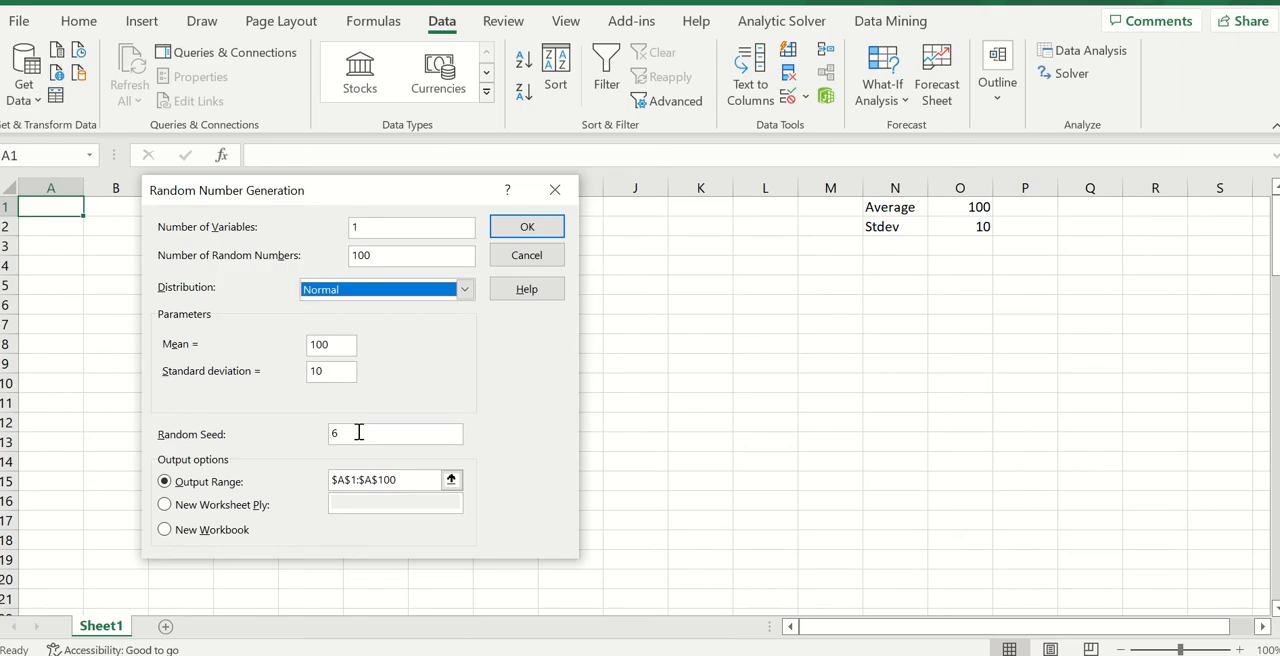
{"action": "mouse_move", "coordinate": [480, 468]}
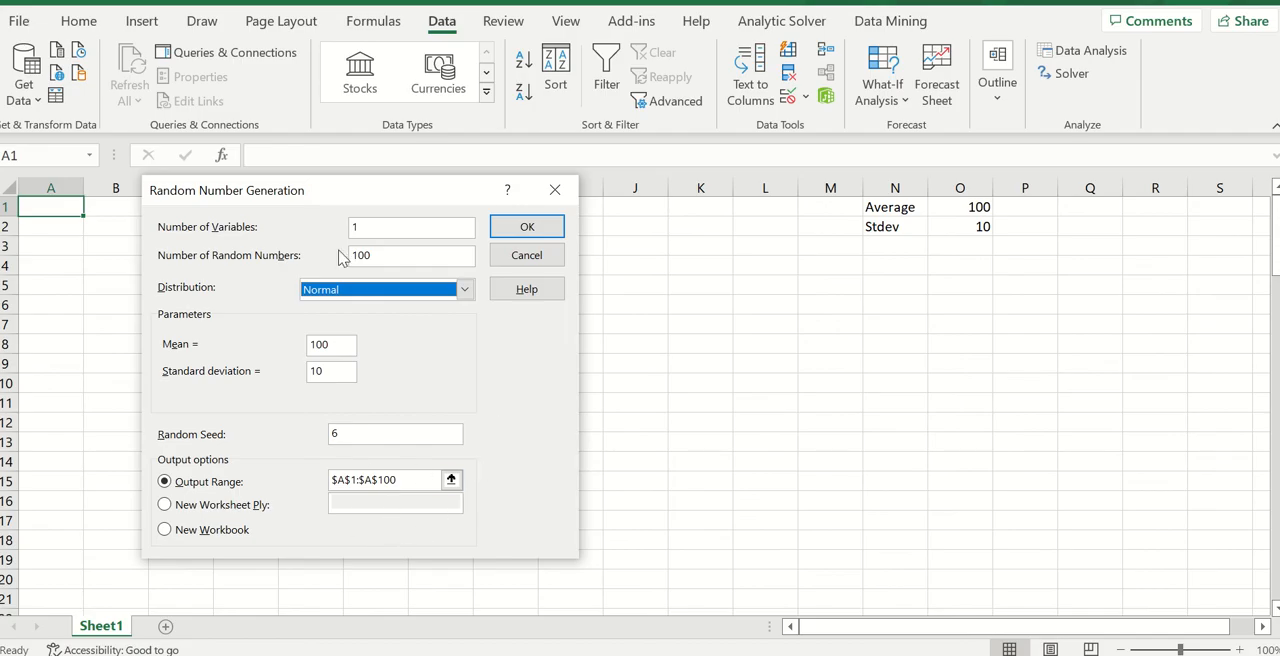
{"action": "mouse_move", "coordinate": [371, 276]}
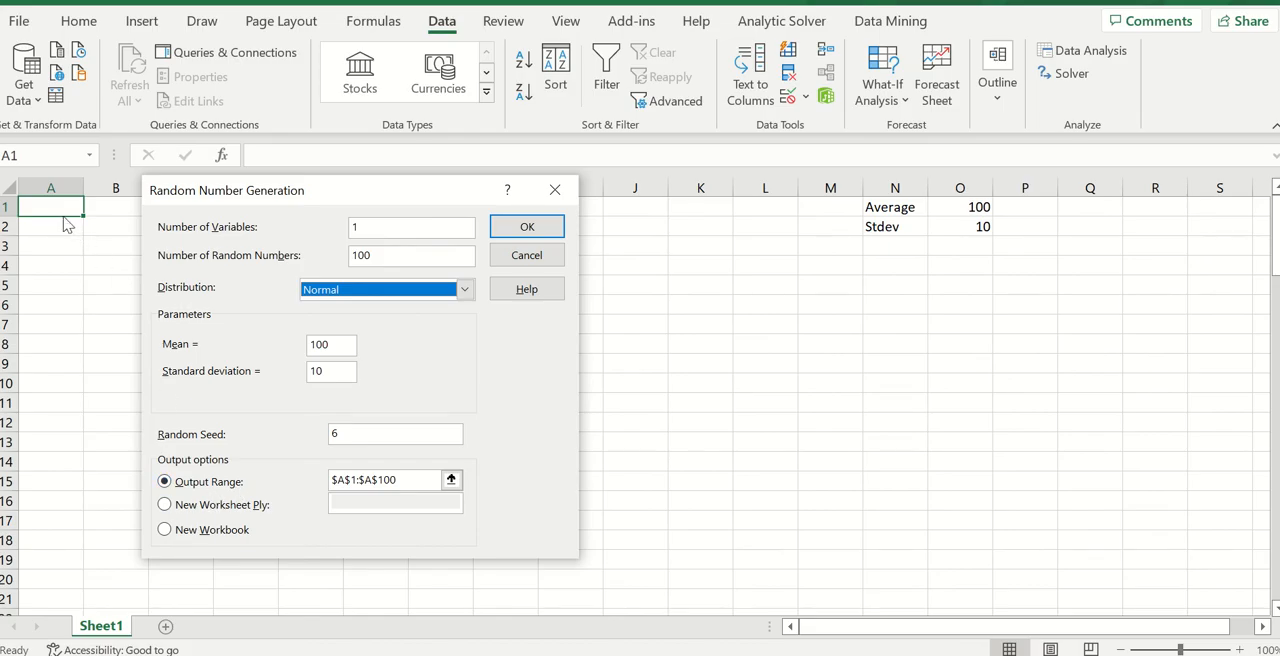
{"action": "mouse_move", "coordinate": [14, 610]}
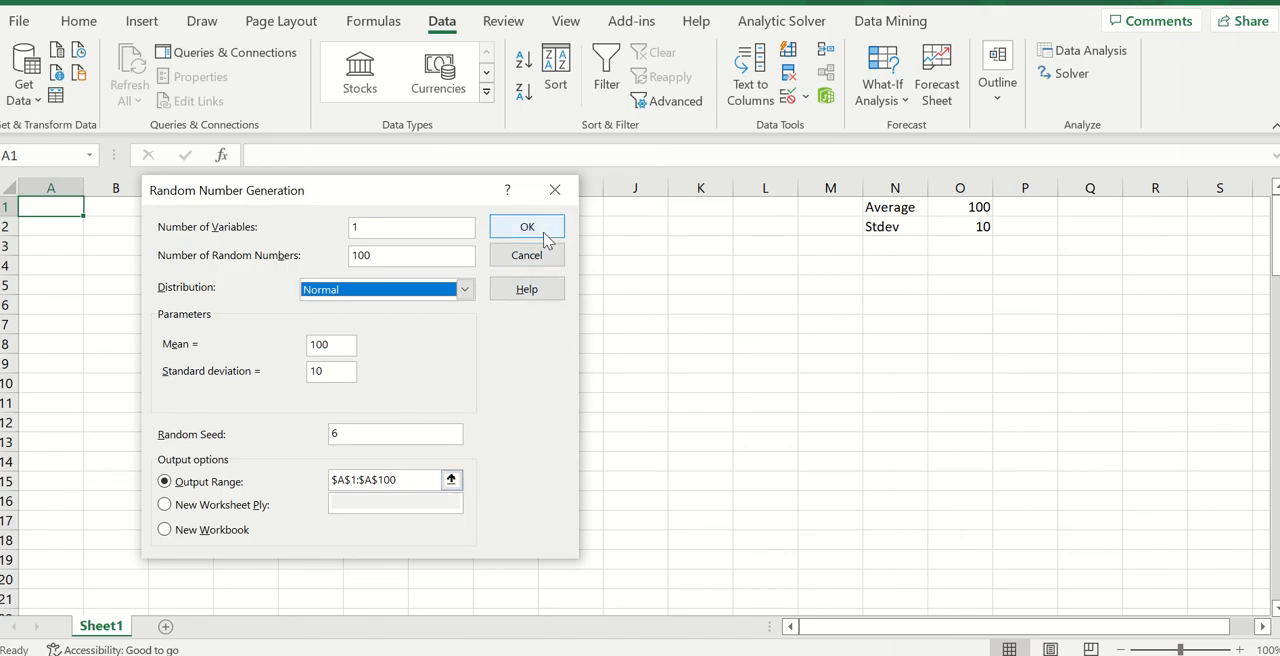
Generate the 100 normal demand values into column A and select cell B1
{"action": "left_click", "coordinate": [527, 226]}
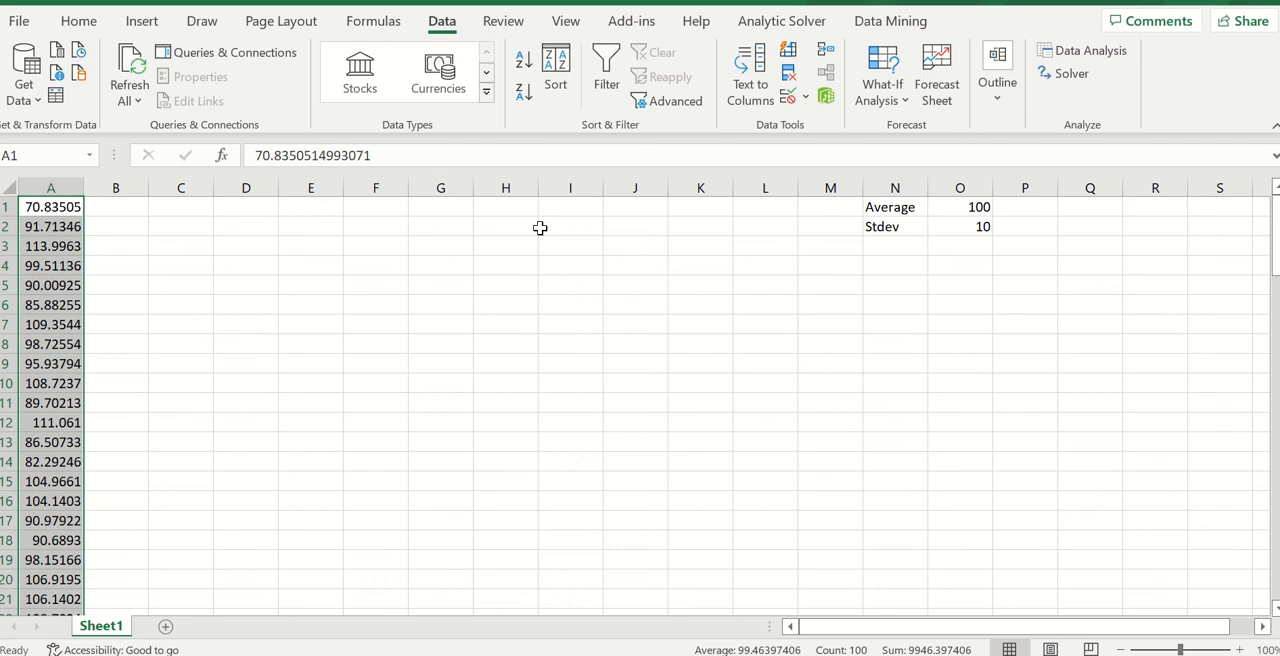
{"action": "mouse_move", "coordinate": [123, 346]}
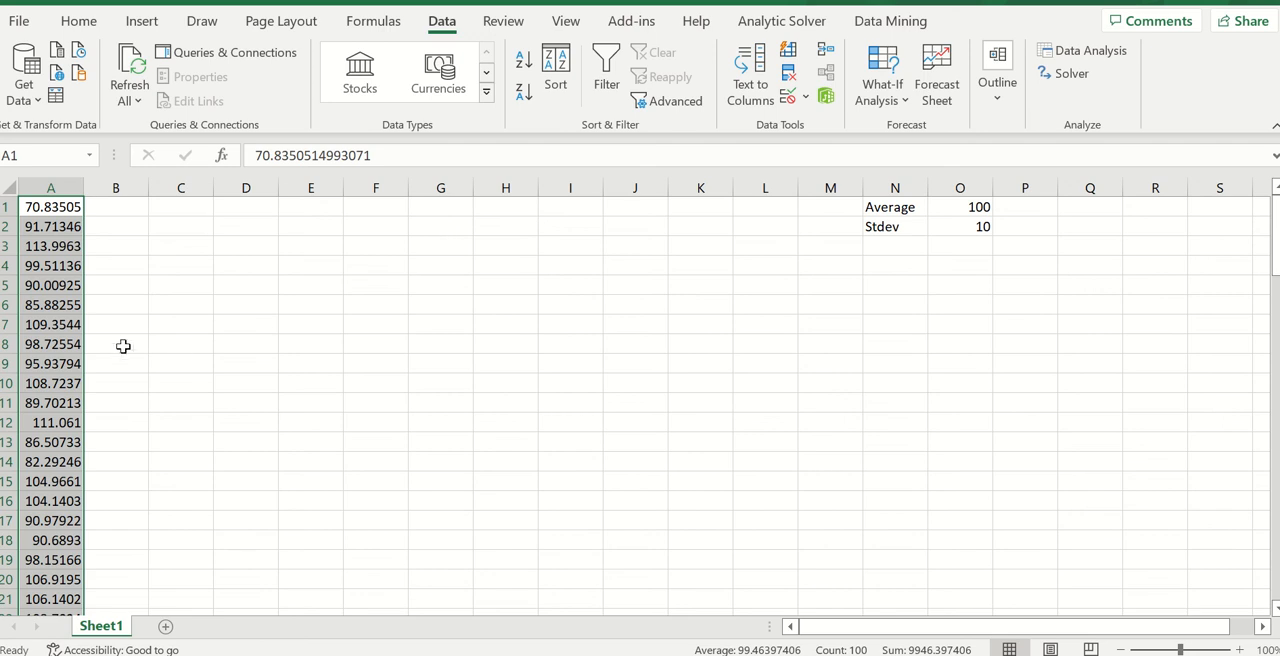
{"action": "mouse_move", "coordinate": [134, 300]}
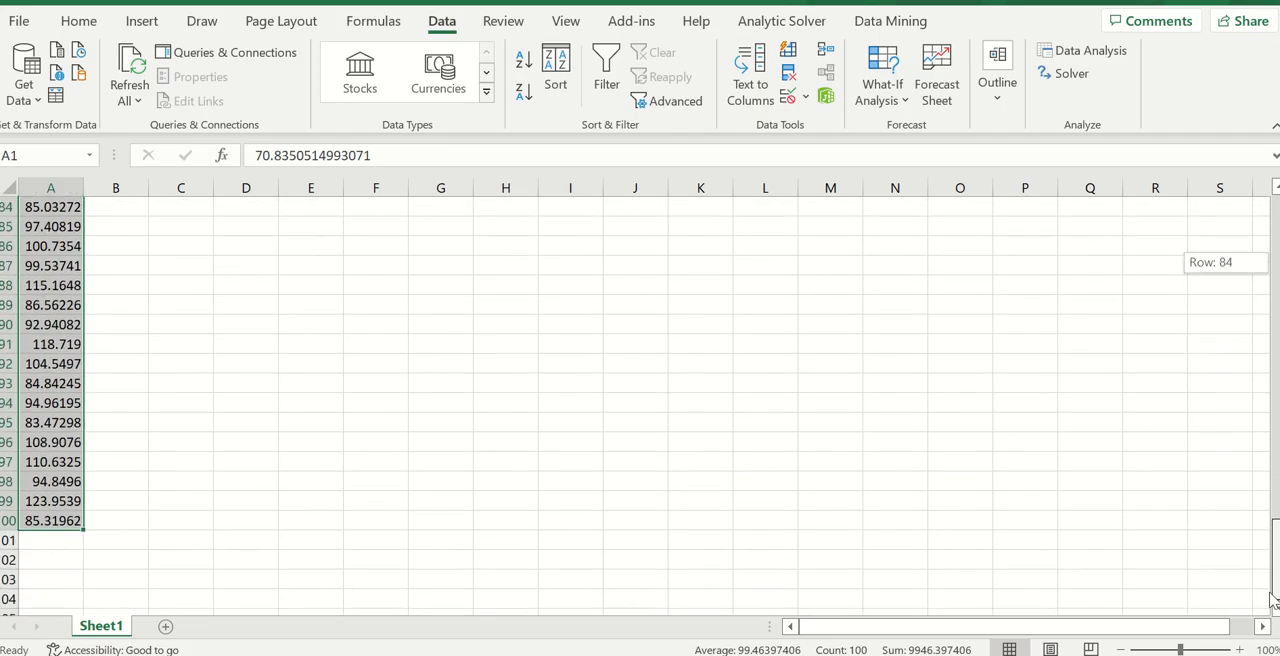
{"action": "scroll", "scroll_direction": "up", "scroll_amount": 3}
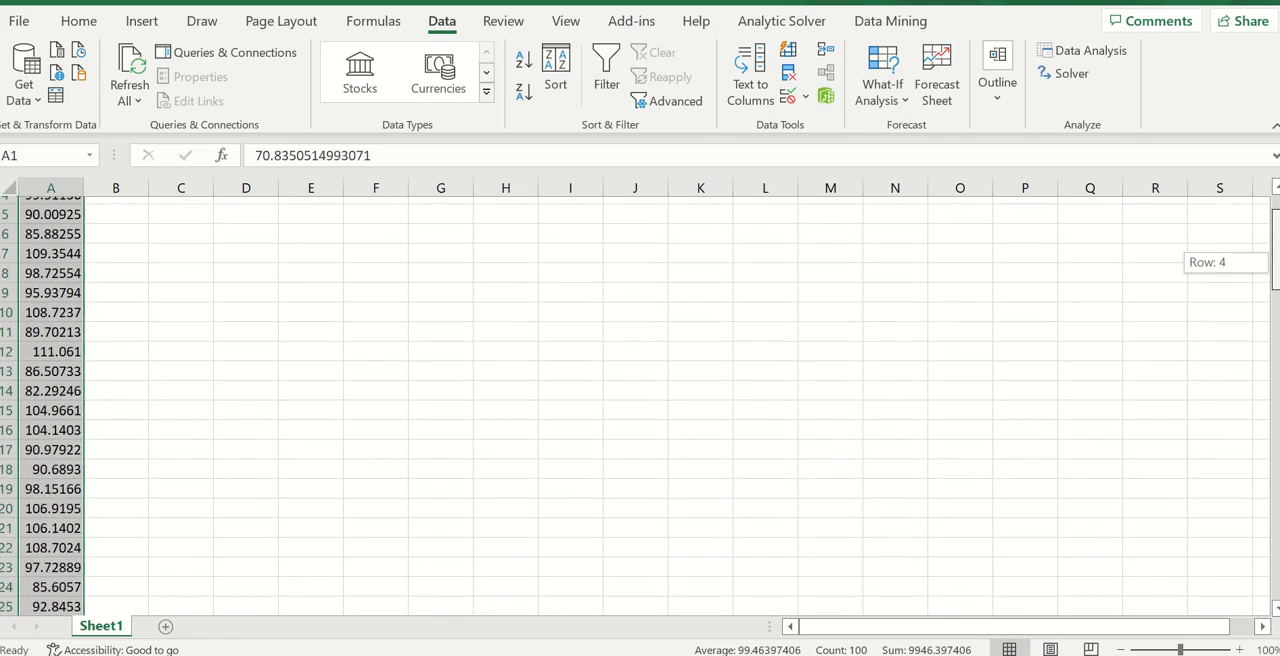
{"action": "scroll", "scroll_direction": "up", "scroll_amount": 3}
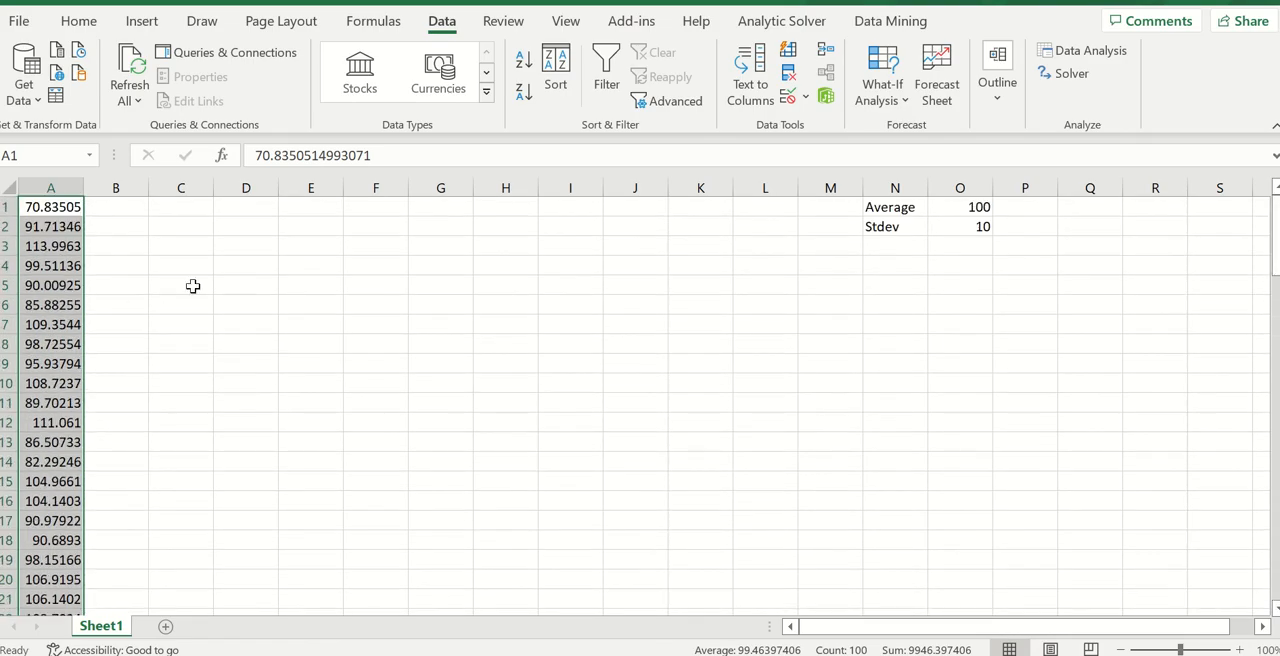
{"action": "mouse_move", "coordinate": [75, 323]}
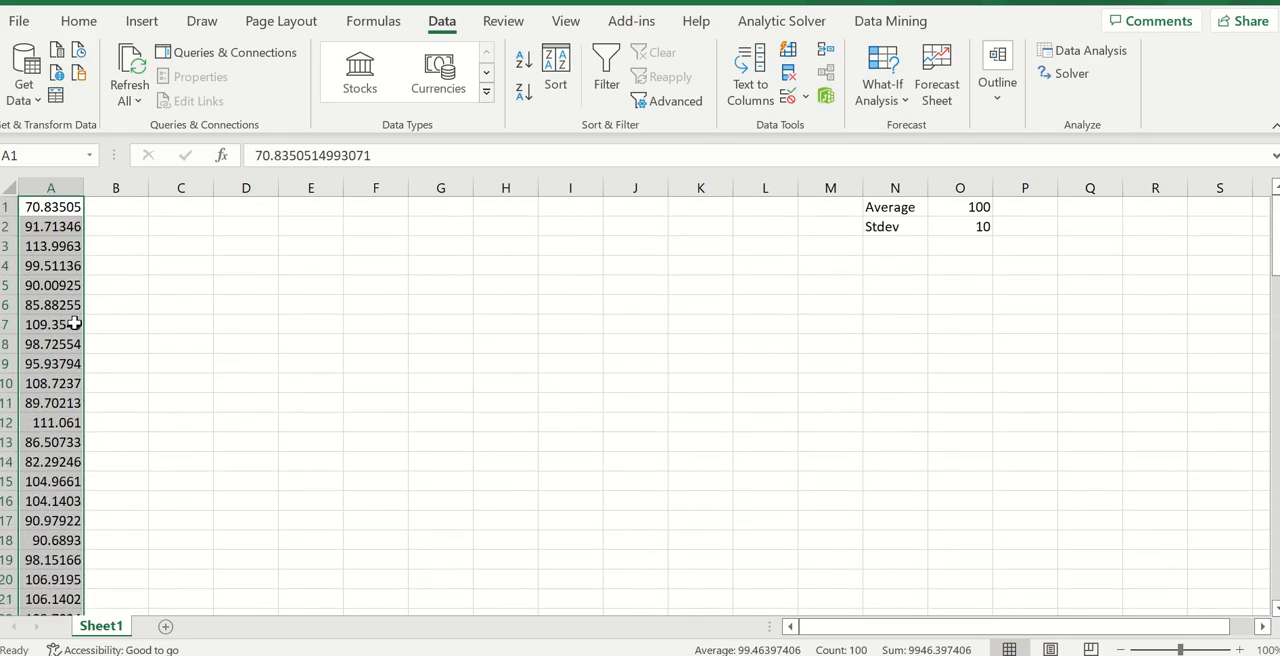
{"action": "mouse_move", "coordinate": [108, 318]}
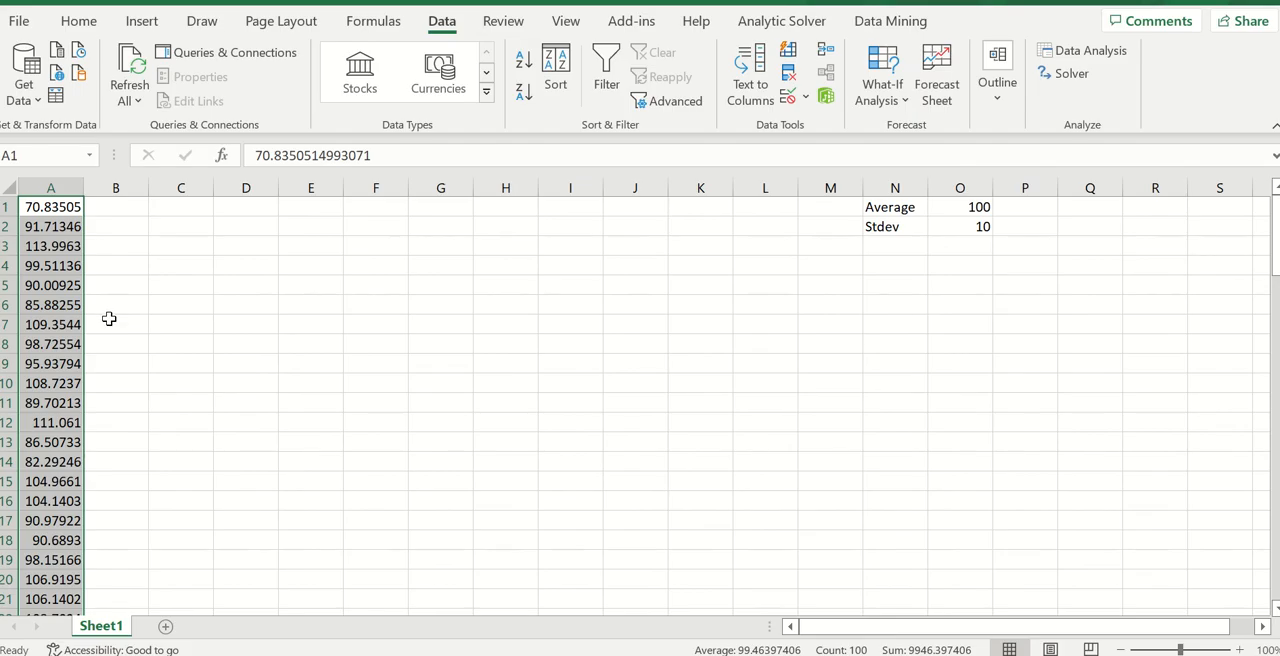
{"action": "mouse_move", "coordinate": [69, 260]}
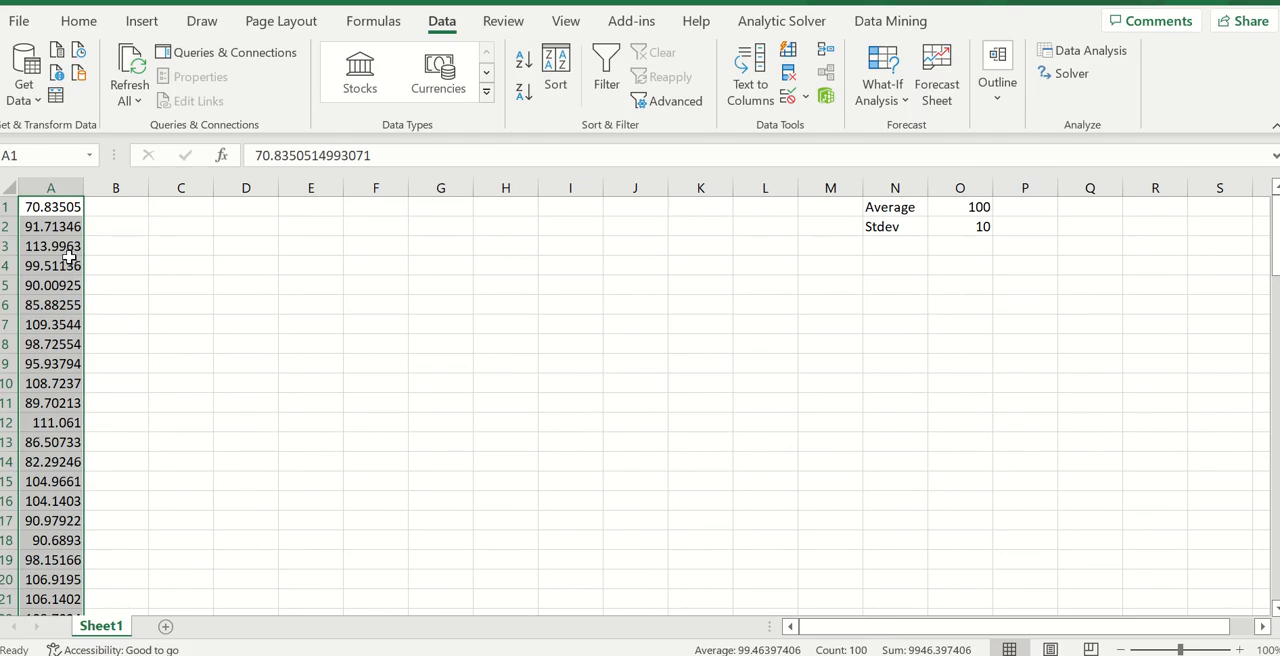
{"action": "left_click", "coordinate": [116, 207]}
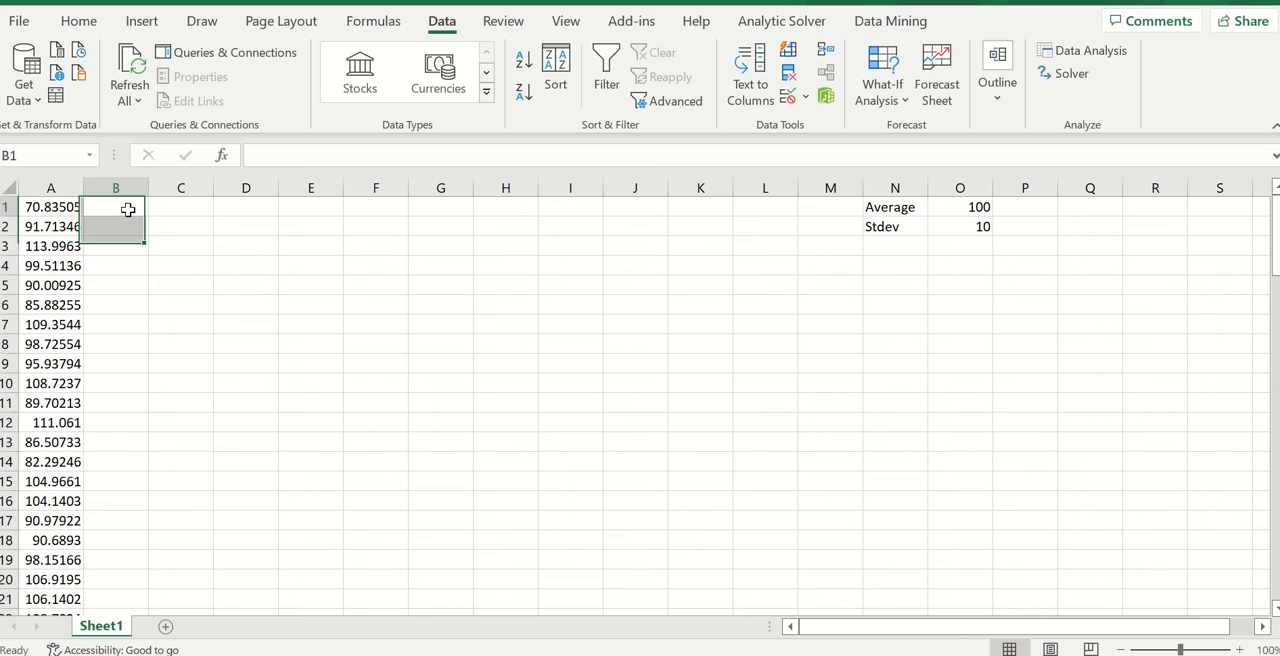
Enter =ROUND(A1,0) in B1 and fill it down through row 100
{"action": "type", "text": "="}
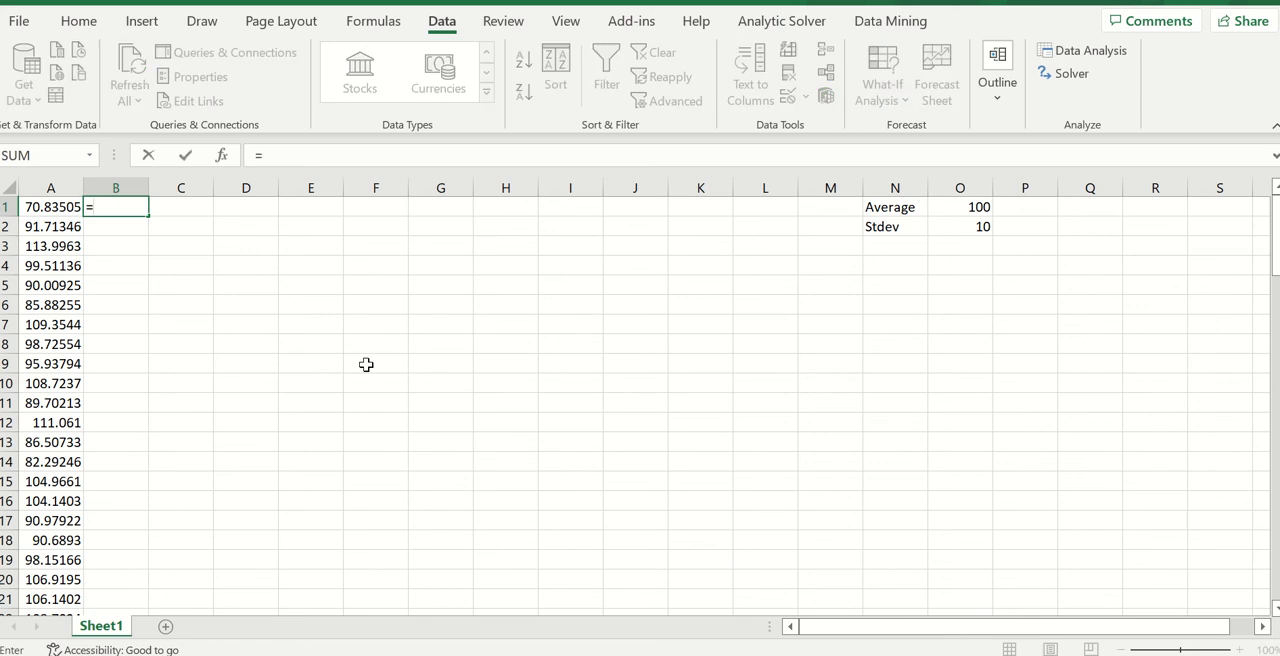
{"action": "type", "text": "round("}
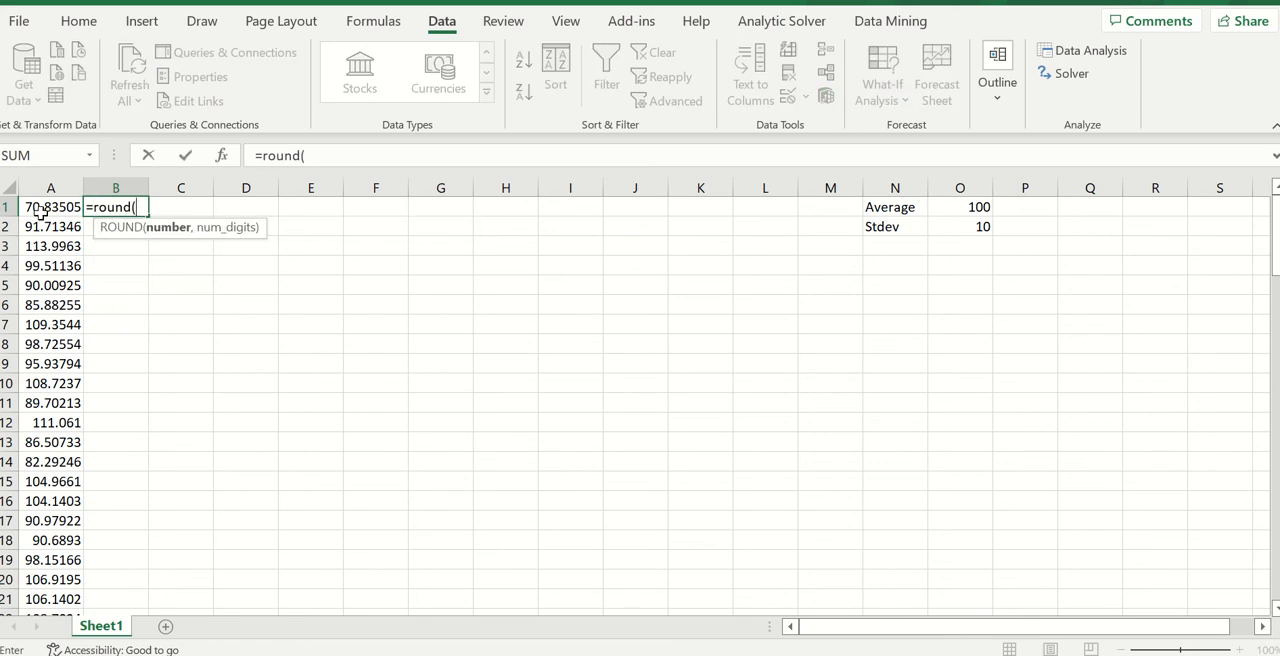
{"action": "left_click", "coordinate": [50, 207]}
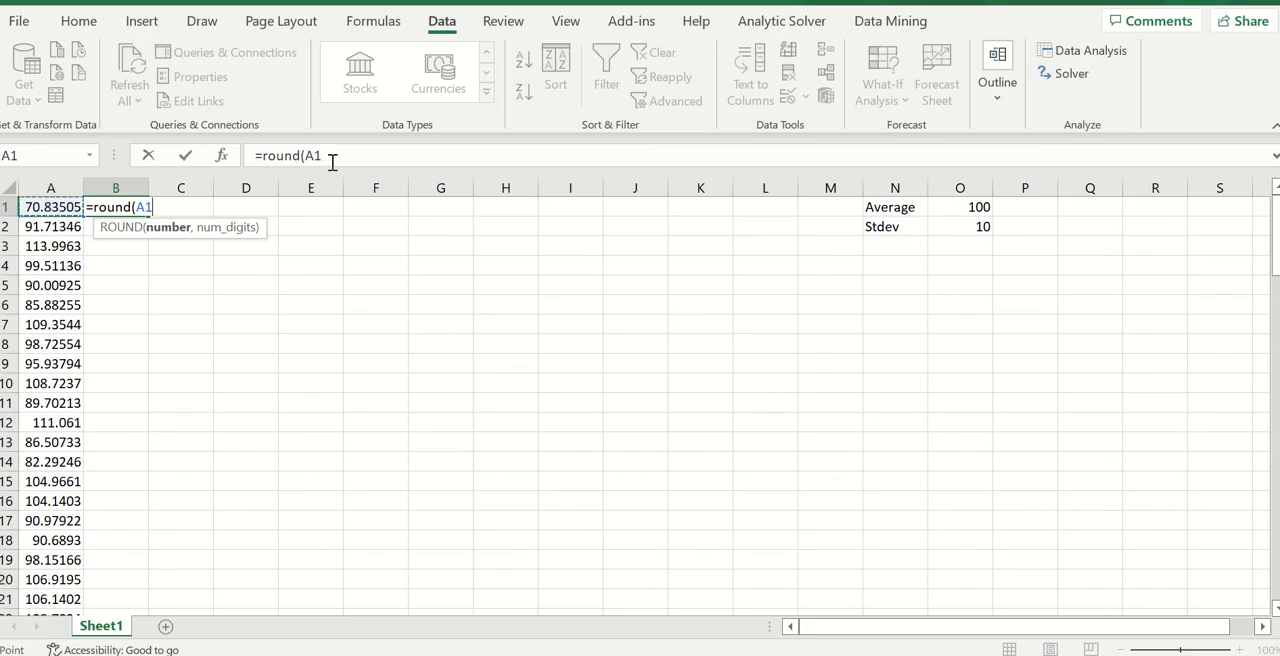
{"action": "type", "text": ","}
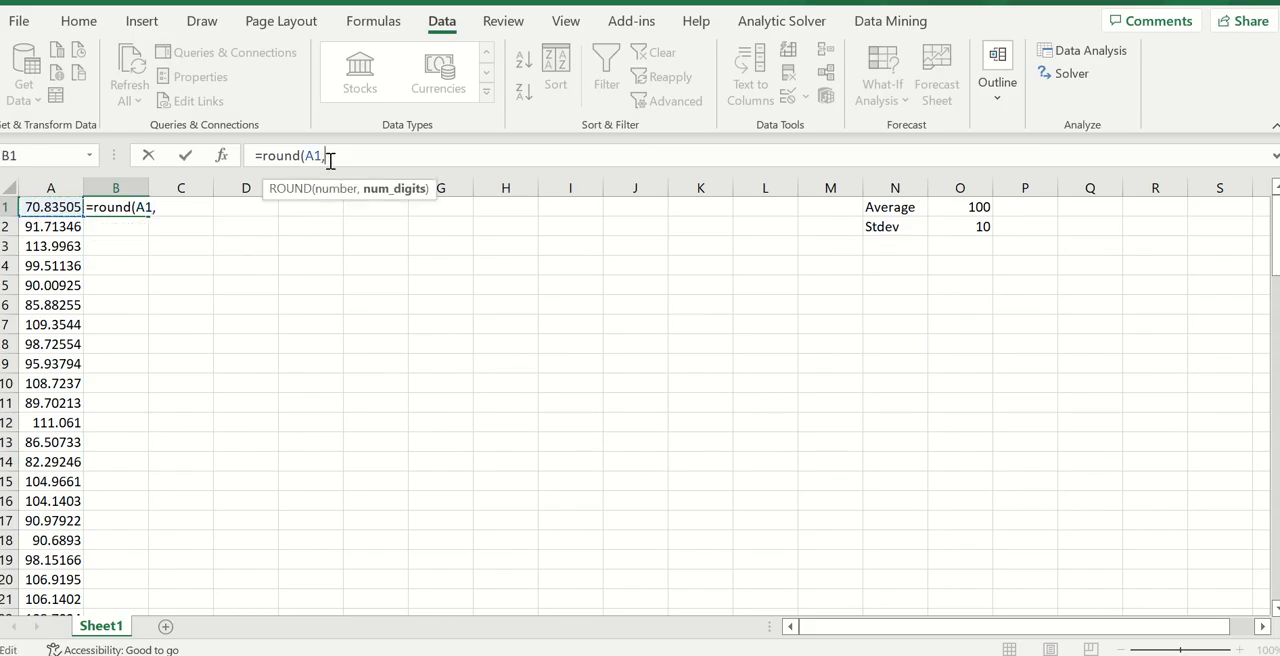
{"action": "type", "text": "0"}
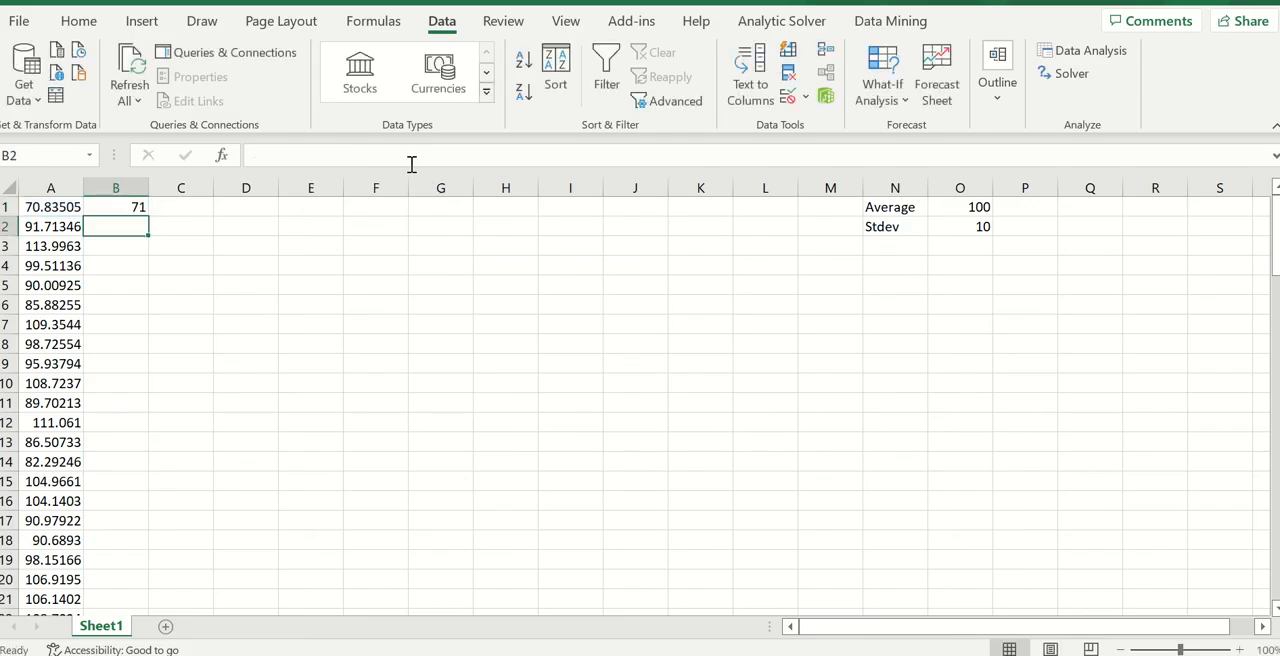
{"action": "left_click", "coordinate": [115, 207]}
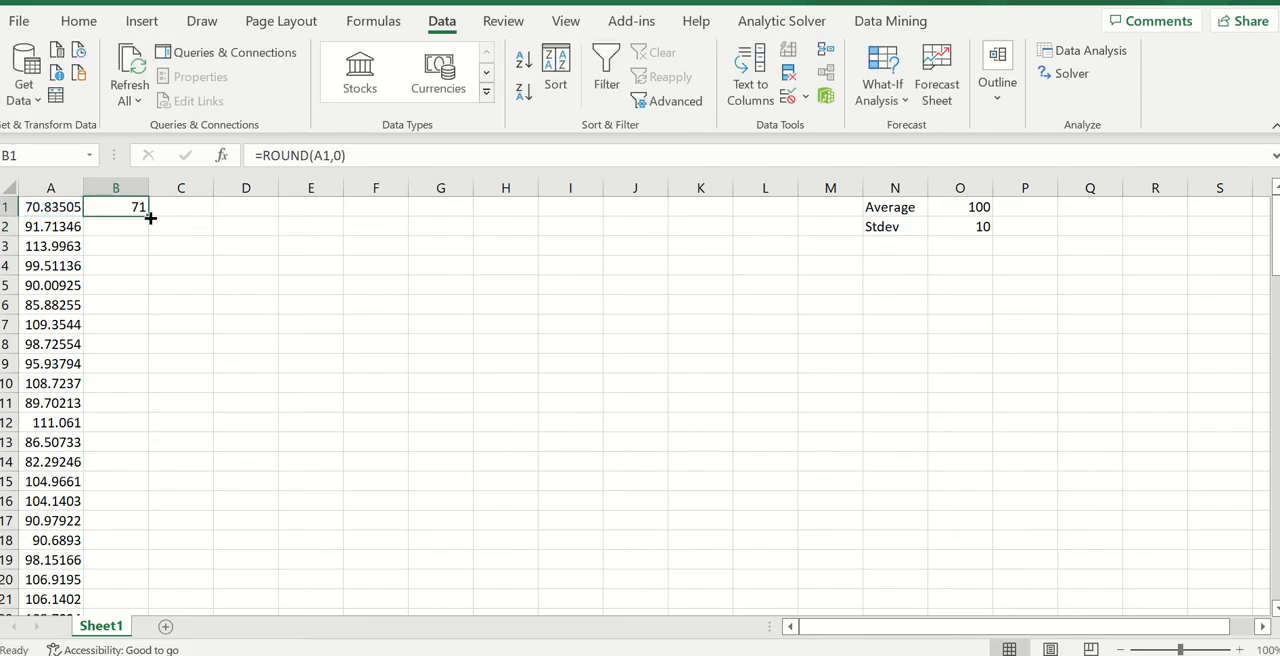
{"action": "left_click_drag", "start_coordinate": [115, 207], "coordinate": [115, 599]}
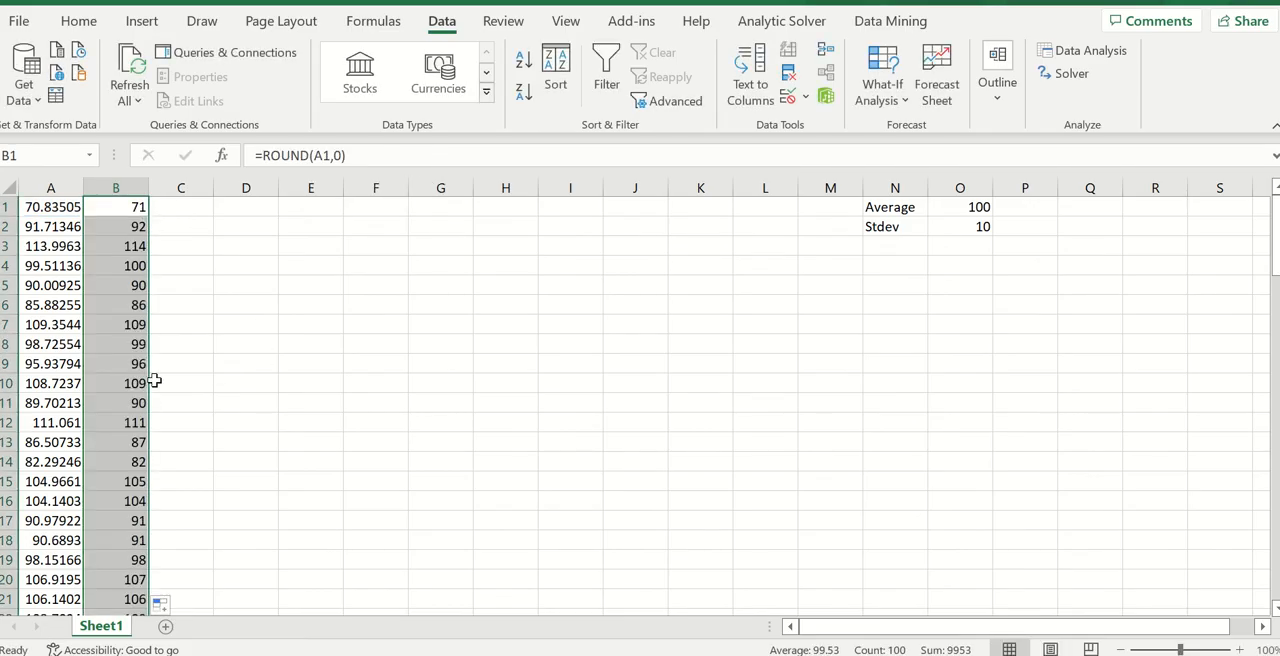
{"action": "scroll", "scroll_direction": "down", "scroll_amount": 3}
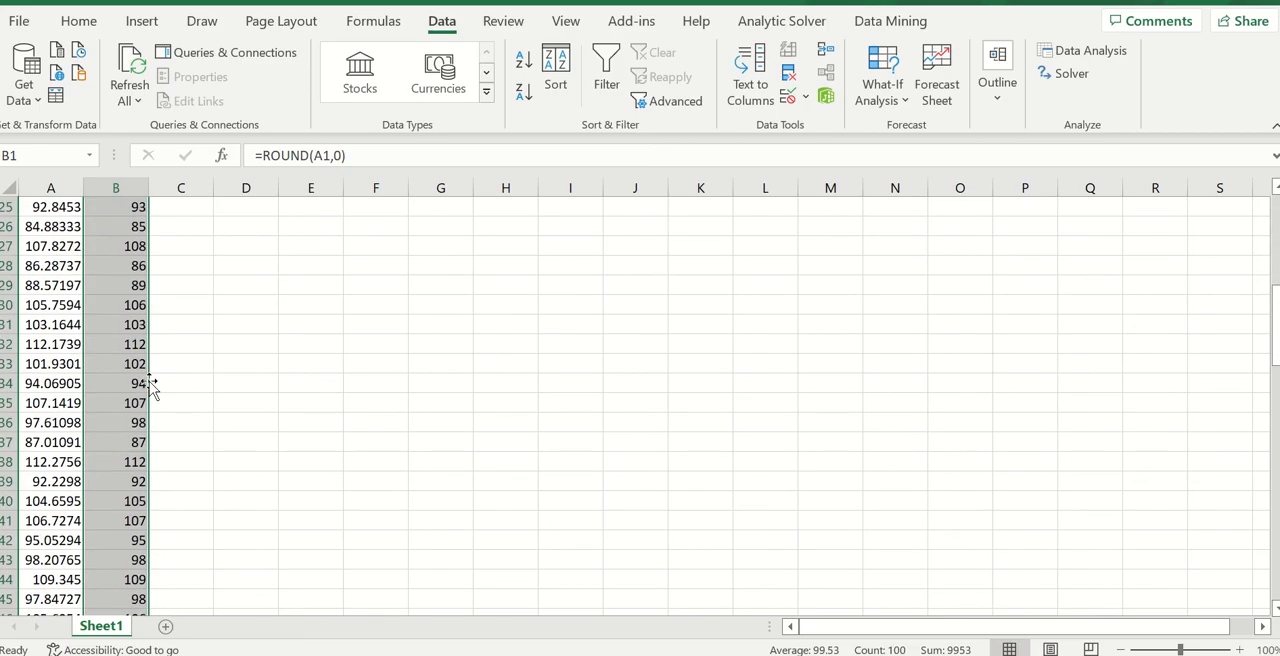
{"action": "scroll", "scroll_direction": "down", "scroll_amount": 3}
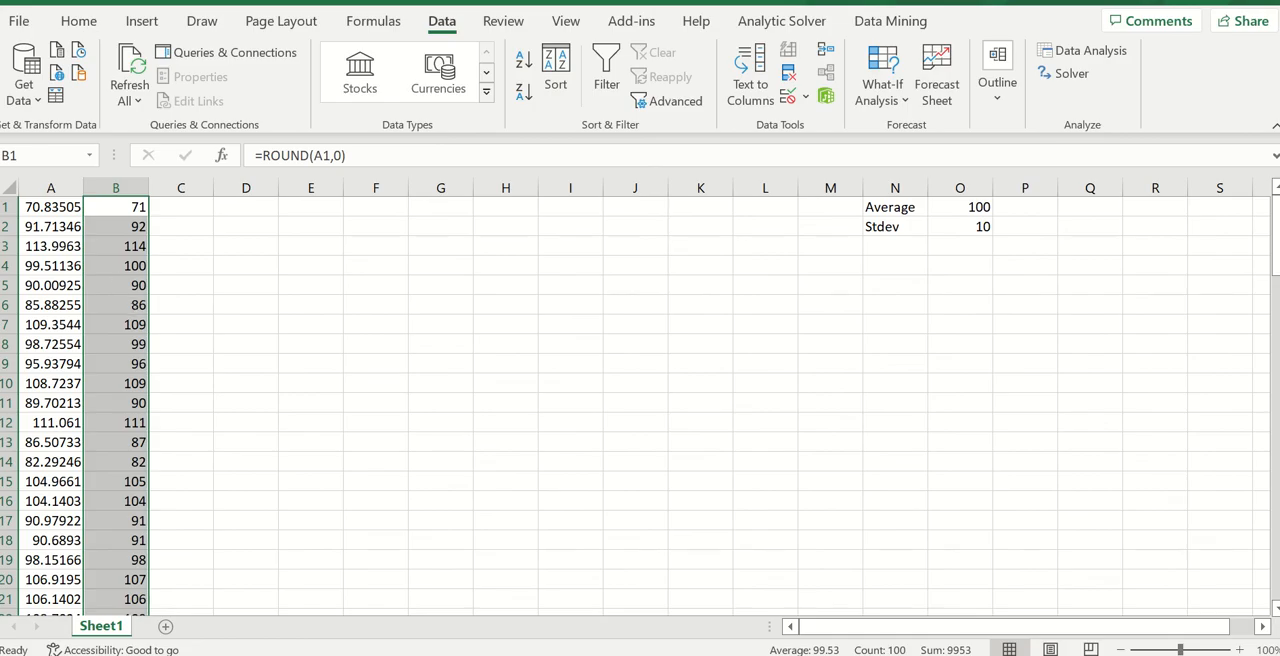
Copy column B's rounded numbers and paste them back as values only
{"action": "left_click", "coordinate": [78, 20]}
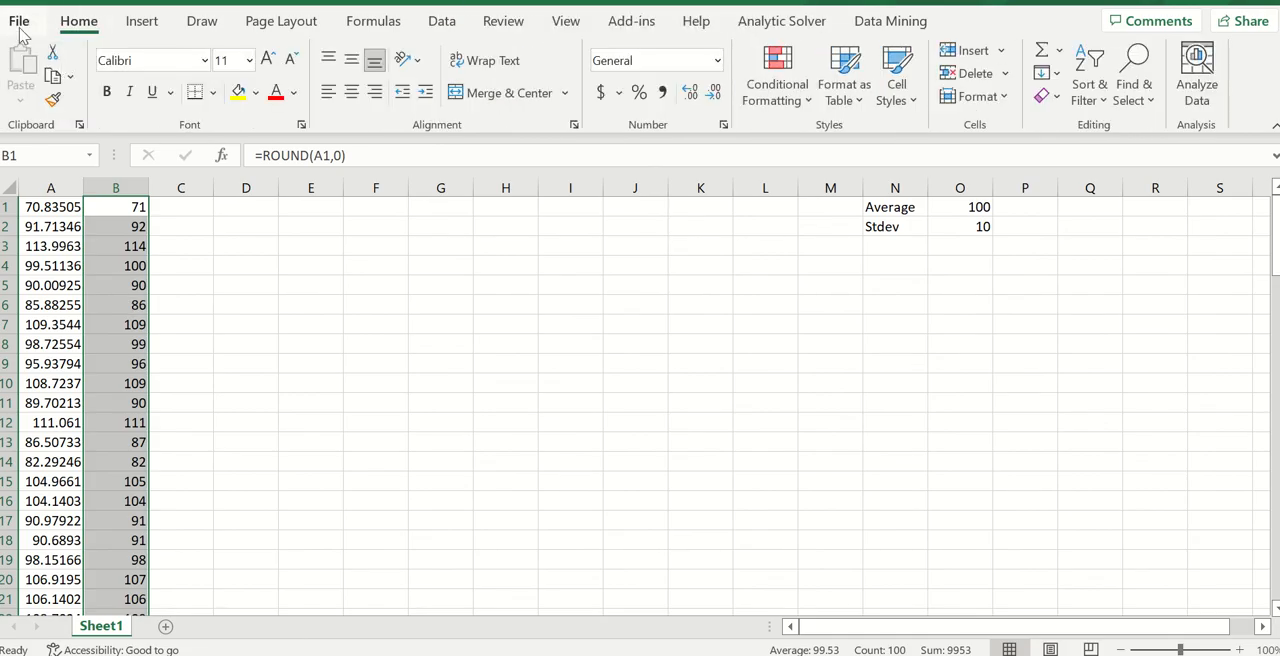
{"action": "left_click", "coordinate": [18, 20]}
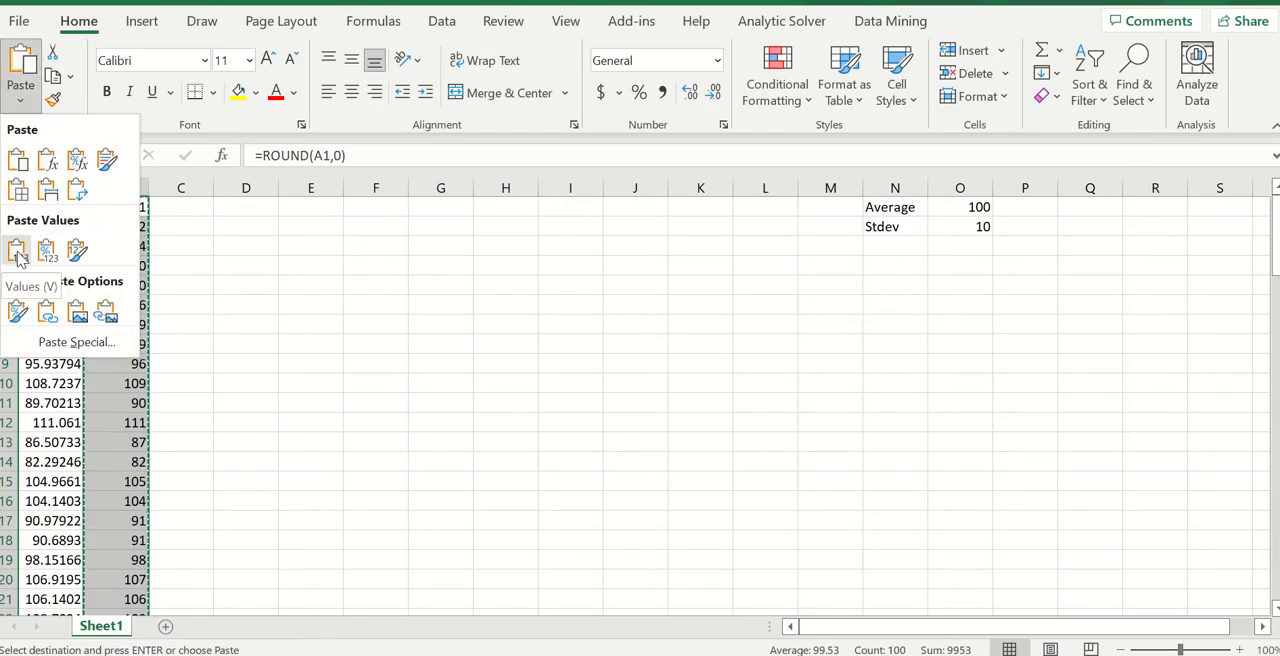
{"action": "left_click", "coordinate": [17, 251]}
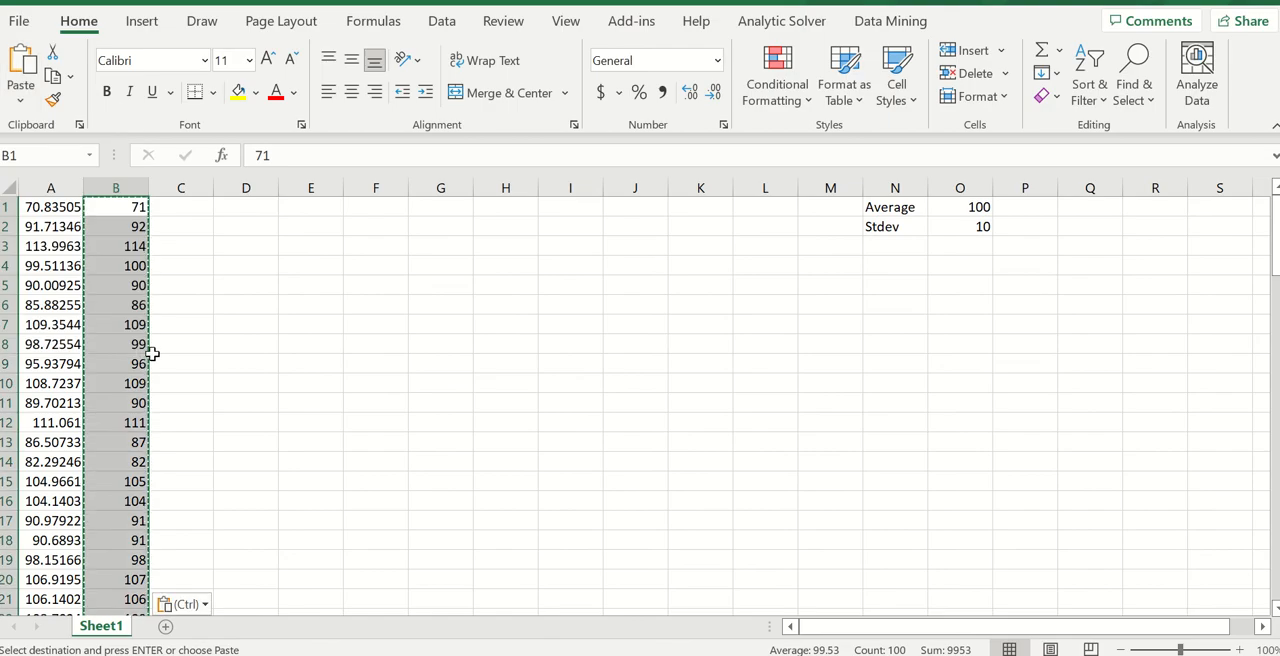
{"action": "mouse_move", "coordinate": [145, 415]}
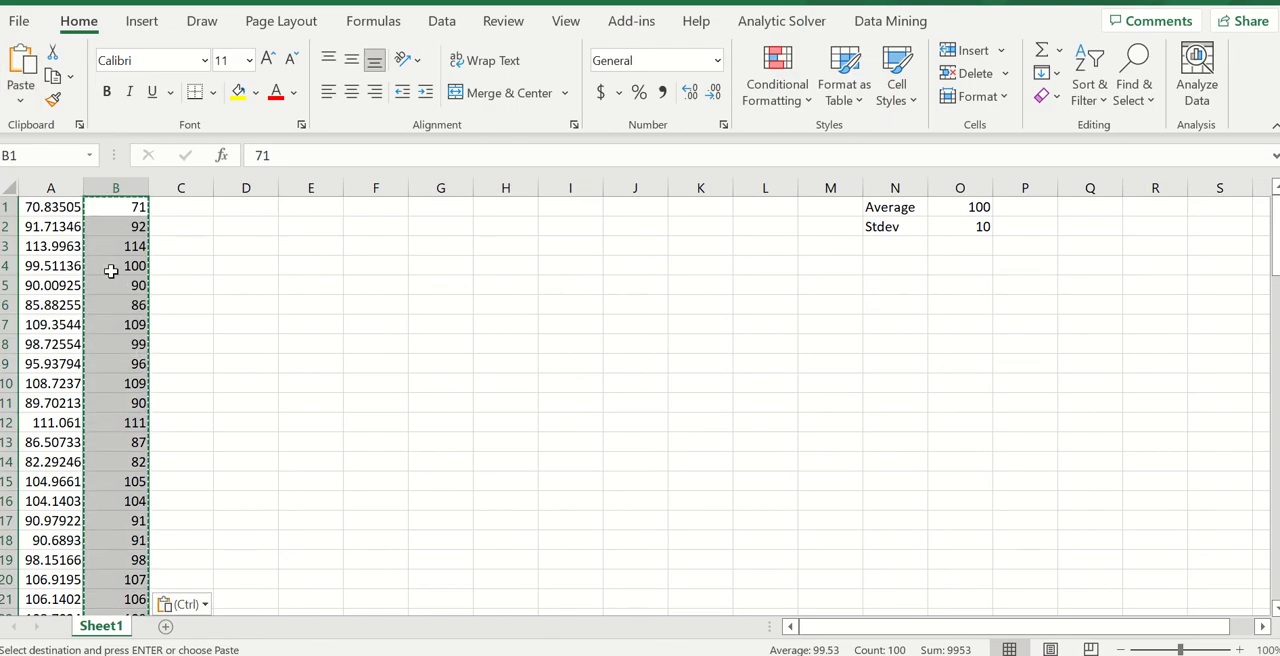
{"action": "mouse_move", "coordinate": [124, 422]}
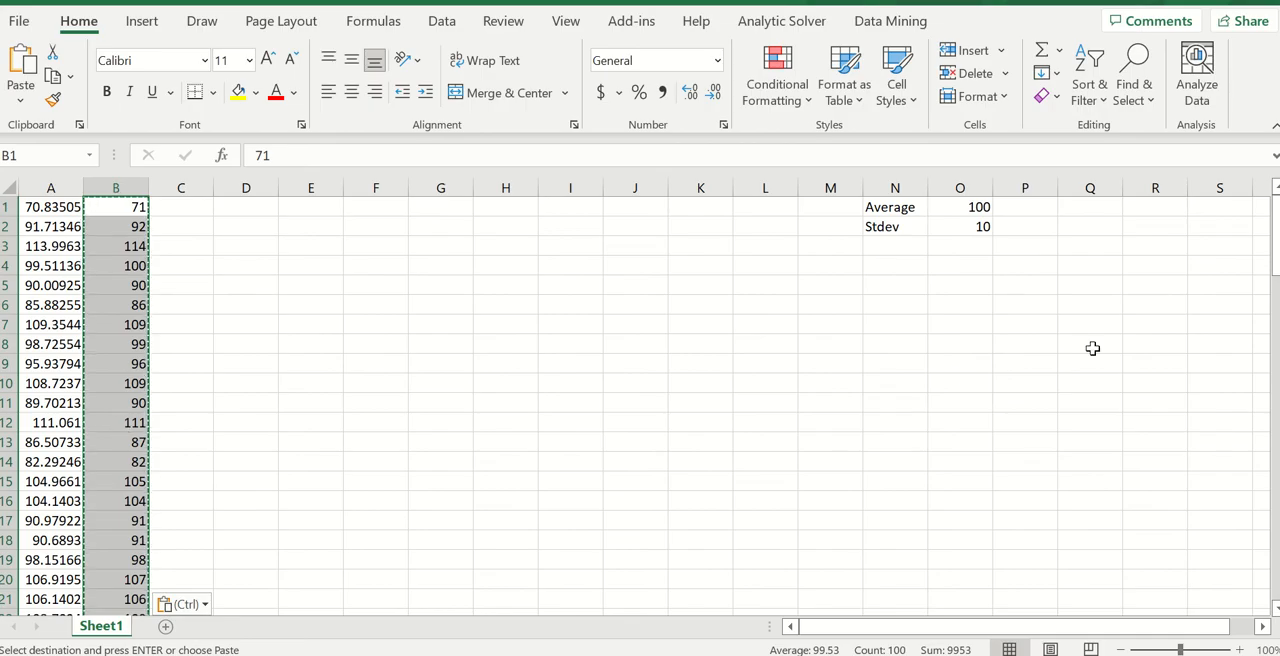
{"action": "mouse_move", "coordinate": [983, 207]}
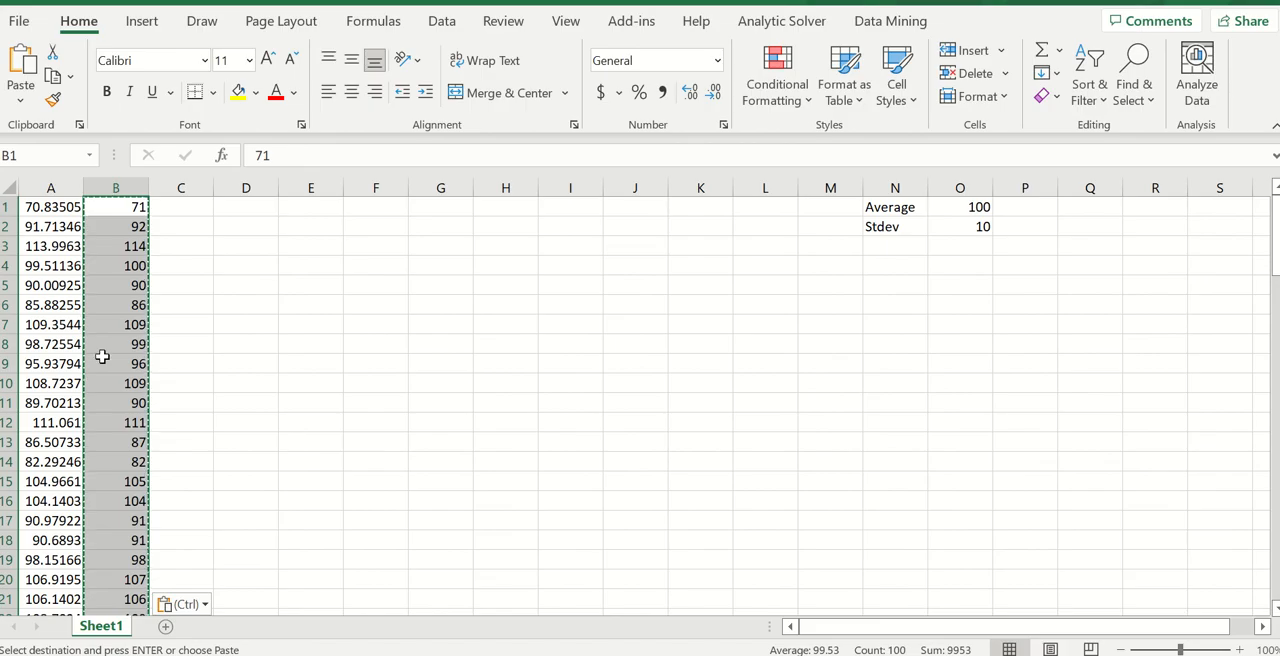
{"action": "scroll", "scroll_direction": "down", "scroll_amount": 3}
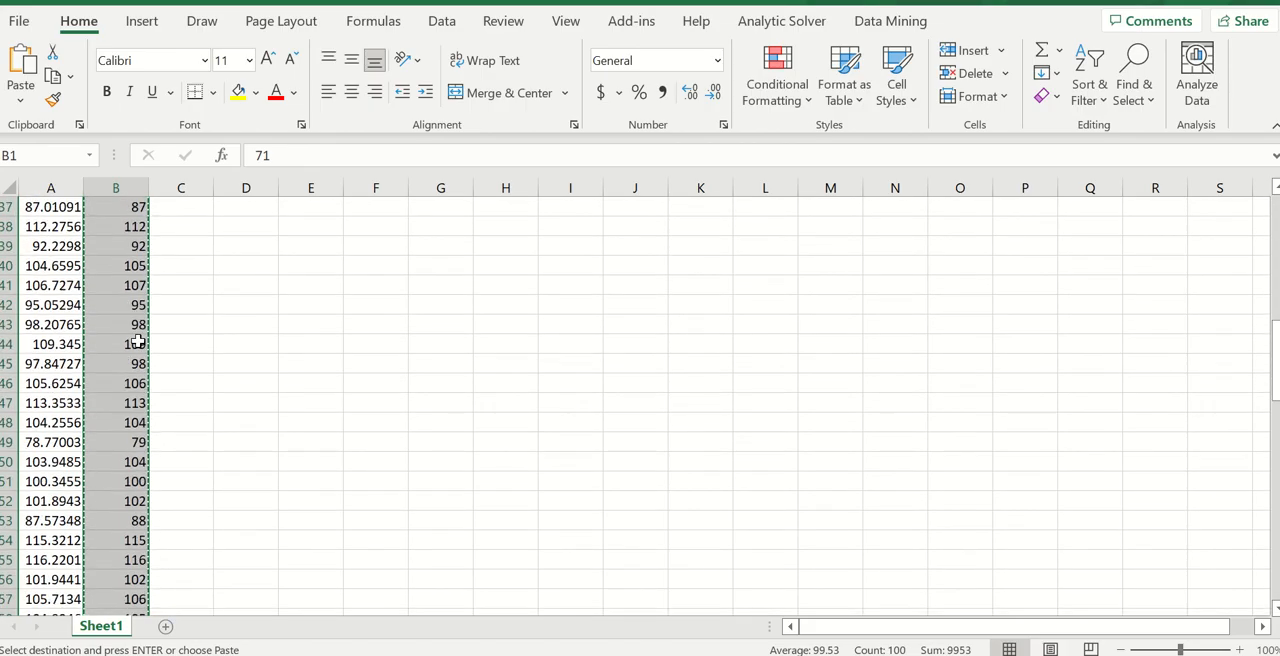
{"action": "scroll", "scroll_direction": "down", "scroll_amount": 3}
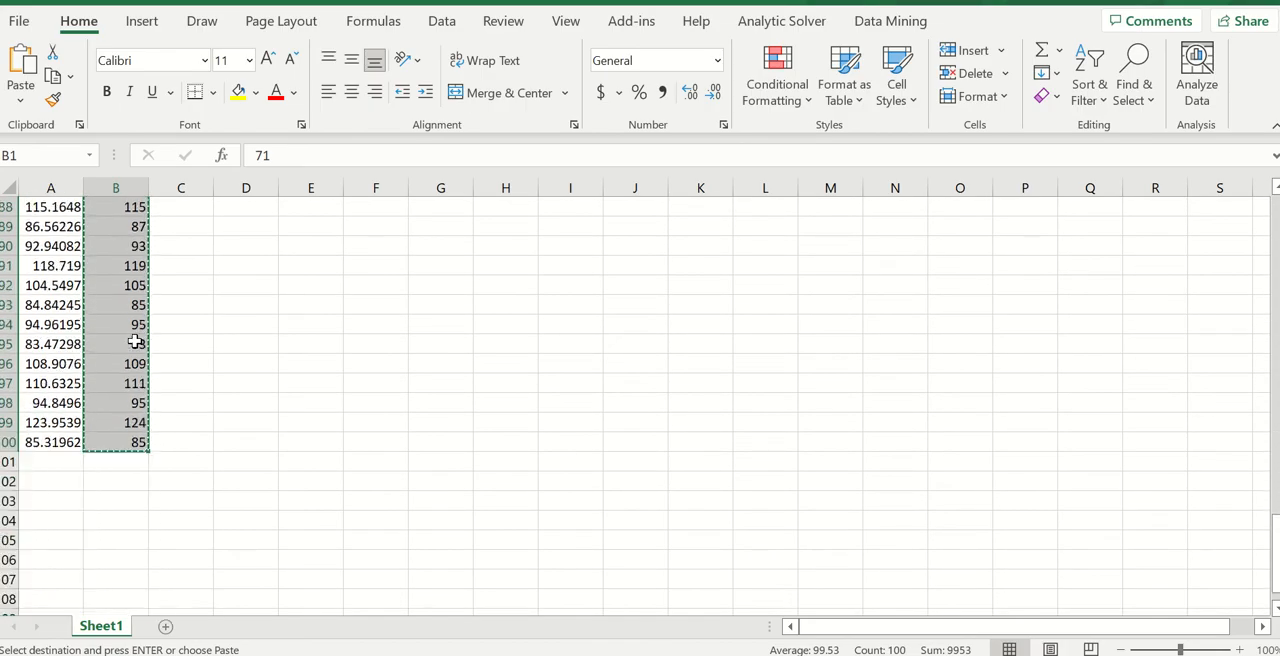
{"action": "scroll", "scroll_direction": "up", "scroll_amount": 3}
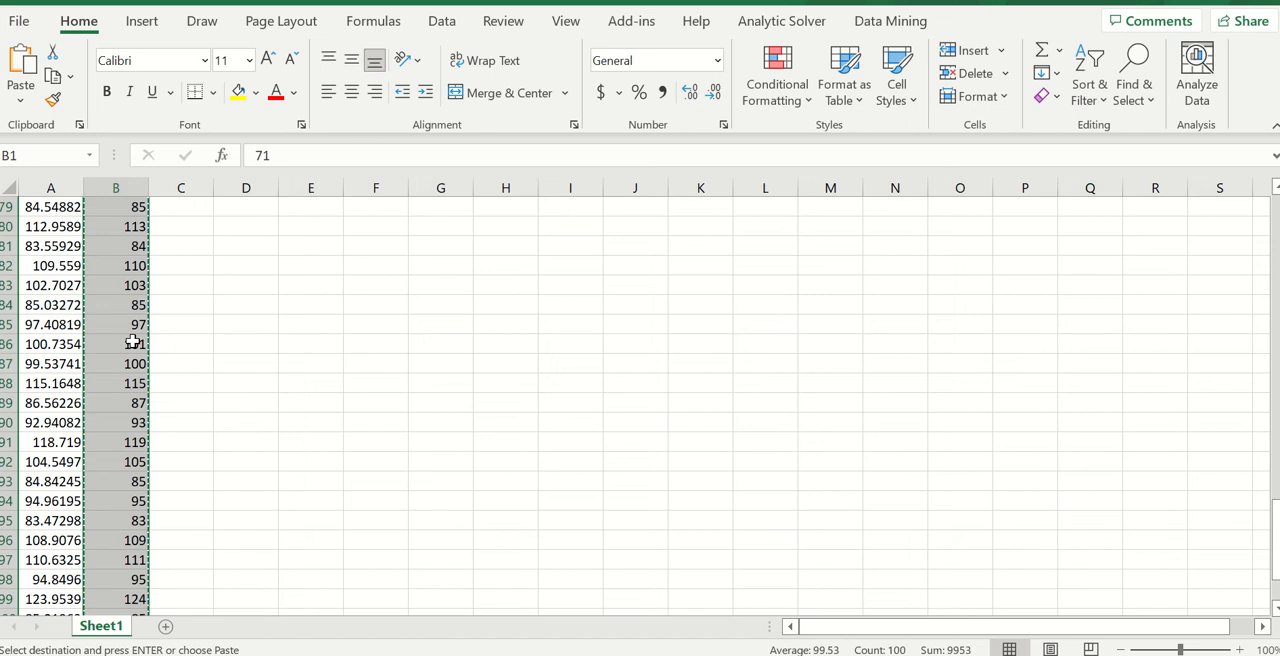
{"action": "scroll", "scroll_direction": "up", "scroll_amount": 3}
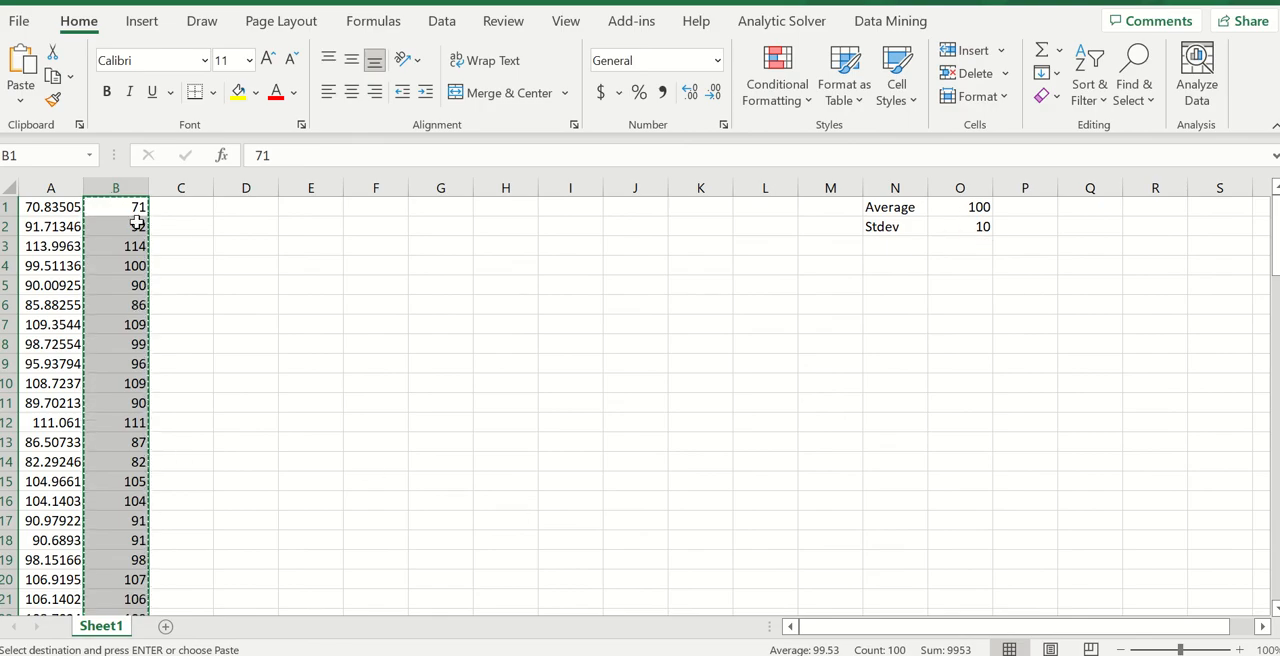
{"action": "scroll", "scroll_direction": "down", "scroll_amount": 3}
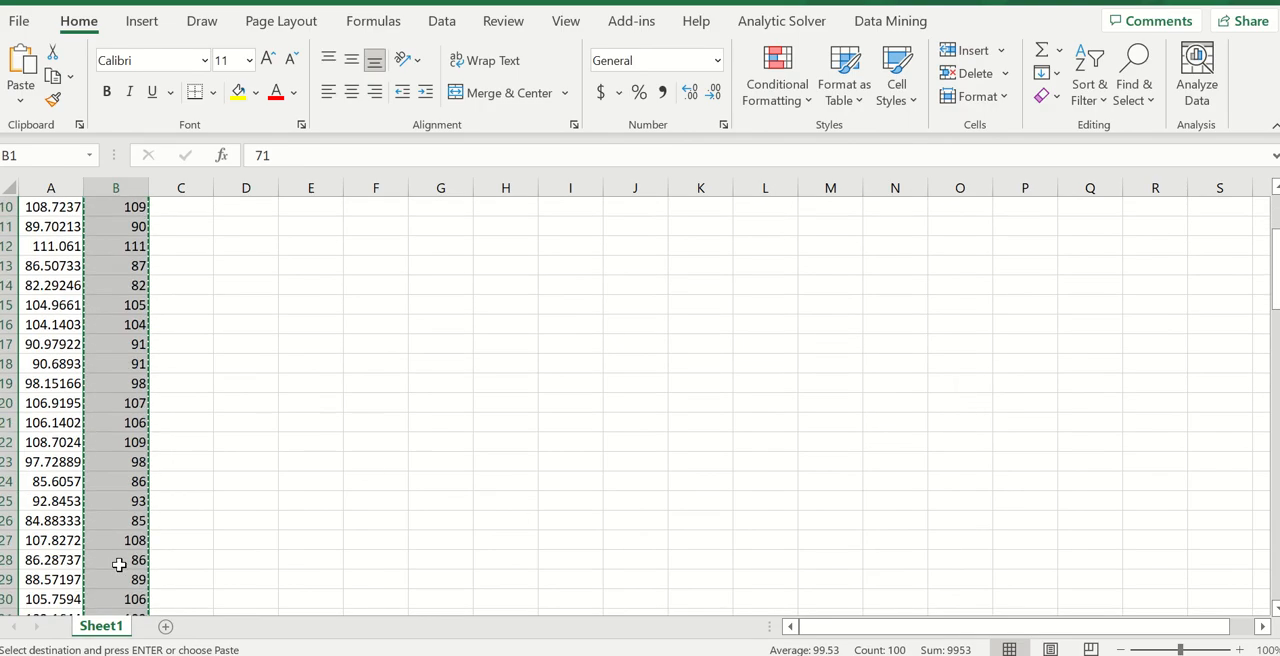
{"action": "scroll", "scroll_direction": "down", "scroll_amount": 3}
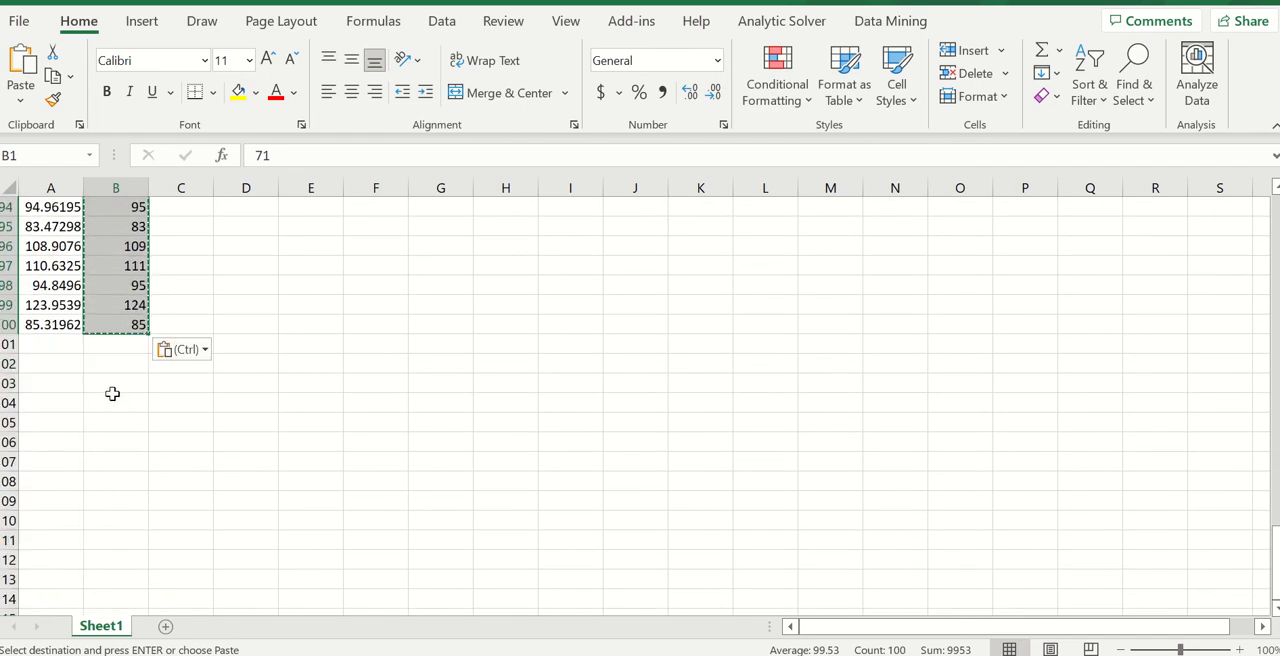
{"action": "left_click", "coordinate": [115, 383]}
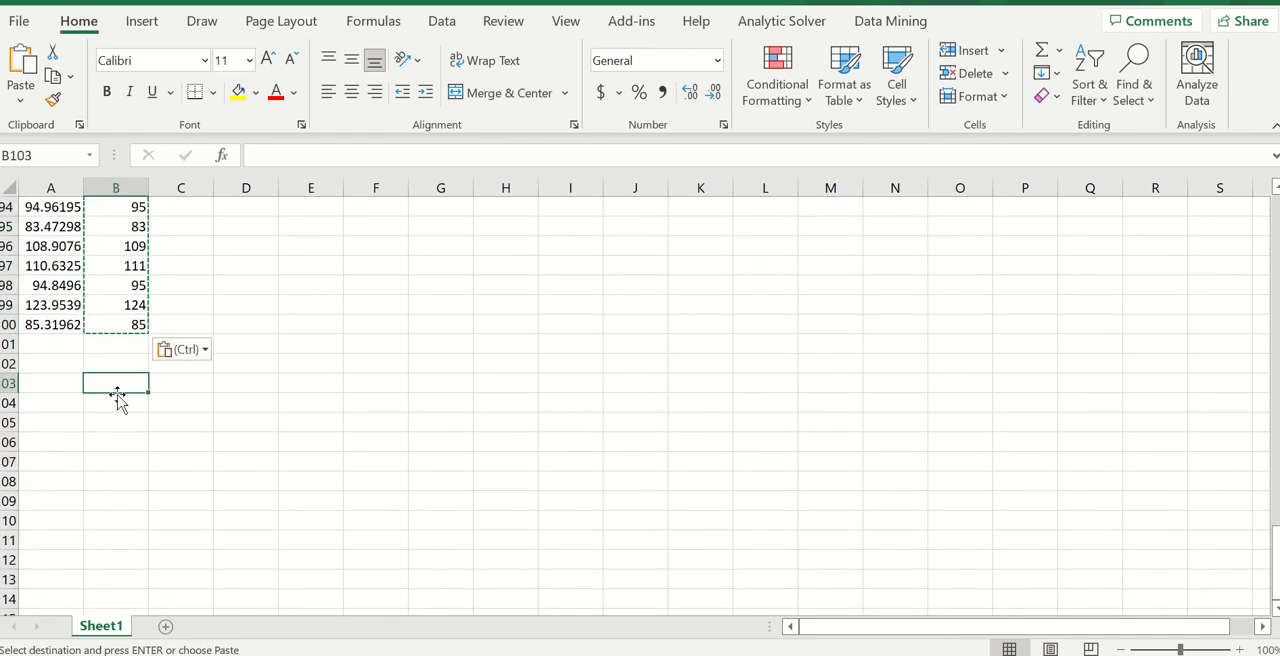
{"action": "type", "text": "average"}
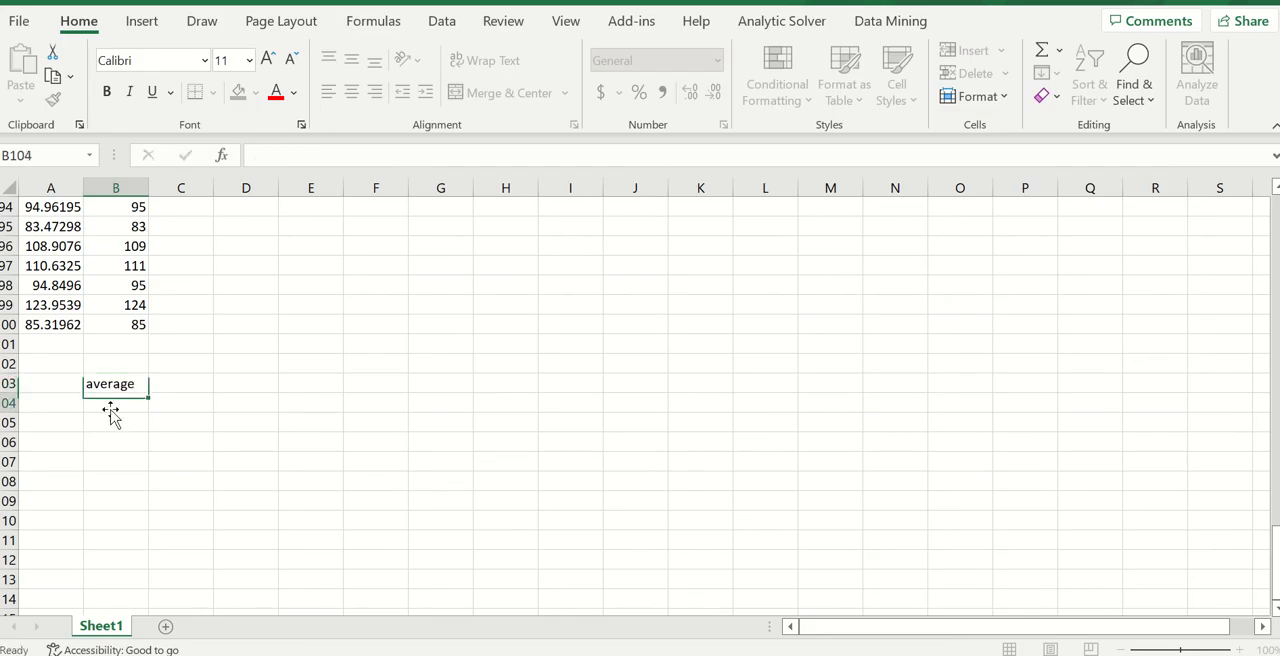
{"action": "left_click", "coordinate": [115, 383]}
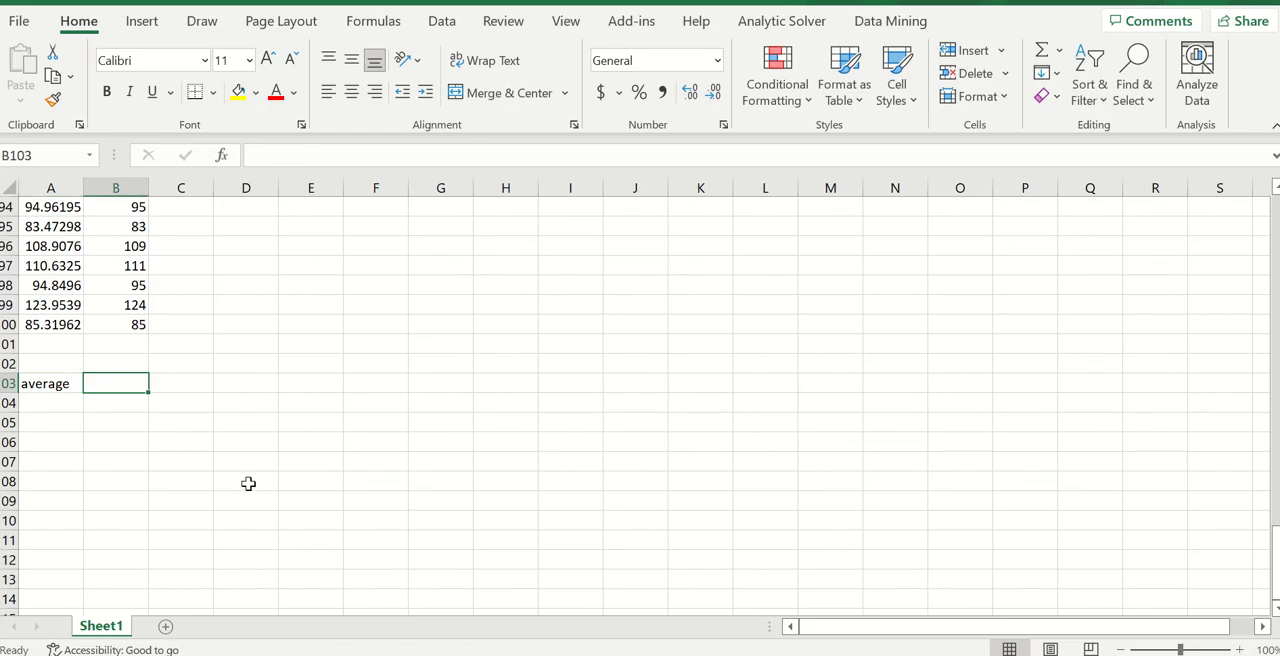
{"action": "mouse_move", "coordinate": [251, 487]}
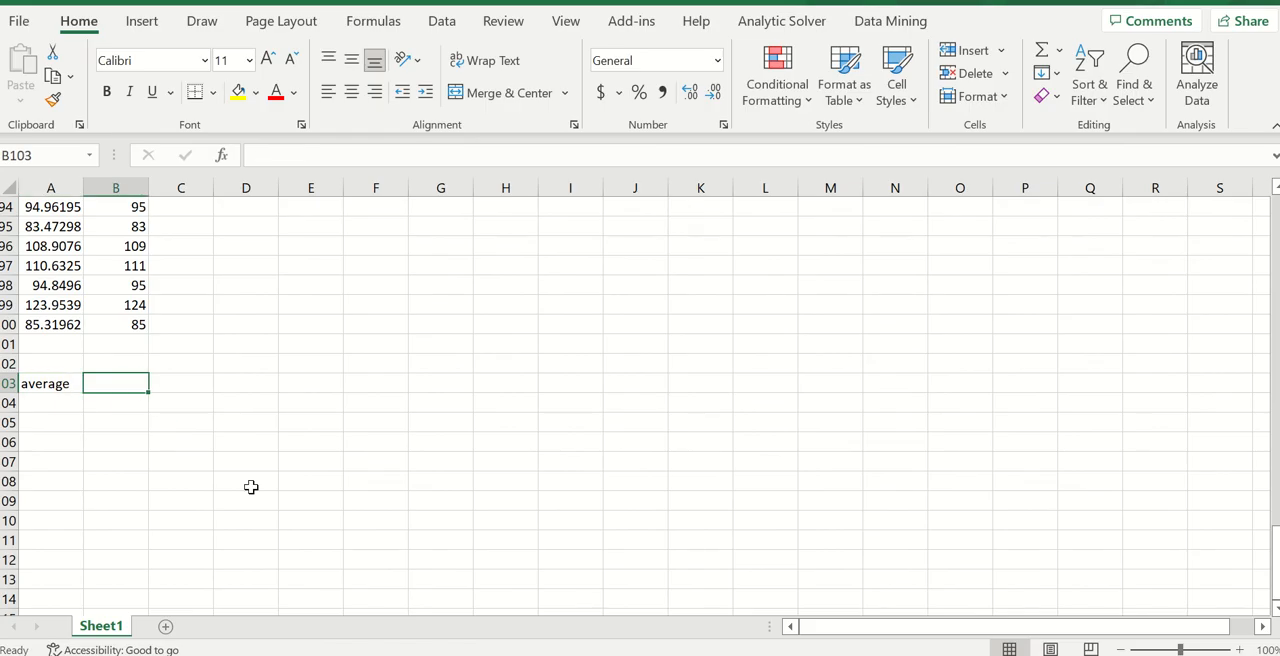
{"action": "type", "text": "=average("}
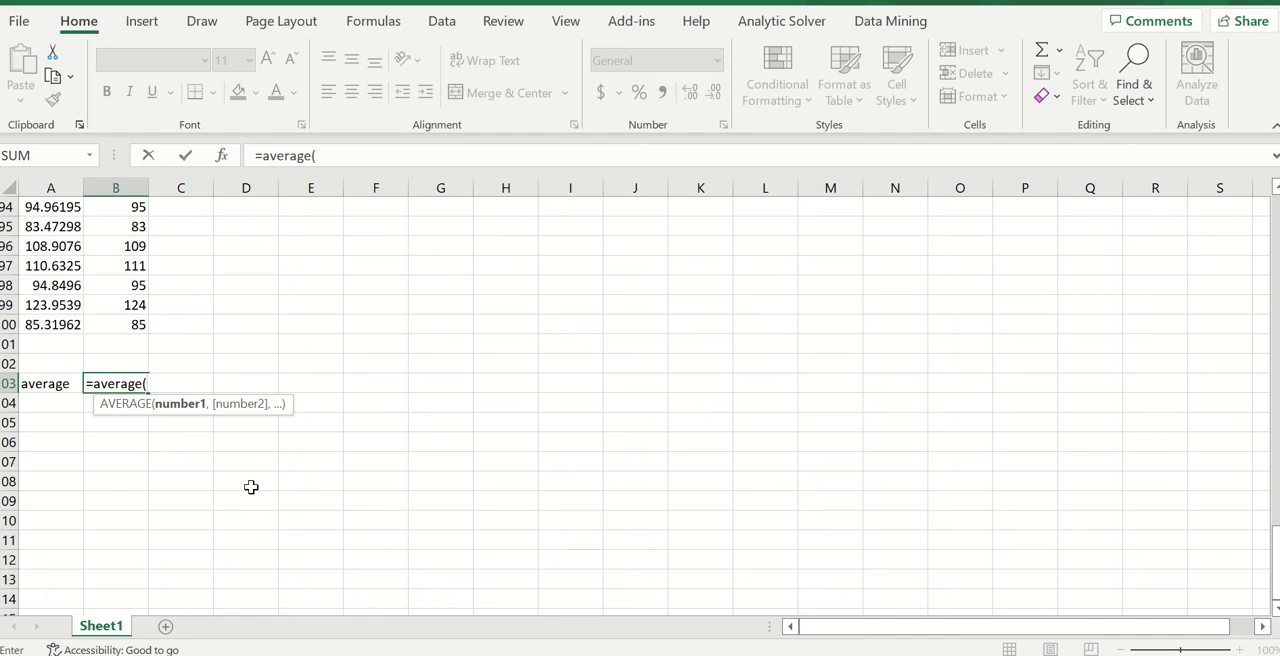
{"action": "left_click", "coordinate": [116, 324]}
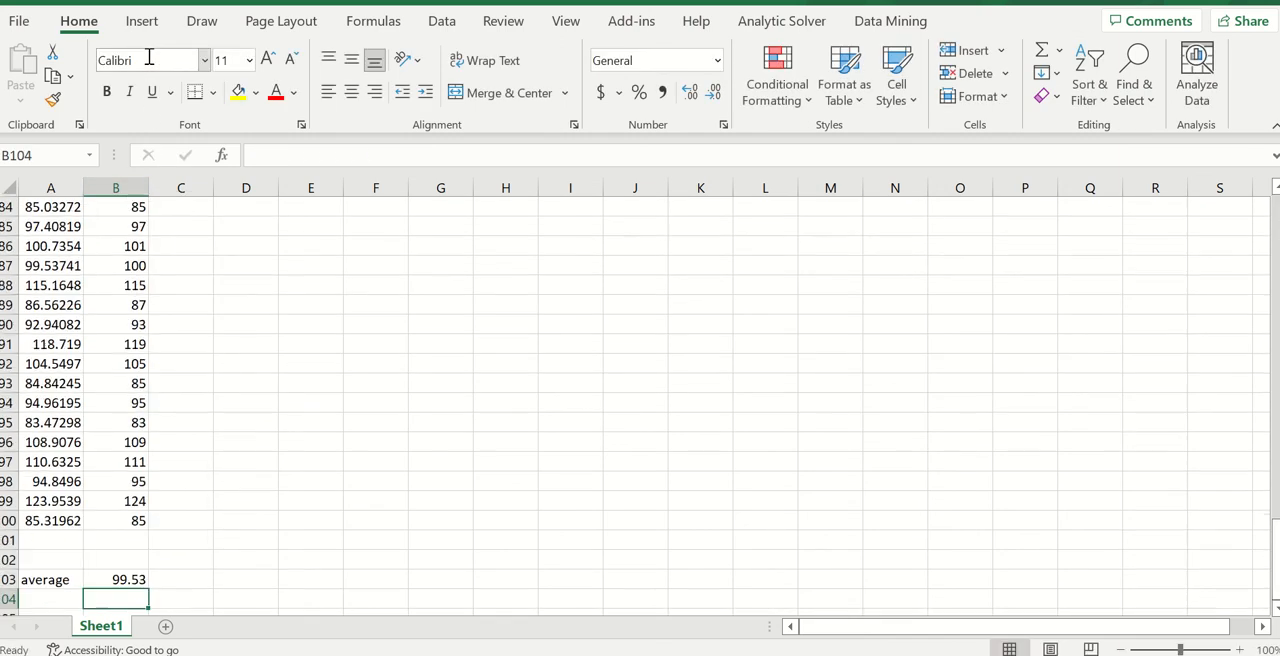
{"action": "scroll", "scroll_direction": "down", "scroll_amount": 3}
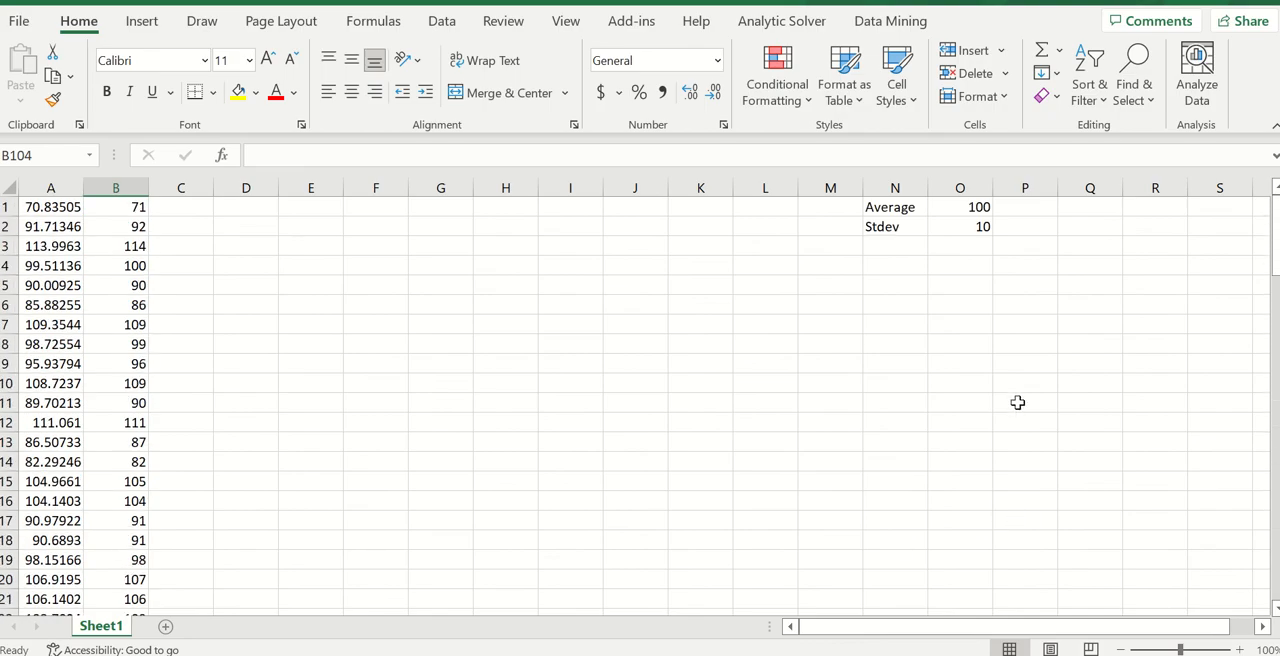
{"action": "mouse_move", "coordinate": [992, 211]}
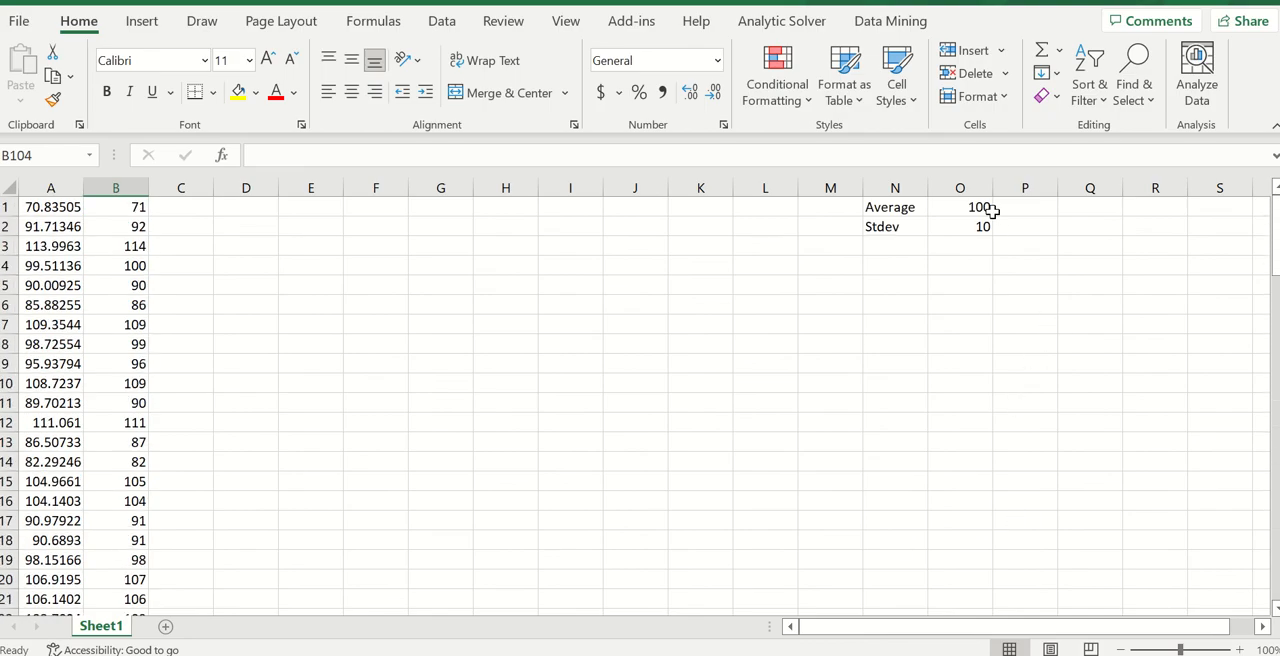
{"action": "scroll", "scroll_direction": "down", "scroll_amount": 3}
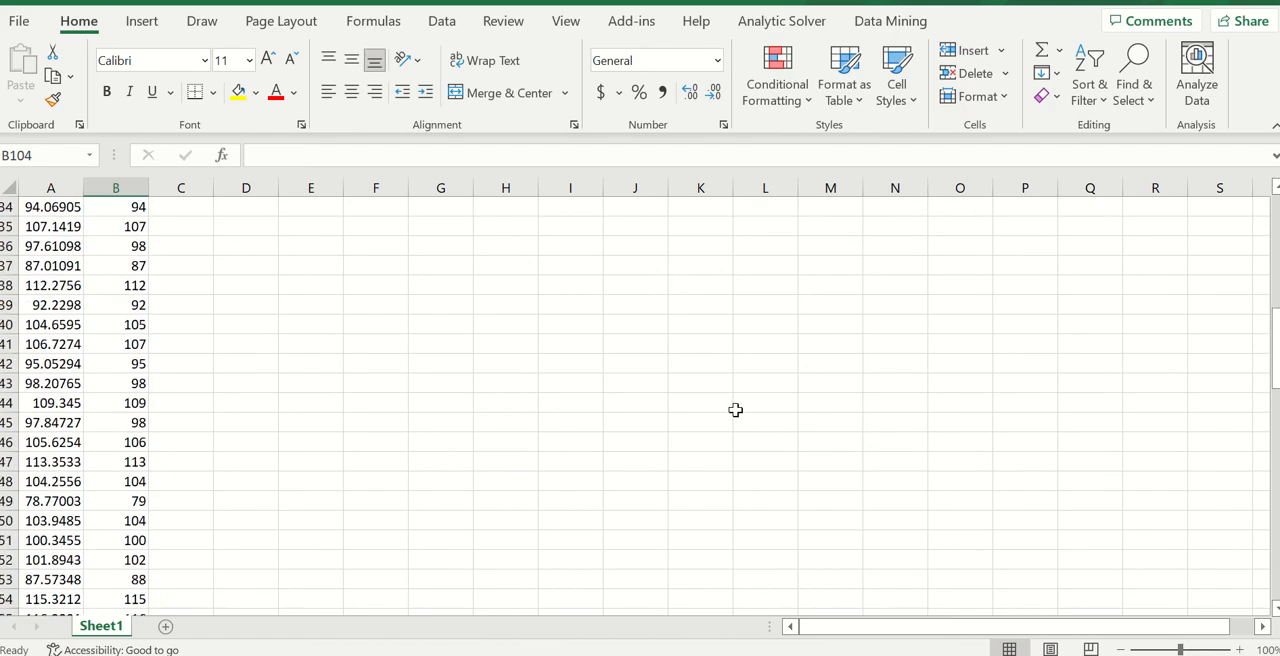
{"action": "scroll", "scroll_direction": "down", "scroll_amount": 3}
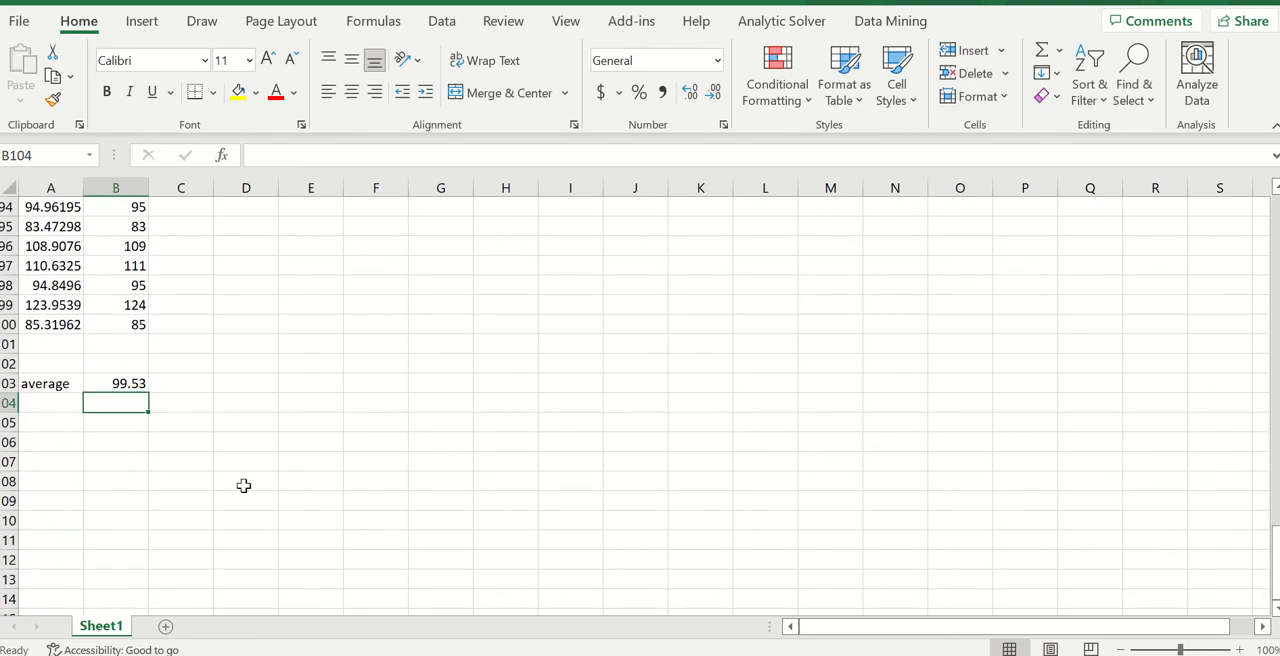
Add a 'Minimum' label in A104 with a MIN formula beside it
{"action": "left_click", "coordinate": [50, 403]}
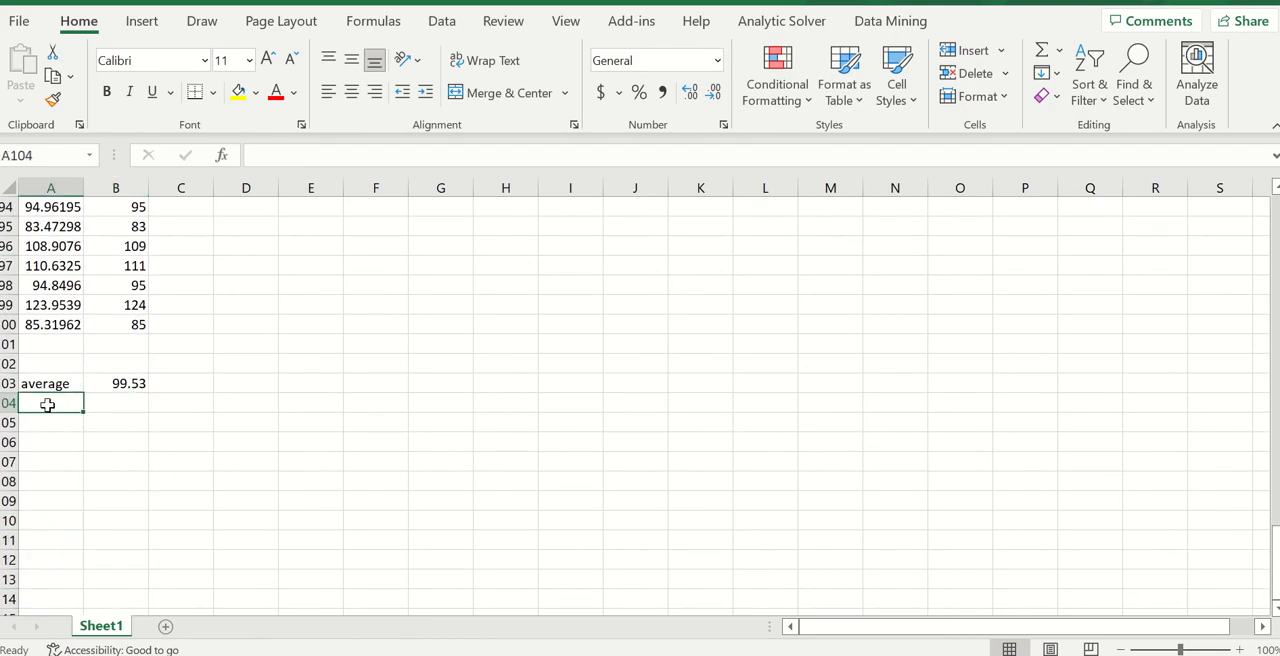
{"action": "type", "text": "Min"}
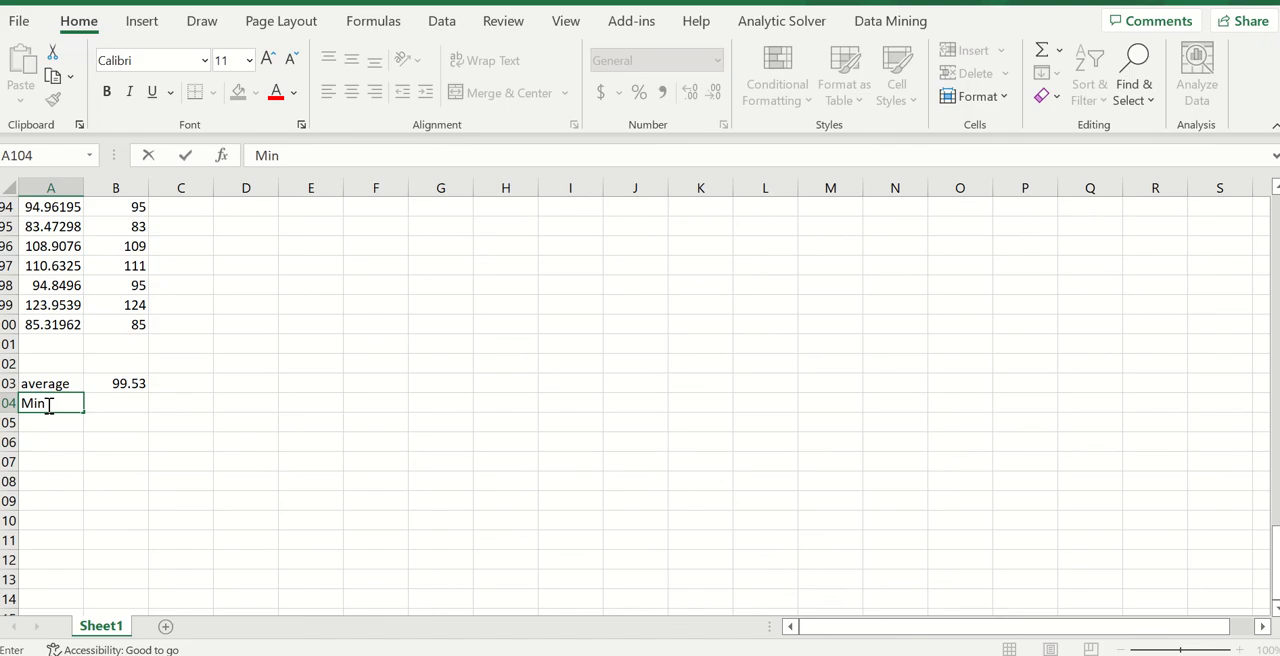
{"action": "type", "text": "imum"}
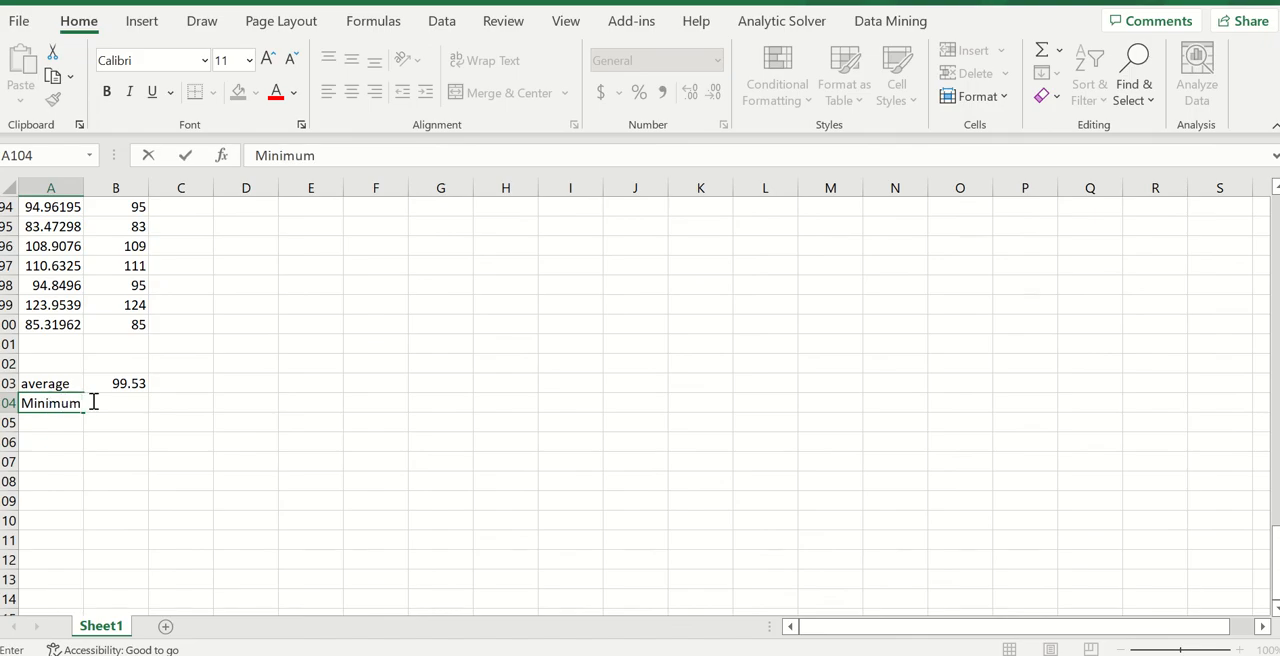
{"action": "left_click", "coordinate": [115, 403]}
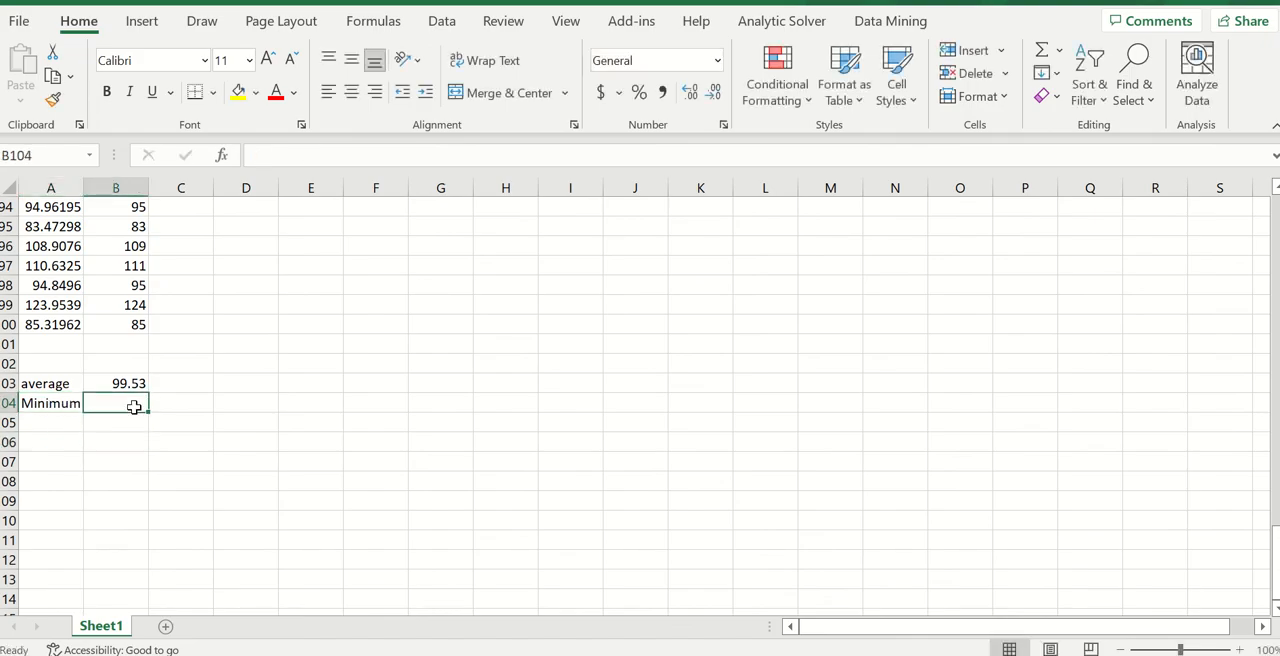
{"action": "type", "text": "=mini"}
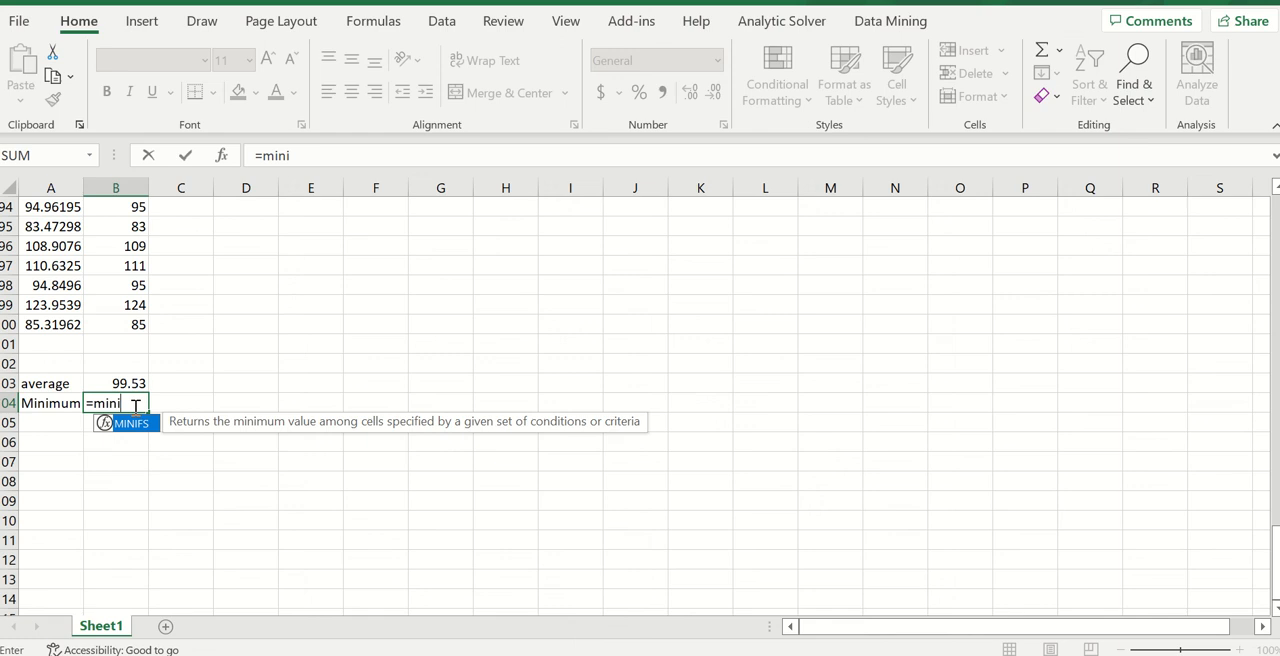
{"action": "key", "text": "Backspace"}
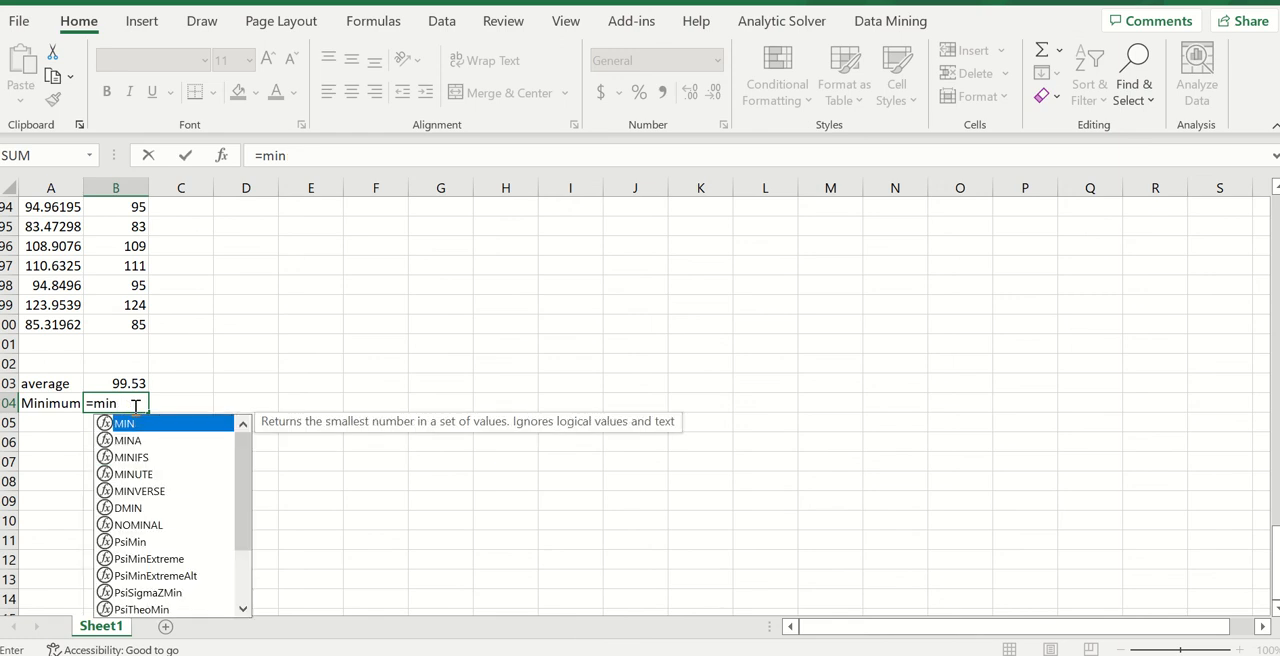
{"action": "type", "text": "("}
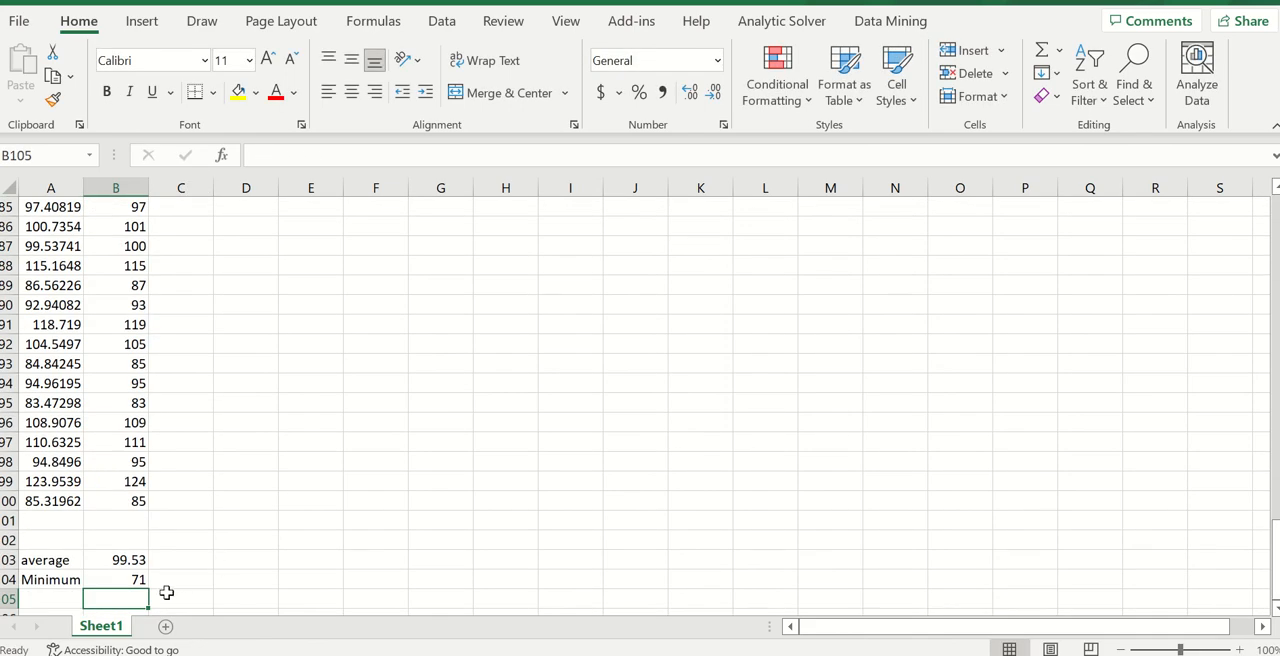
{"action": "mouse_move", "coordinate": [71, 601]}
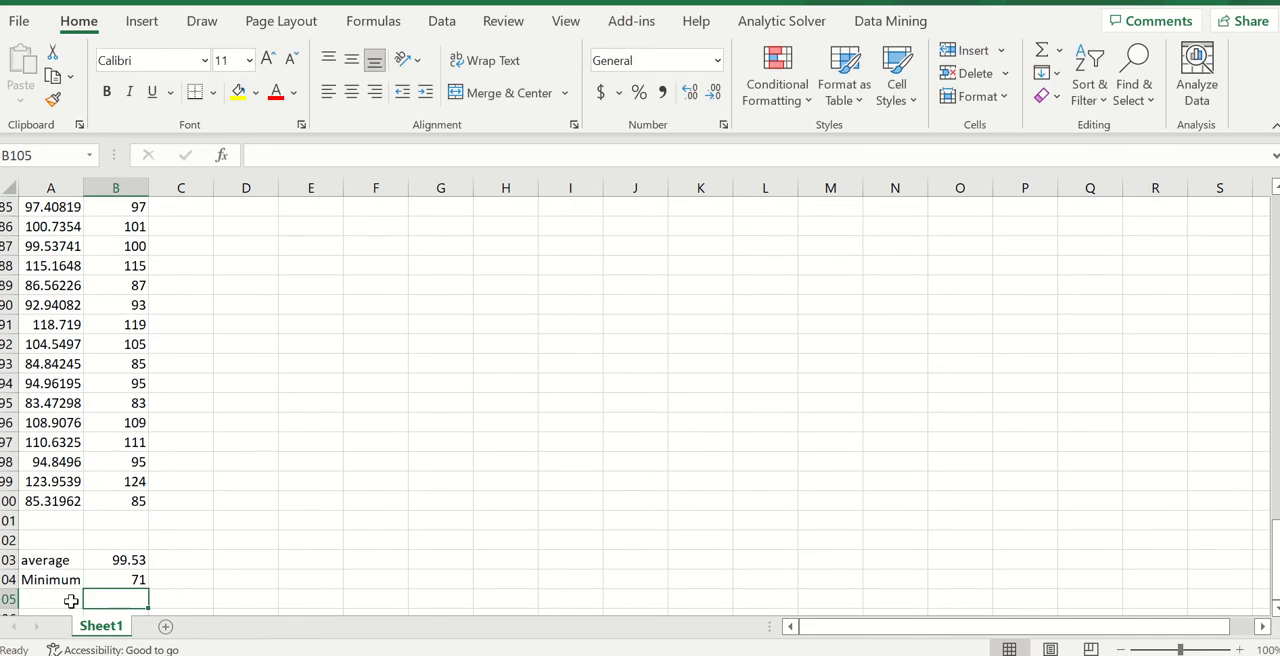
Add a 'Maximum' label in A105 with a MAX formula beside it
{"action": "type", "text": "Ma"}
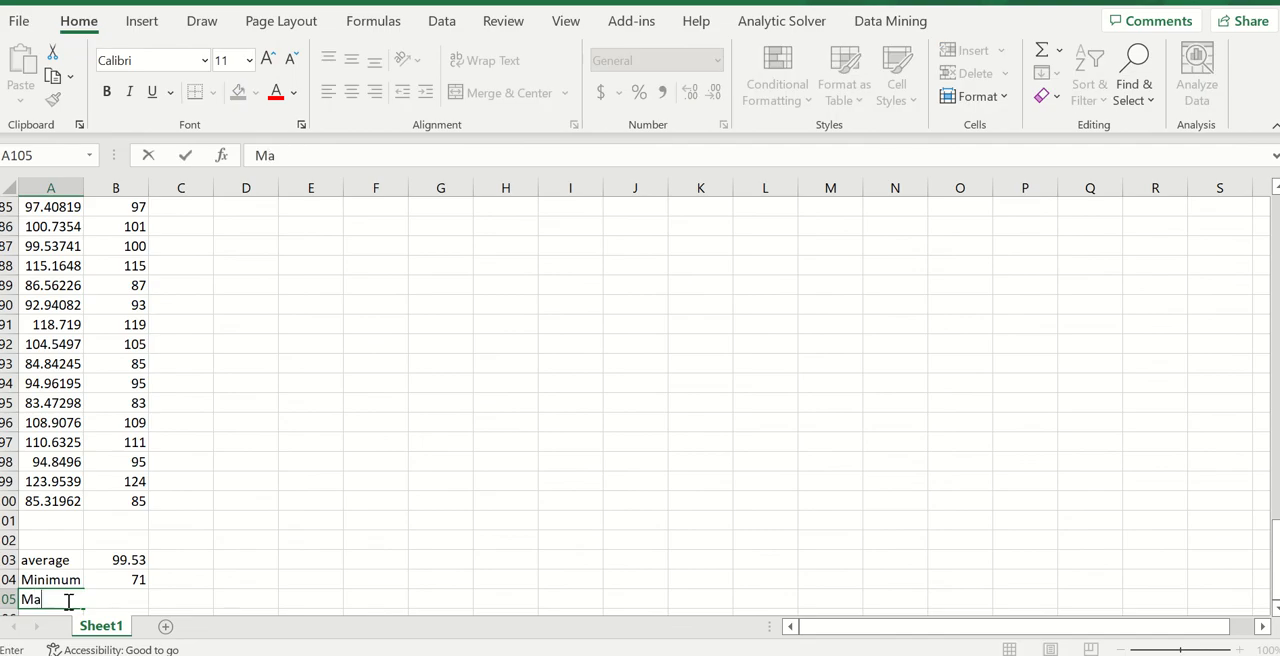
{"action": "type", "text": "ximum"}
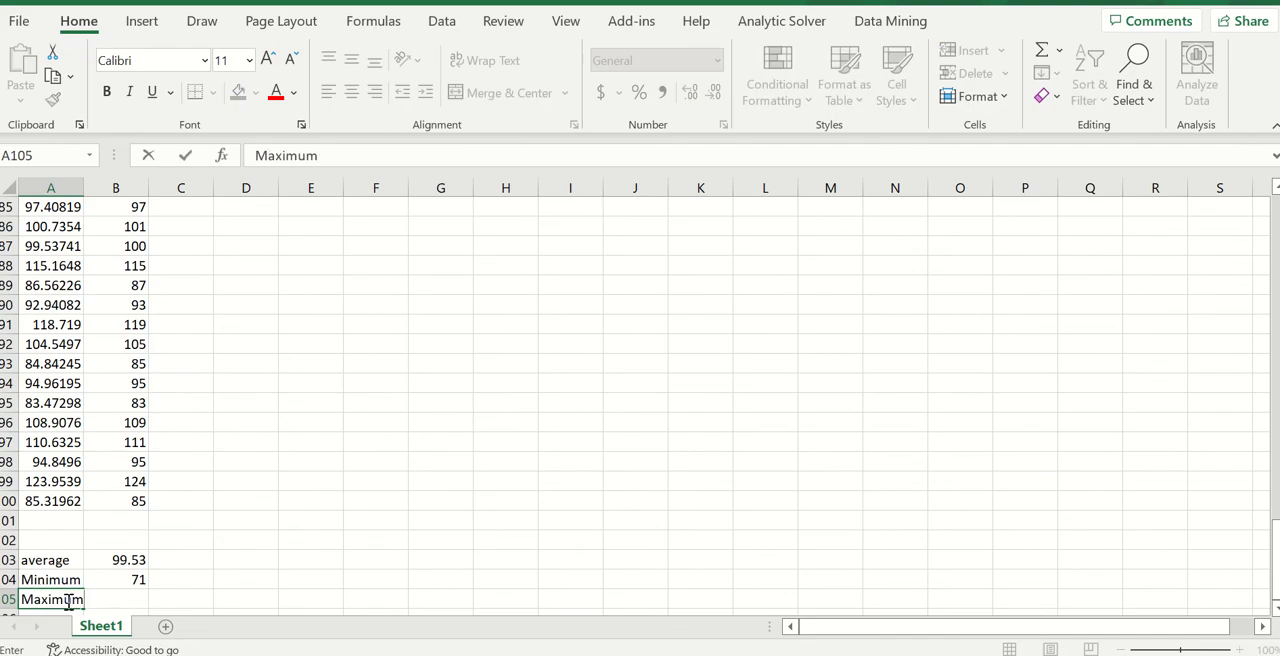
{"action": "left_click", "coordinate": [181, 599]}
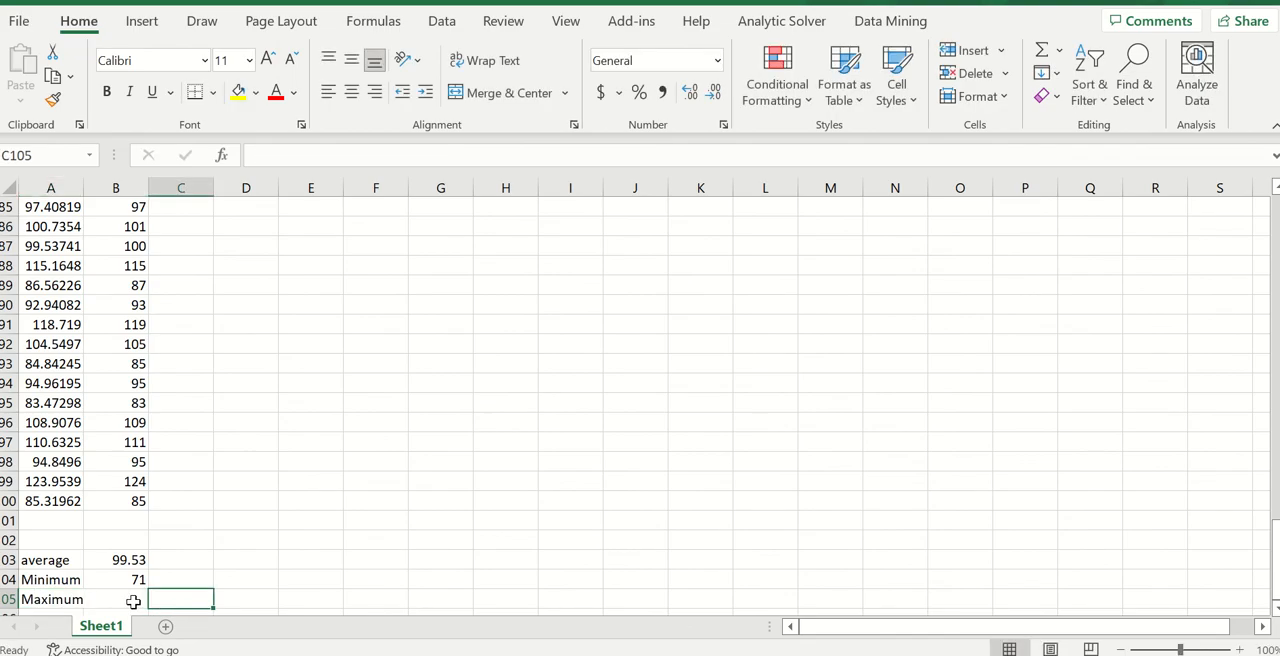
{"action": "type", "text": "="}
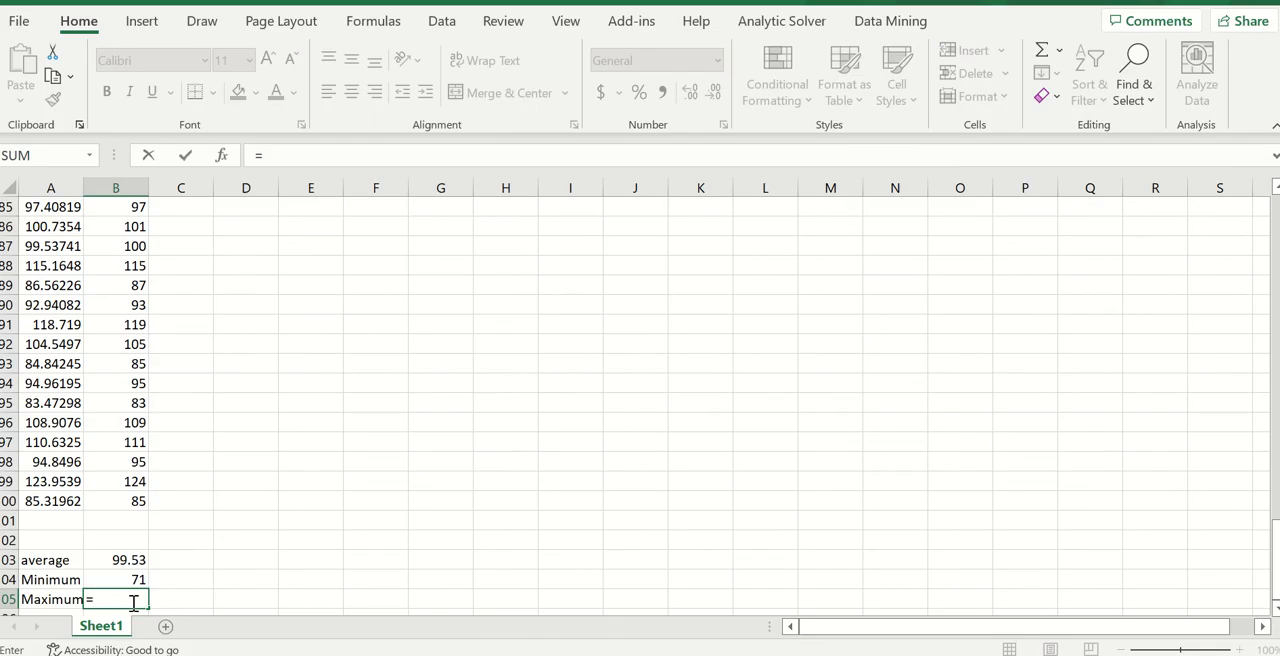
{"action": "type", "text": "ma"}
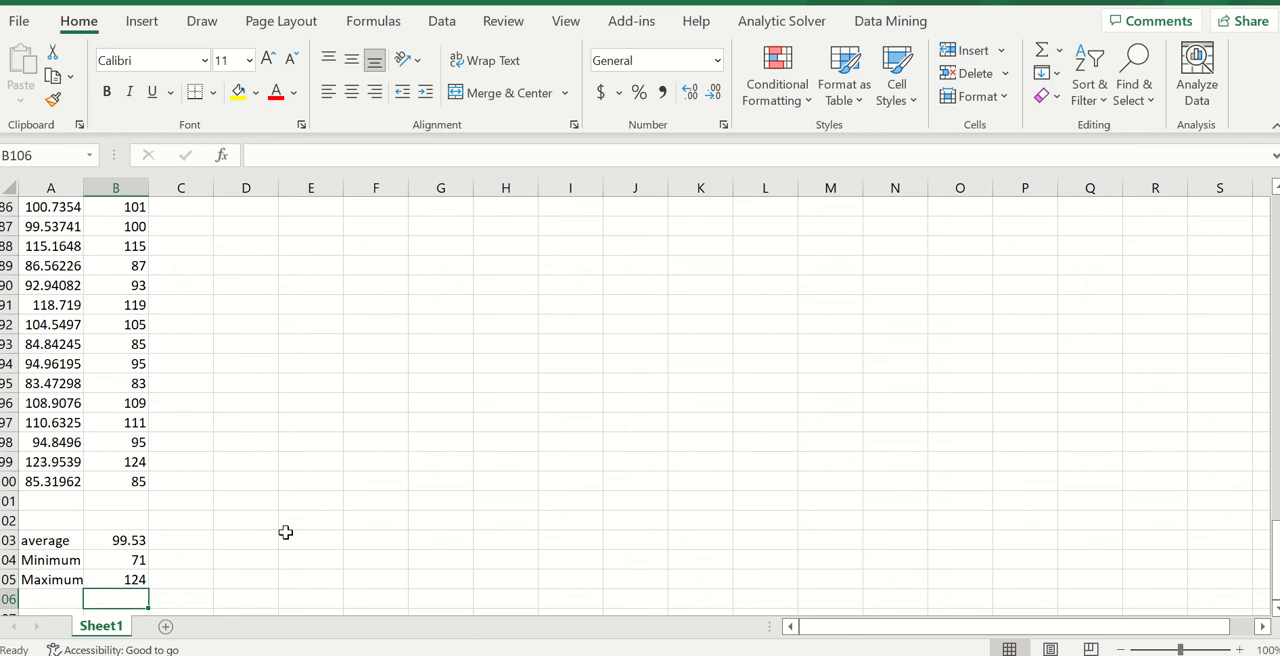
{"action": "mouse_move", "coordinate": [124, 487]}
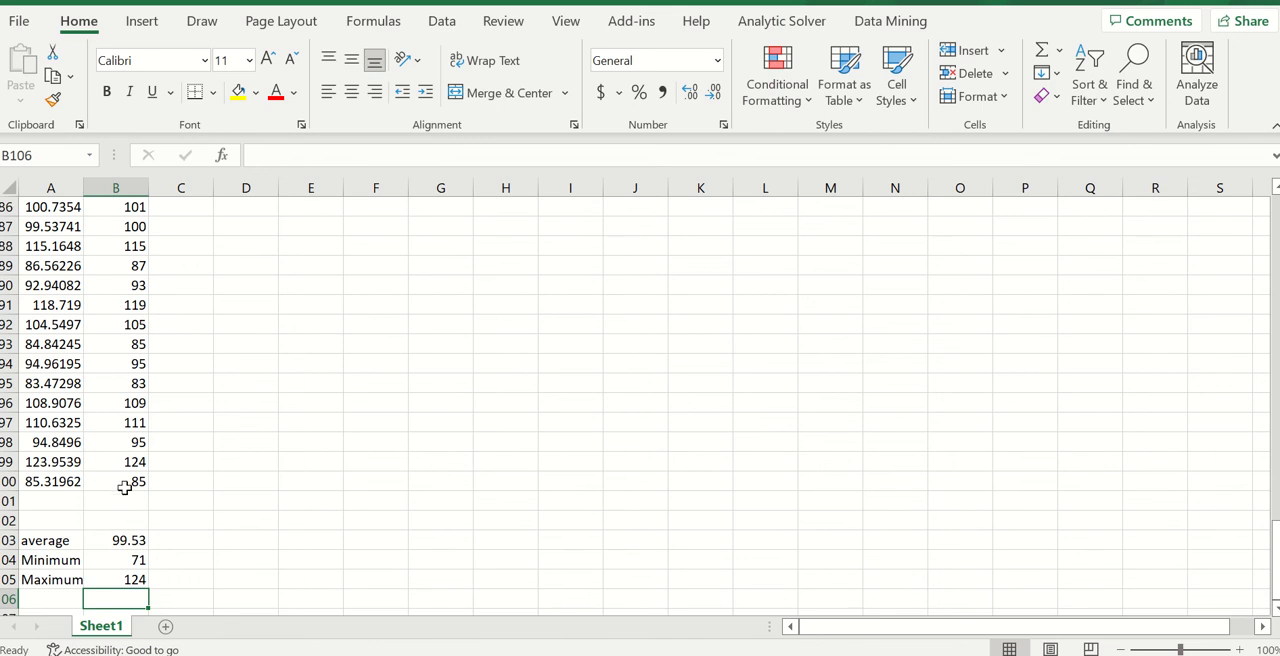
Scroll down to review the average 99.53, minimum 71 and maximum 124
{"action": "scroll", "scroll_direction": "down", "scroll_amount": 3}
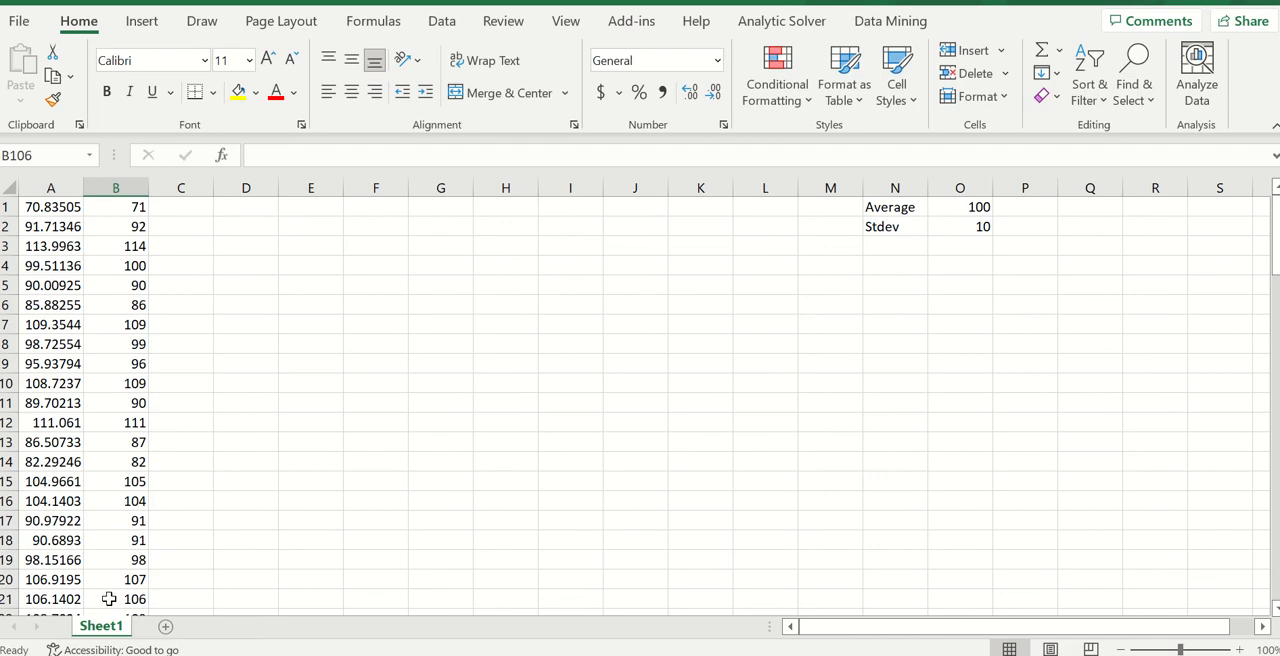
{"action": "mouse_move", "coordinate": [537, 354]}
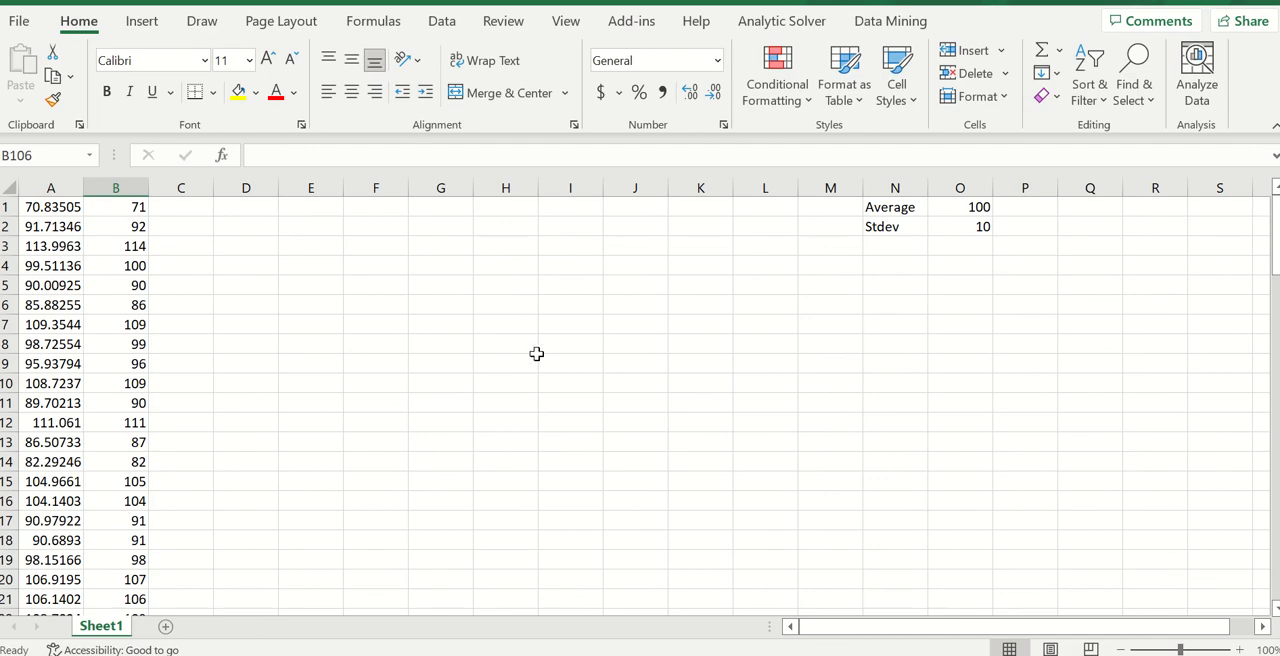
{"action": "scroll", "scroll_direction": "down", "scroll_amount": 3}
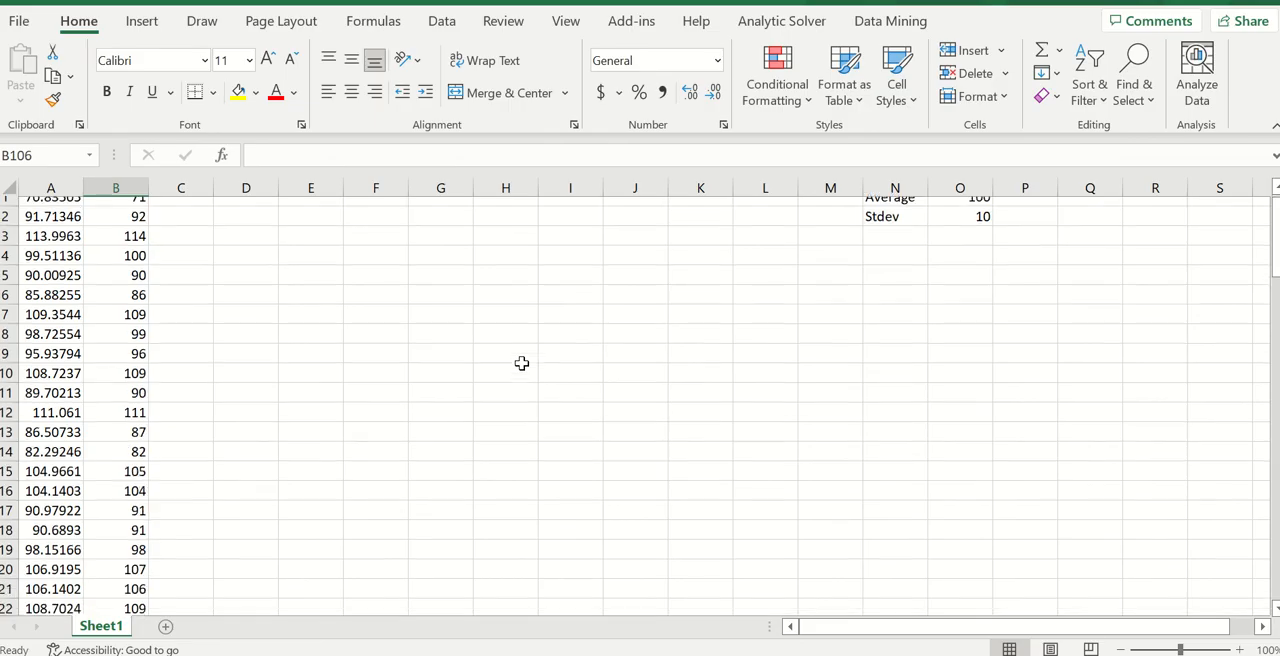
{"action": "scroll", "scroll_direction": "down", "scroll_amount": 3}
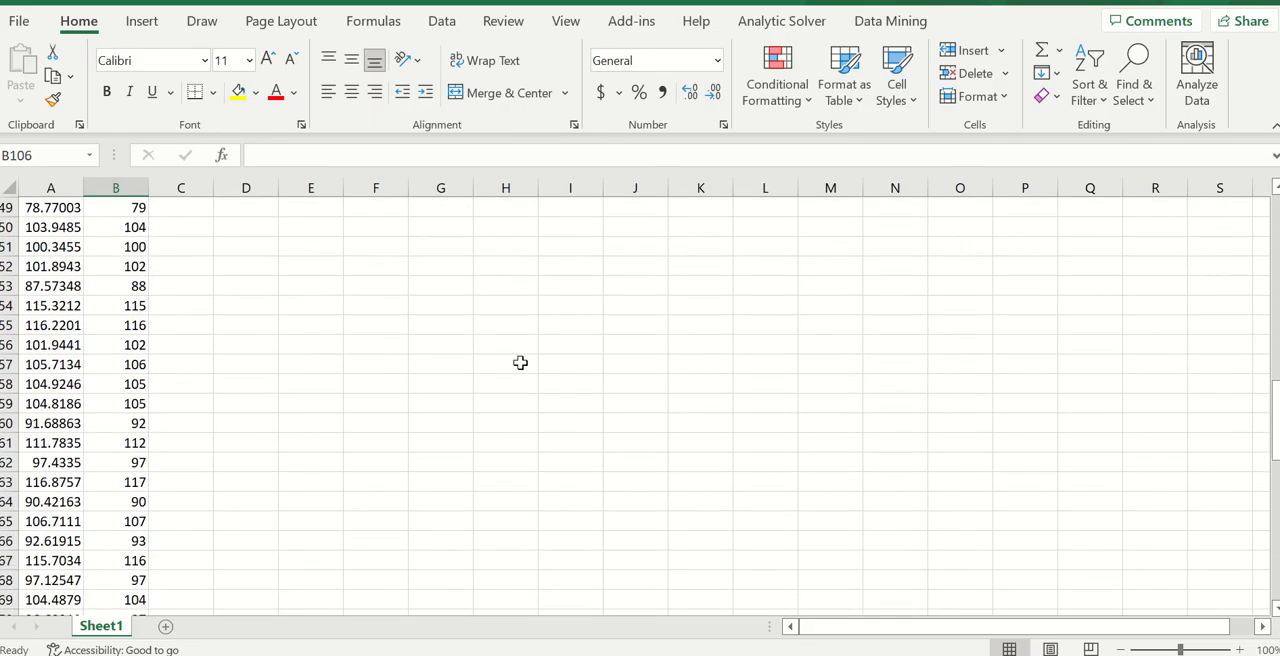
{"action": "scroll", "scroll_direction": "down", "scroll_amount": 3}
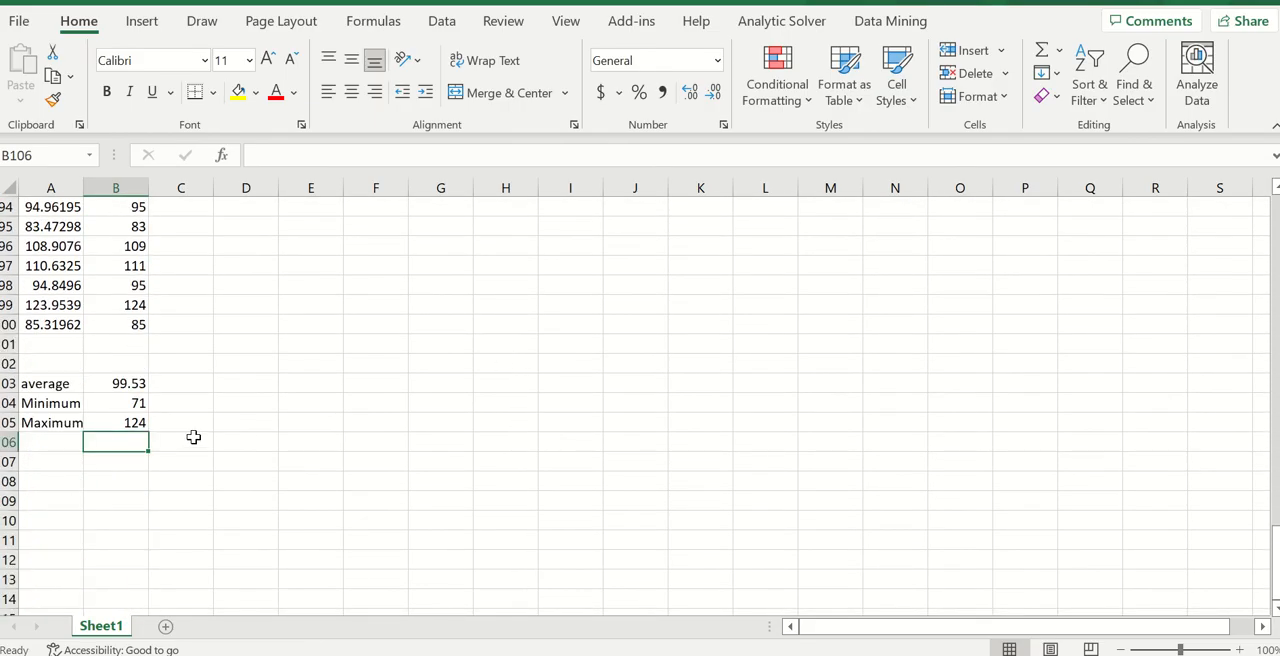
{"action": "mouse_move", "coordinate": [249, 461]}
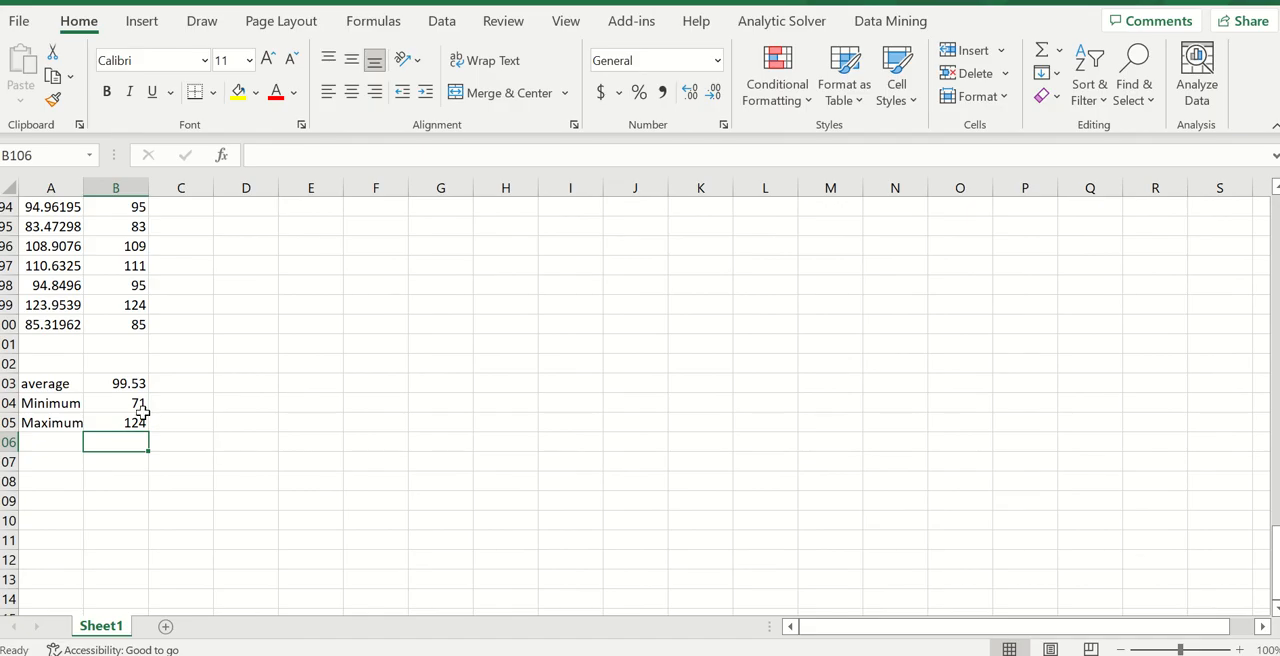
{"action": "mouse_move", "coordinate": [193, 364]}
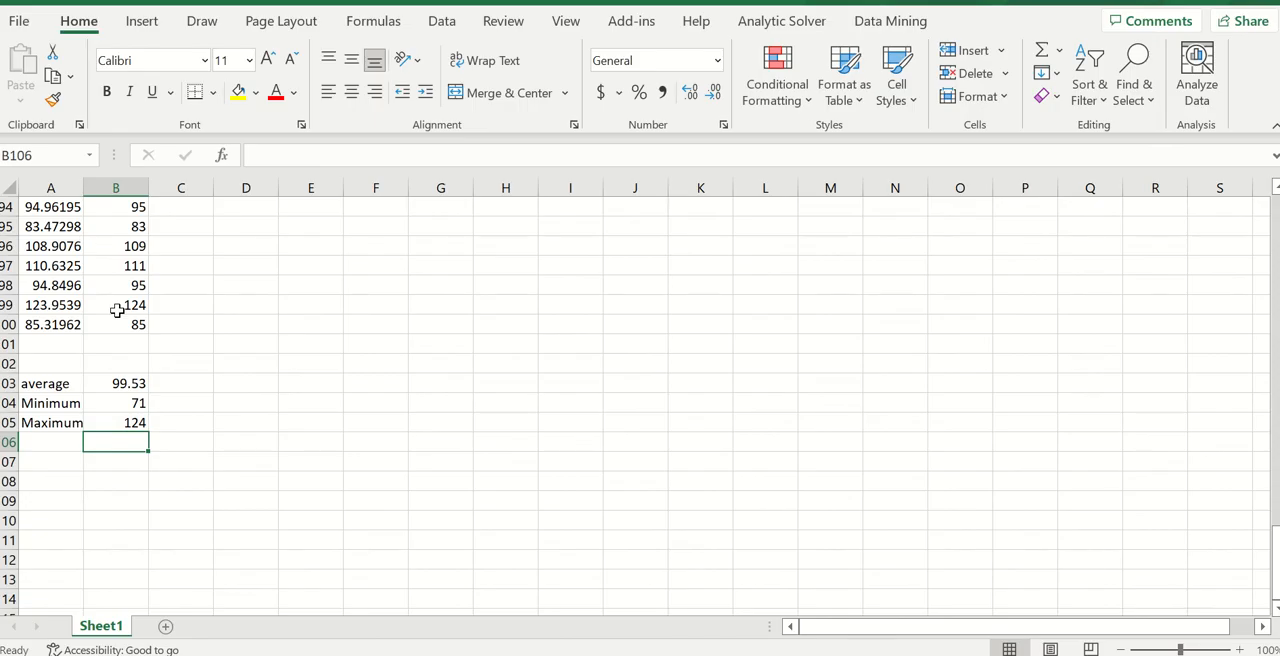
{"action": "mouse_move", "coordinate": [128, 361]}
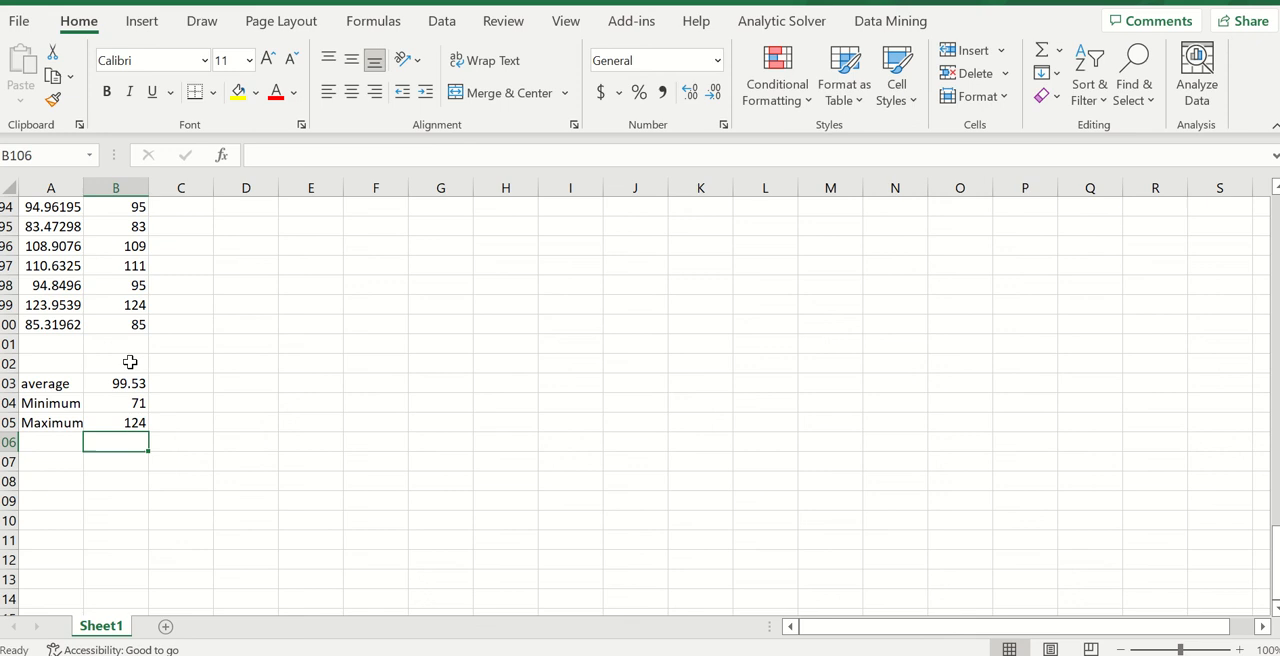
{"action": "mouse_move", "coordinate": [345, 434]}
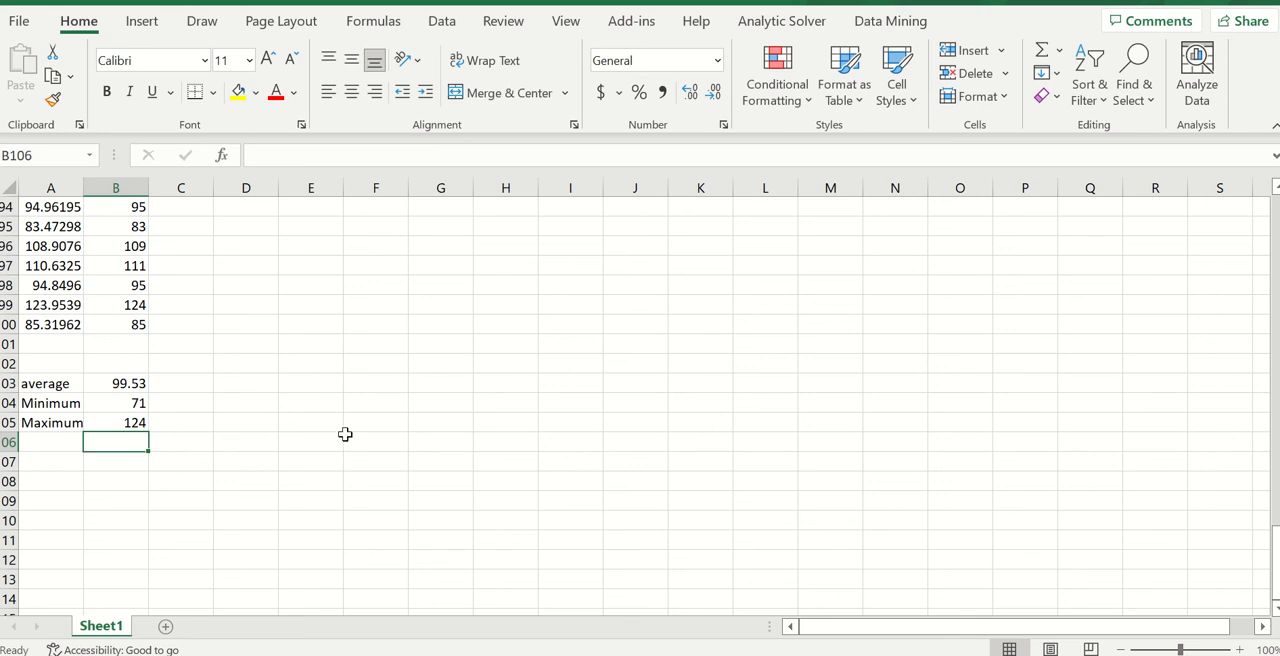
{"action": "mouse_move", "coordinate": [298, 424]}
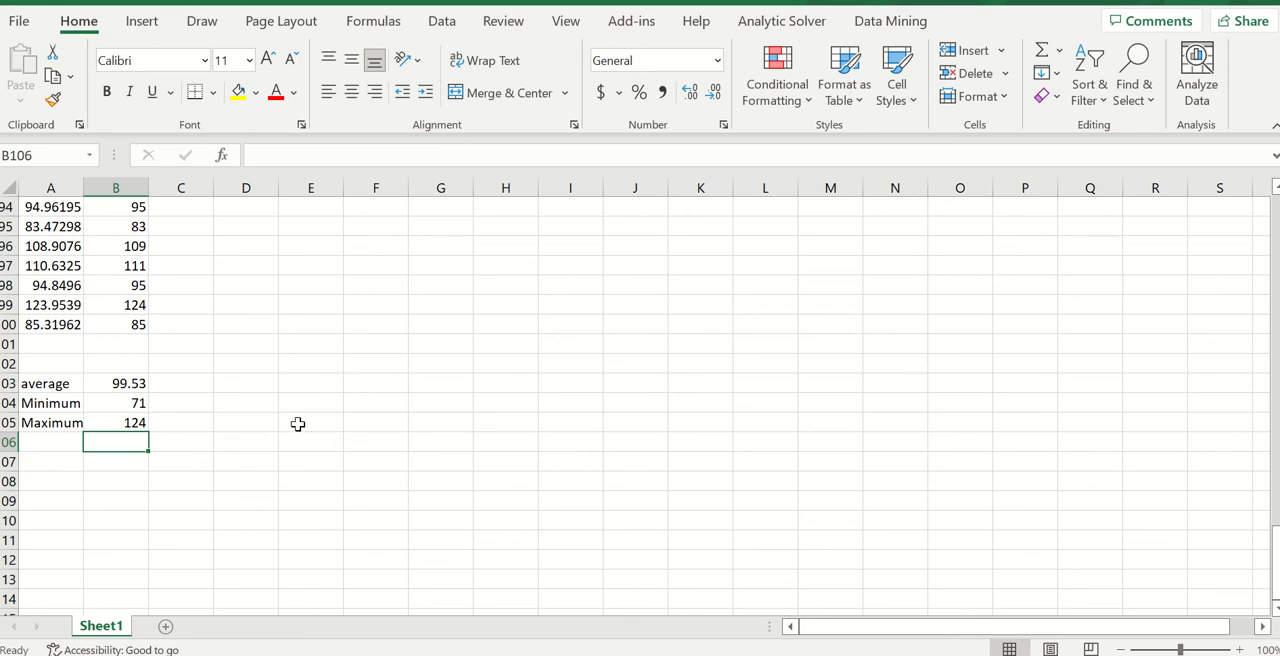
{"action": "mouse_move", "coordinate": [300, 424]}
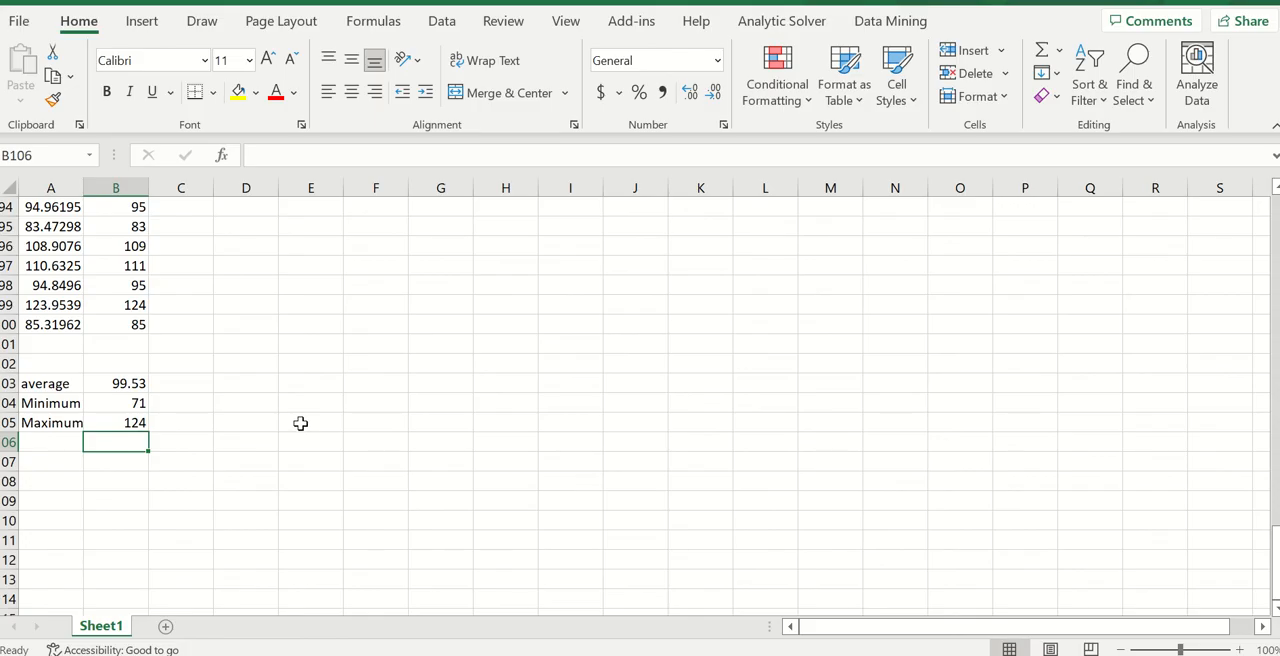
{"action": "mouse_move", "coordinate": [143, 383]}
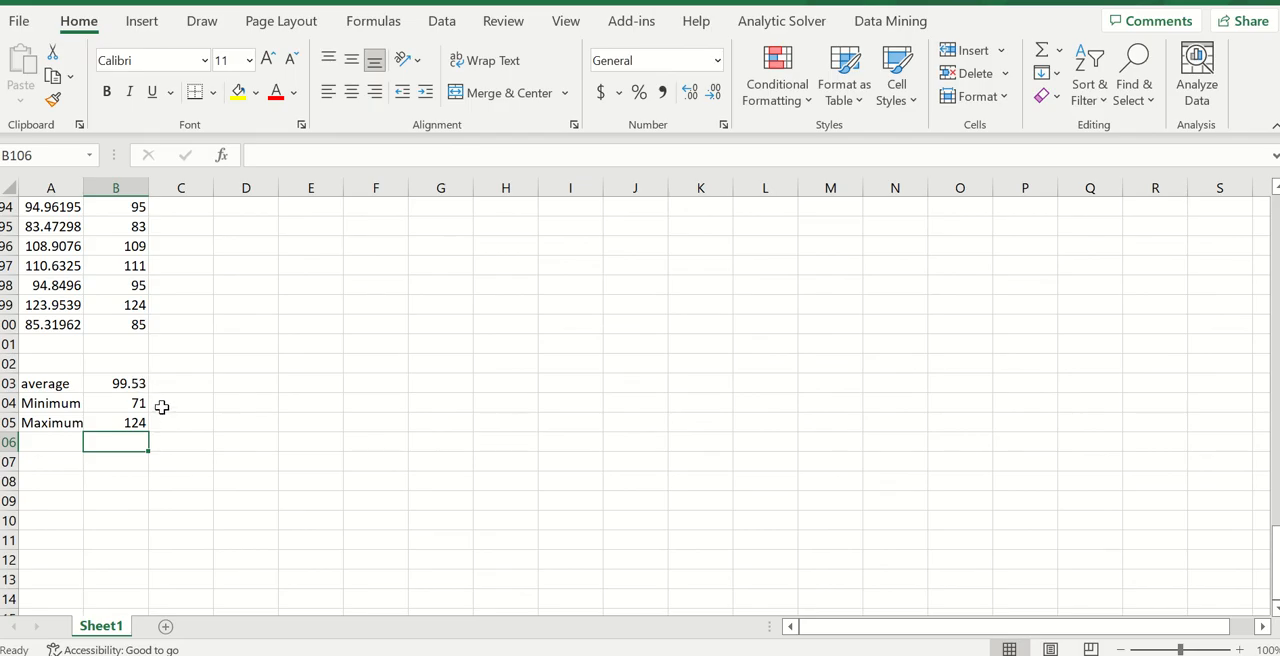
{"action": "mouse_move", "coordinate": [155, 431]}
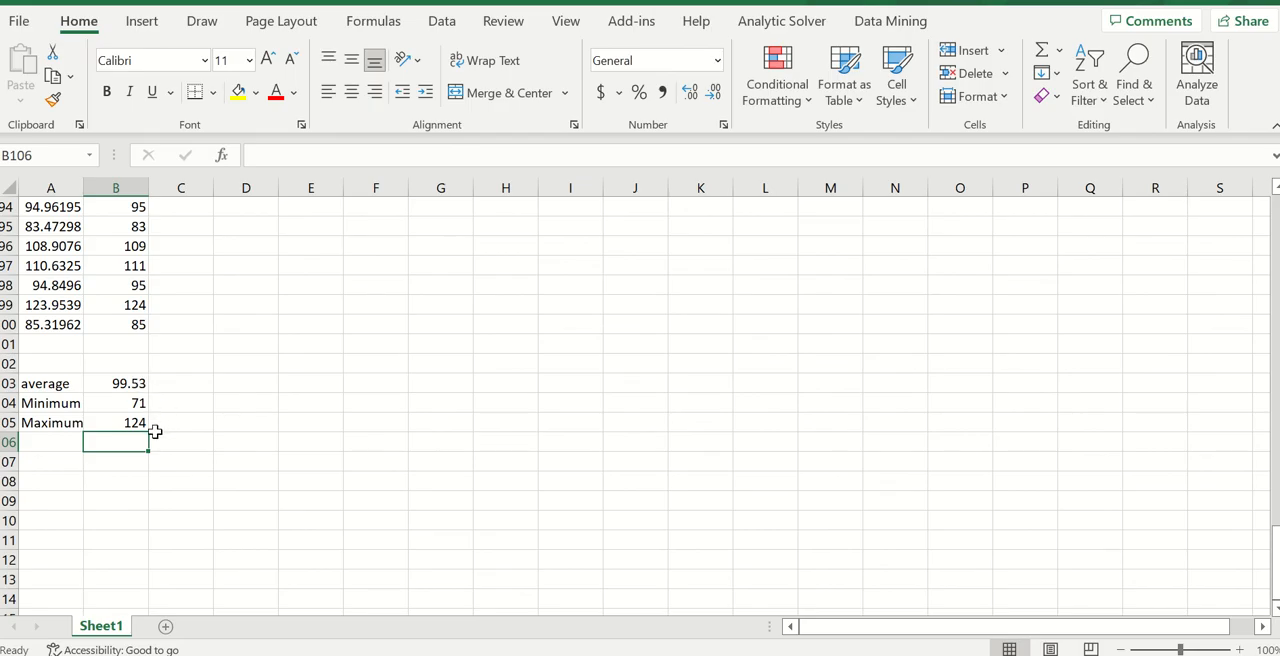
{"action": "mouse_move", "coordinate": [154, 430]}
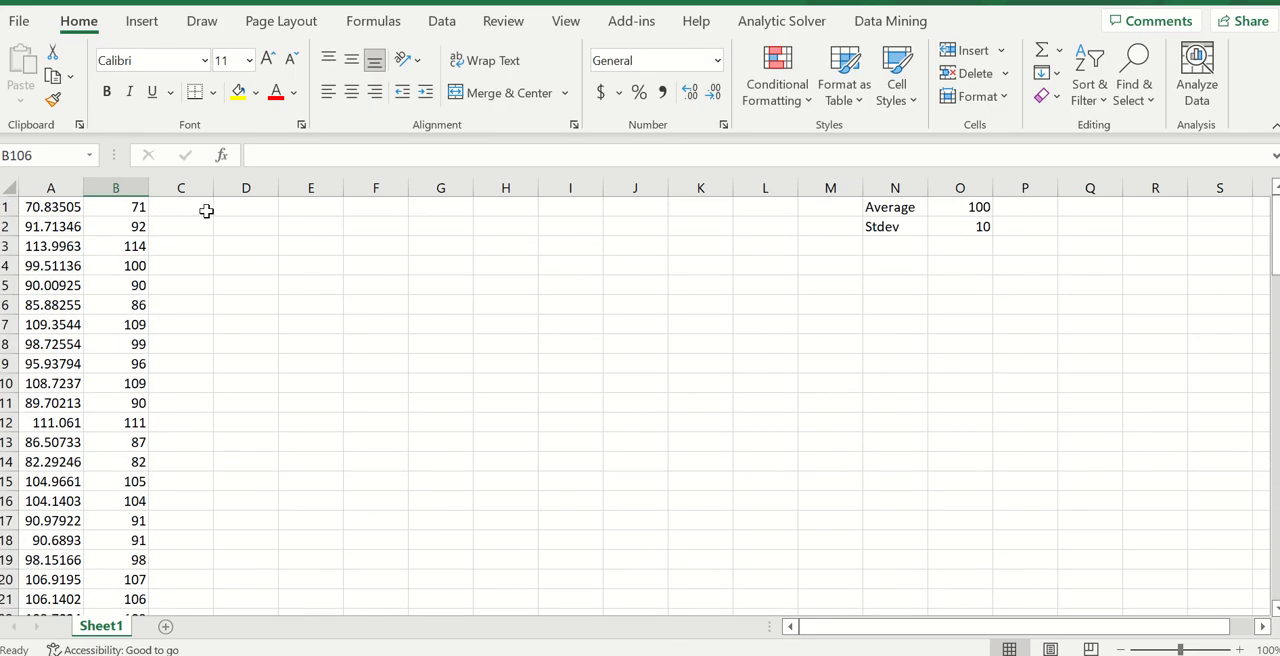
Select cell C1 and open the Data Analysis tool list
{"action": "left_click", "coordinate": [180, 207]}
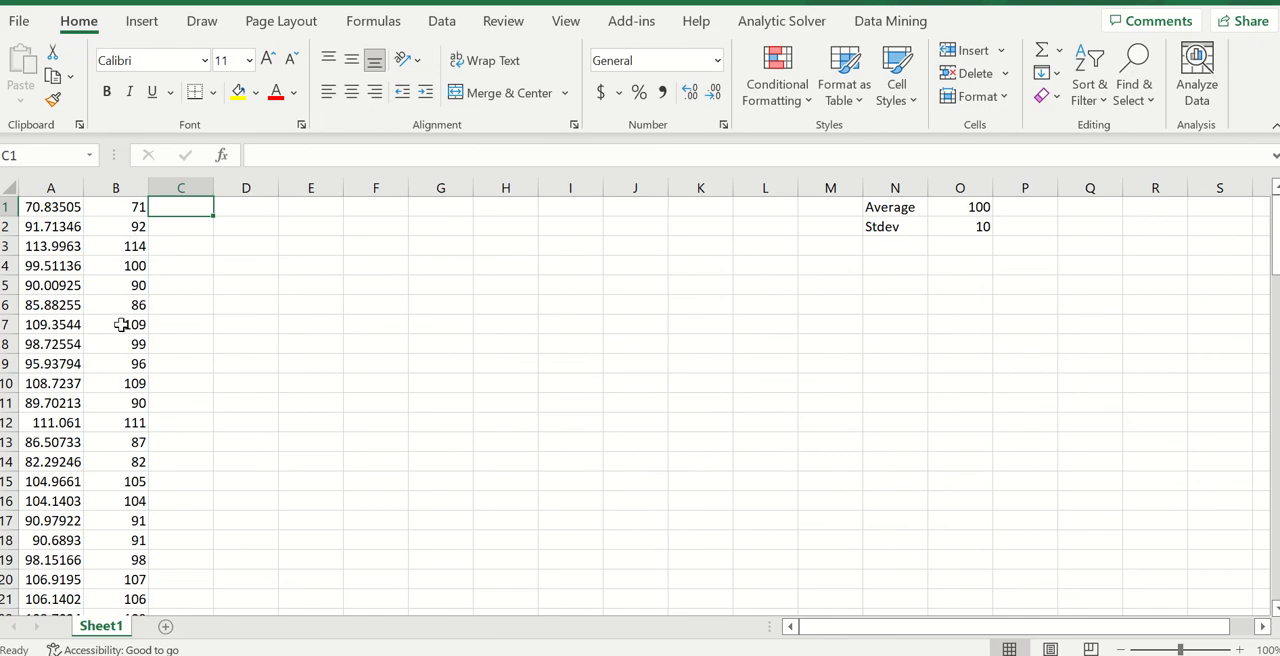
{"action": "mouse_move", "coordinate": [118, 448]}
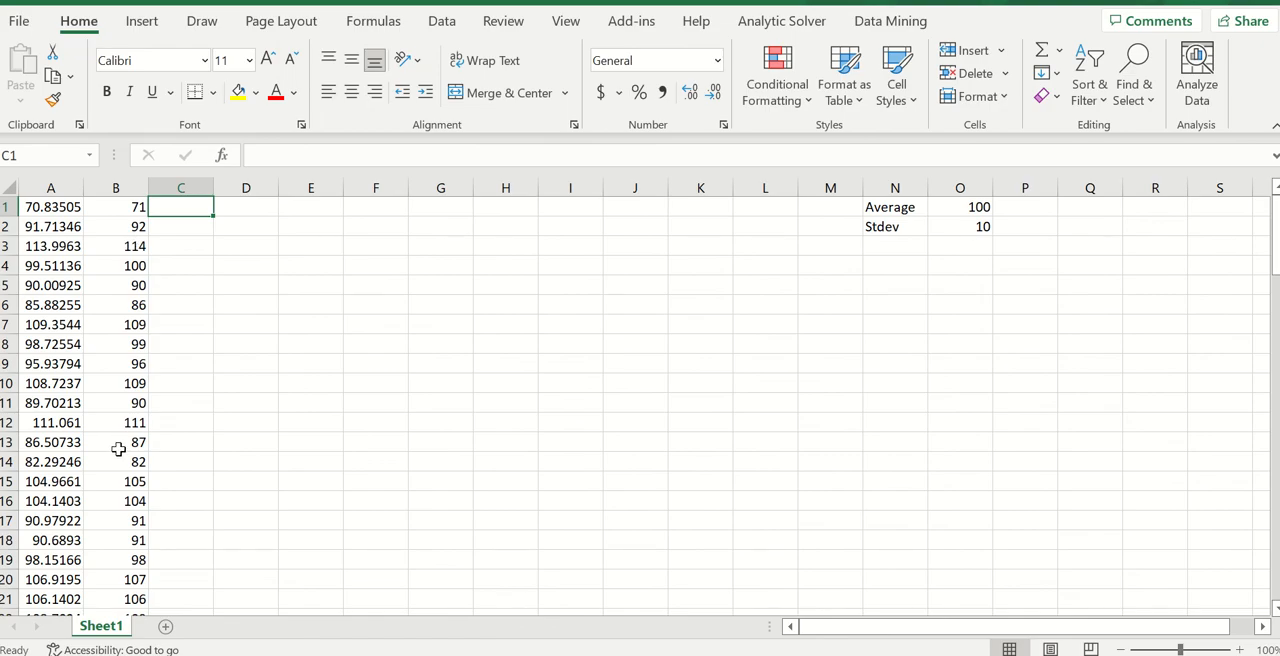
{"action": "mouse_move", "coordinate": [198, 435]}
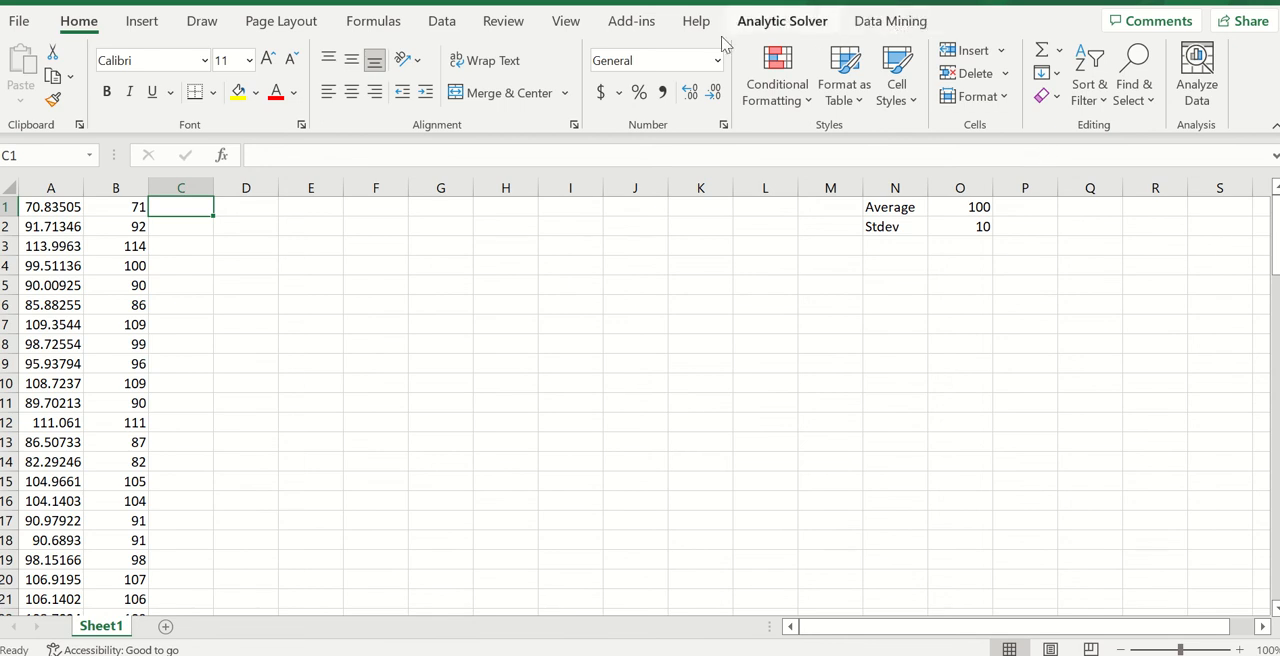
{"action": "left_click", "coordinate": [441, 20]}
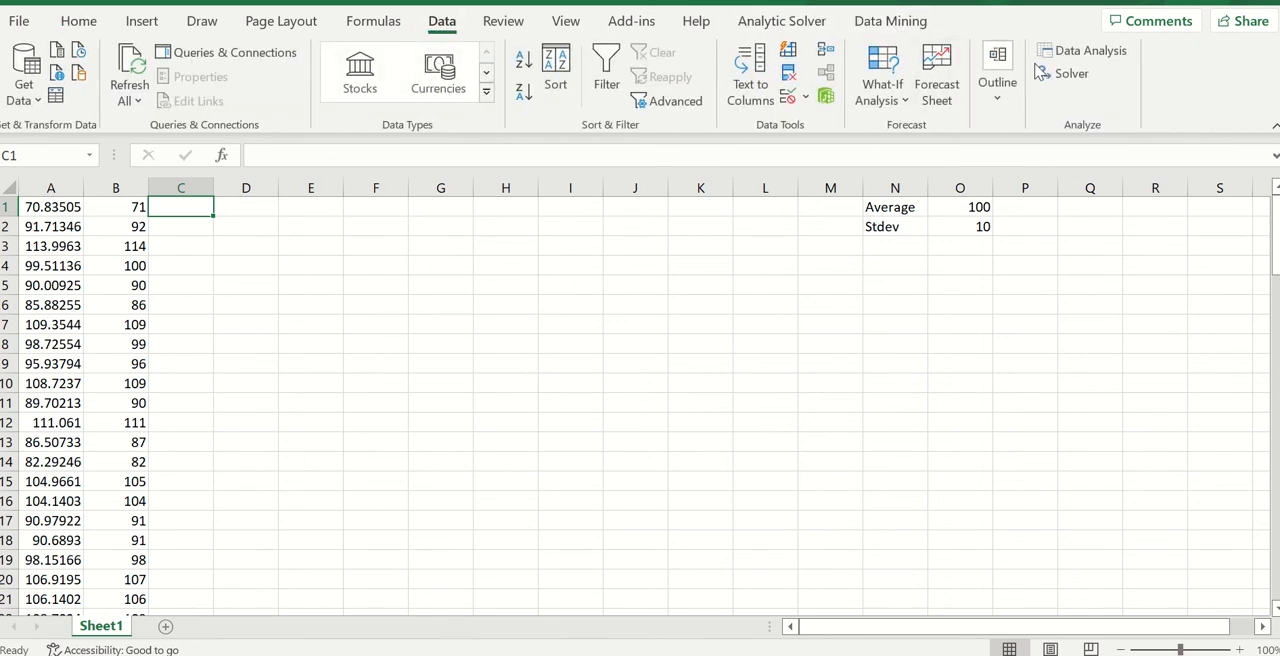
{"action": "left_click", "coordinate": [1089, 50]}
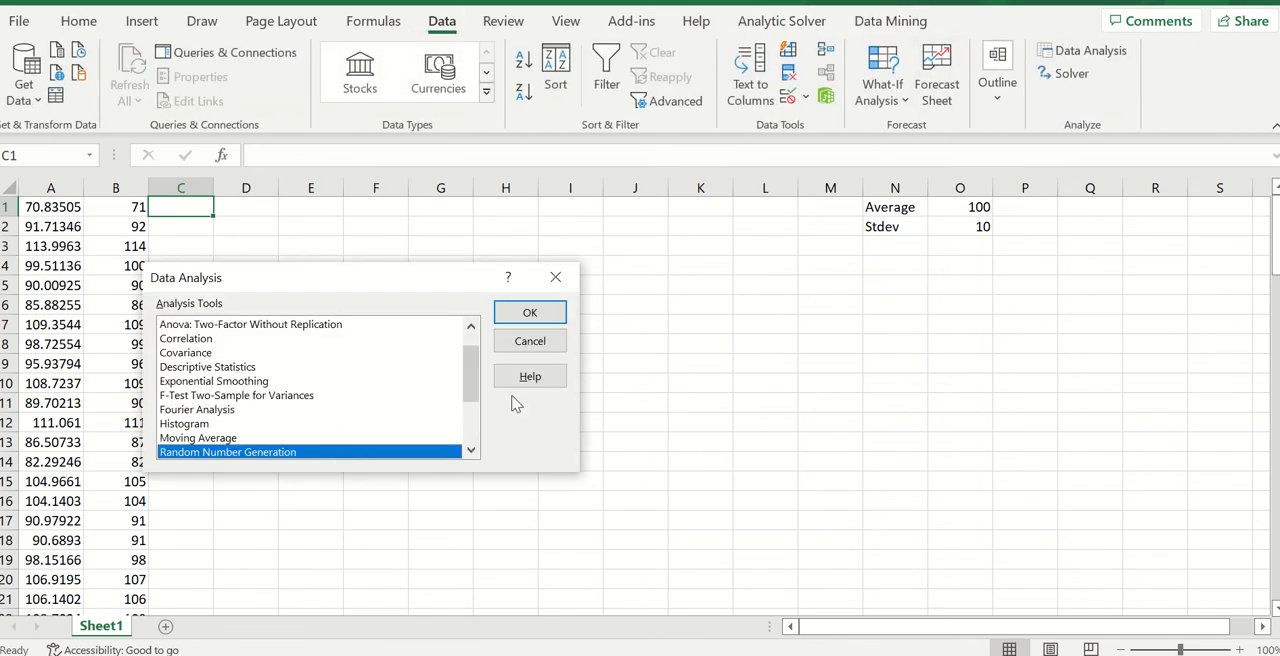
Generate 100 normal values into output range $C$1:$C$100 using seed 6
{"action": "left_click", "coordinate": [530, 312]}
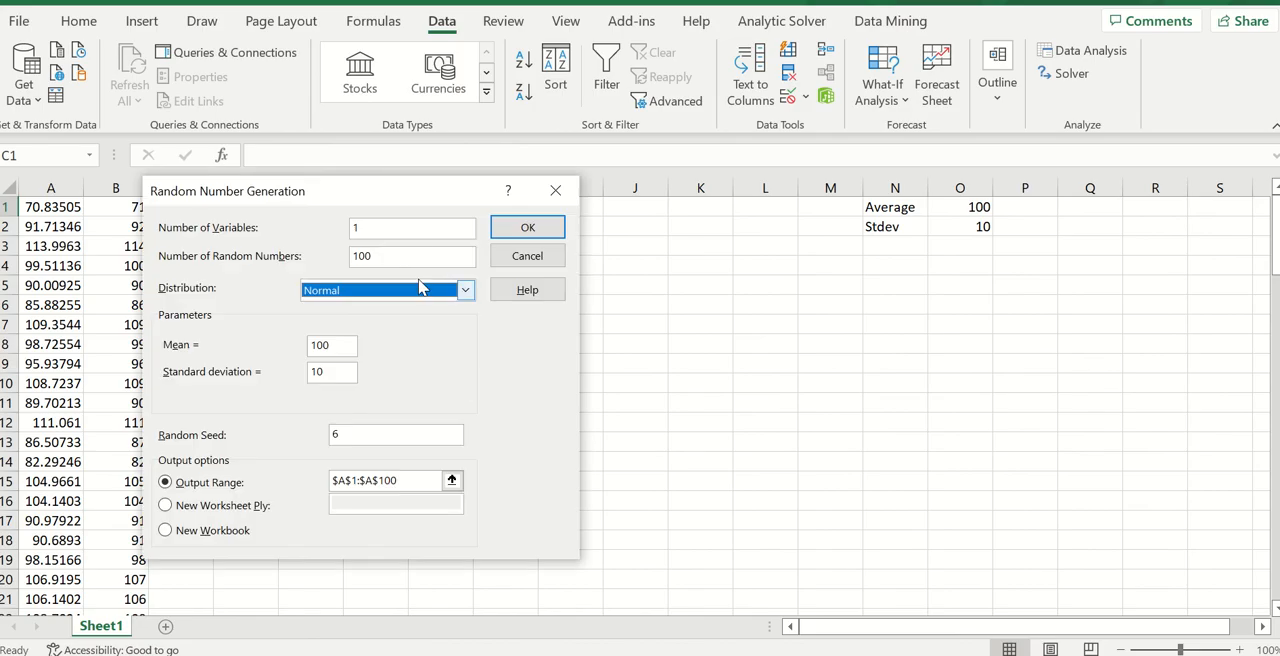
{"action": "mouse_move", "coordinate": [388, 278]}
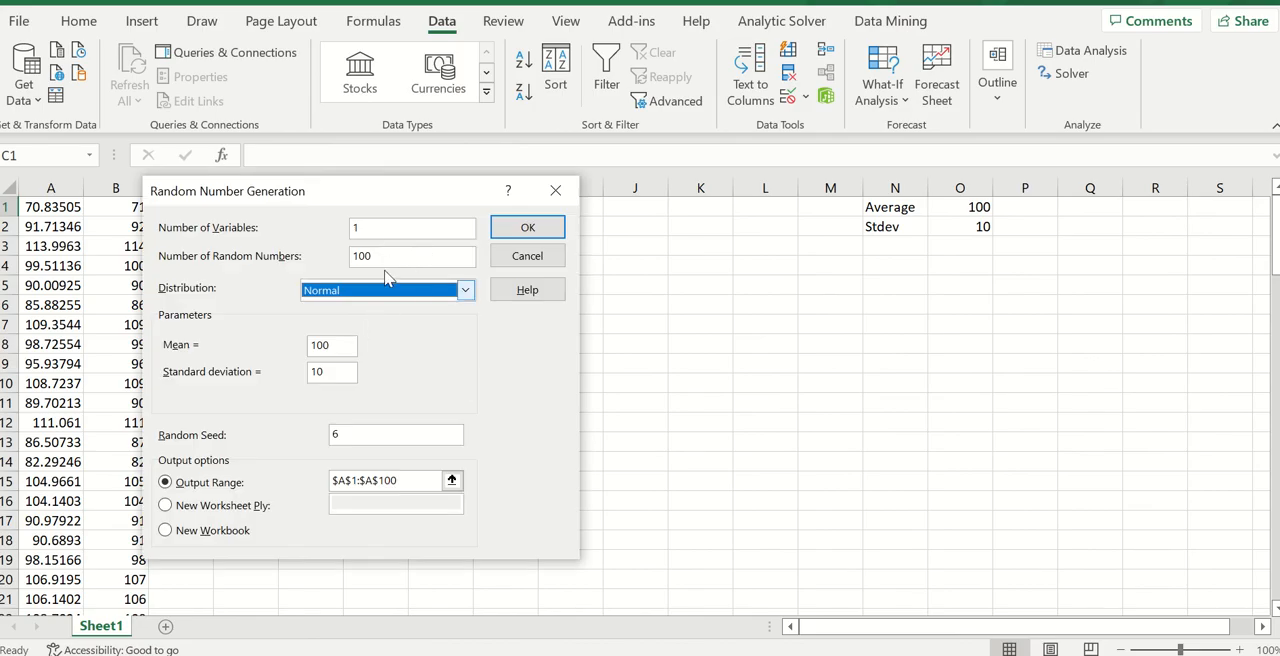
{"action": "mouse_move", "coordinate": [388, 291]}
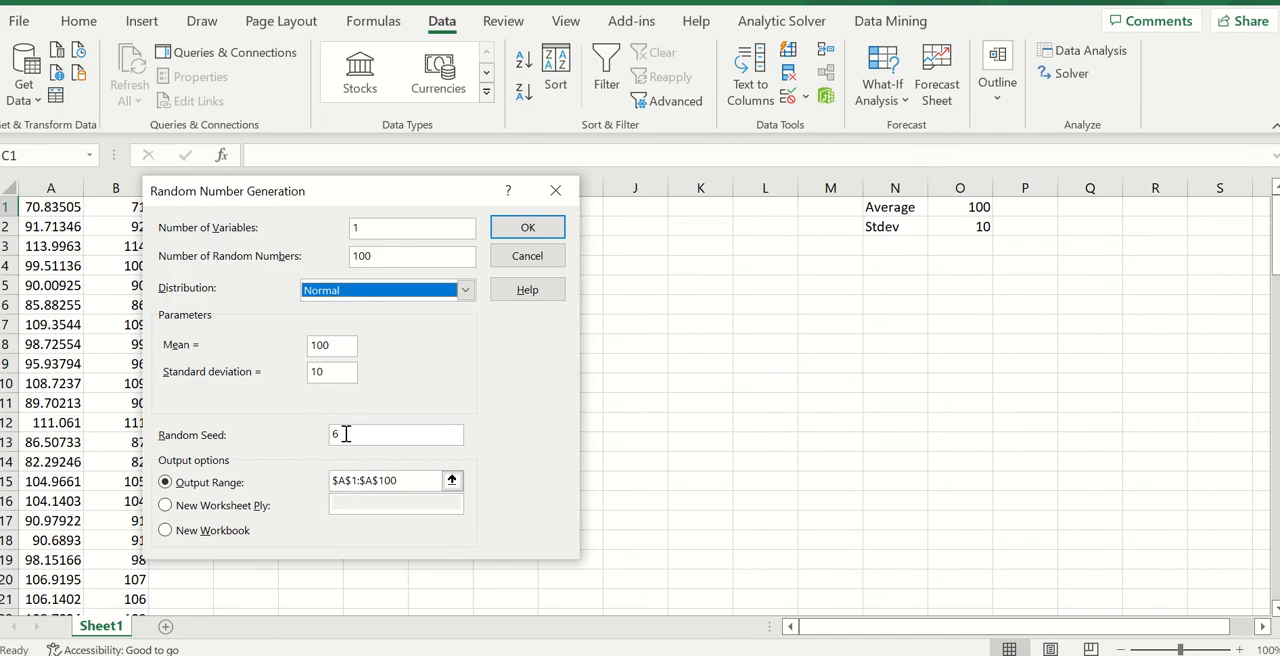
{"action": "left_click_drag", "start_coordinate": [227, 191], "coordinate": [340, 199]}
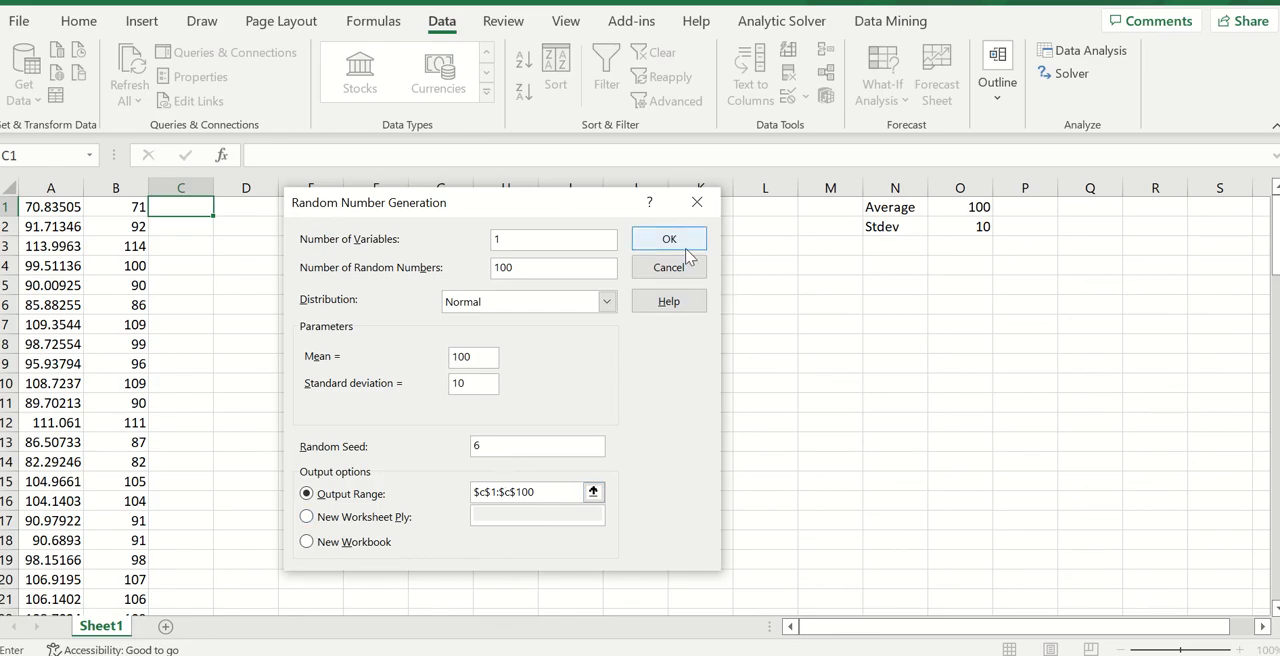
{"action": "left_click", "coordinate": [669, 238]}
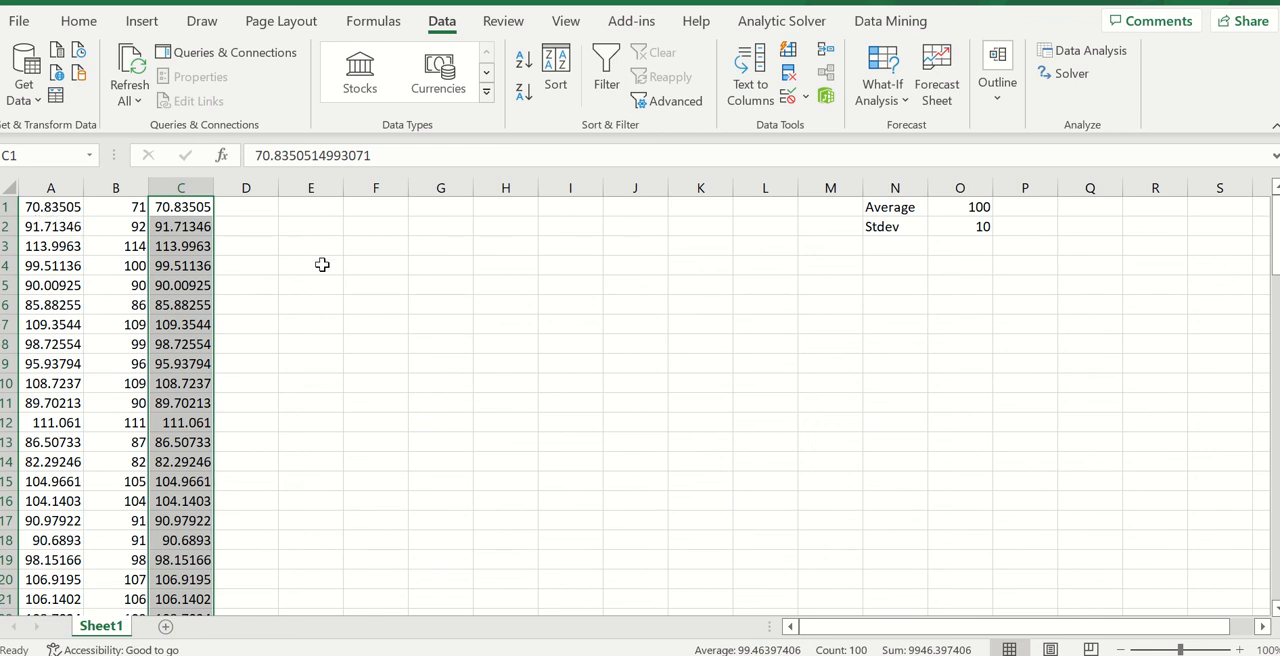
{"action": "mouse_move", "coordinate": [112, 135]}
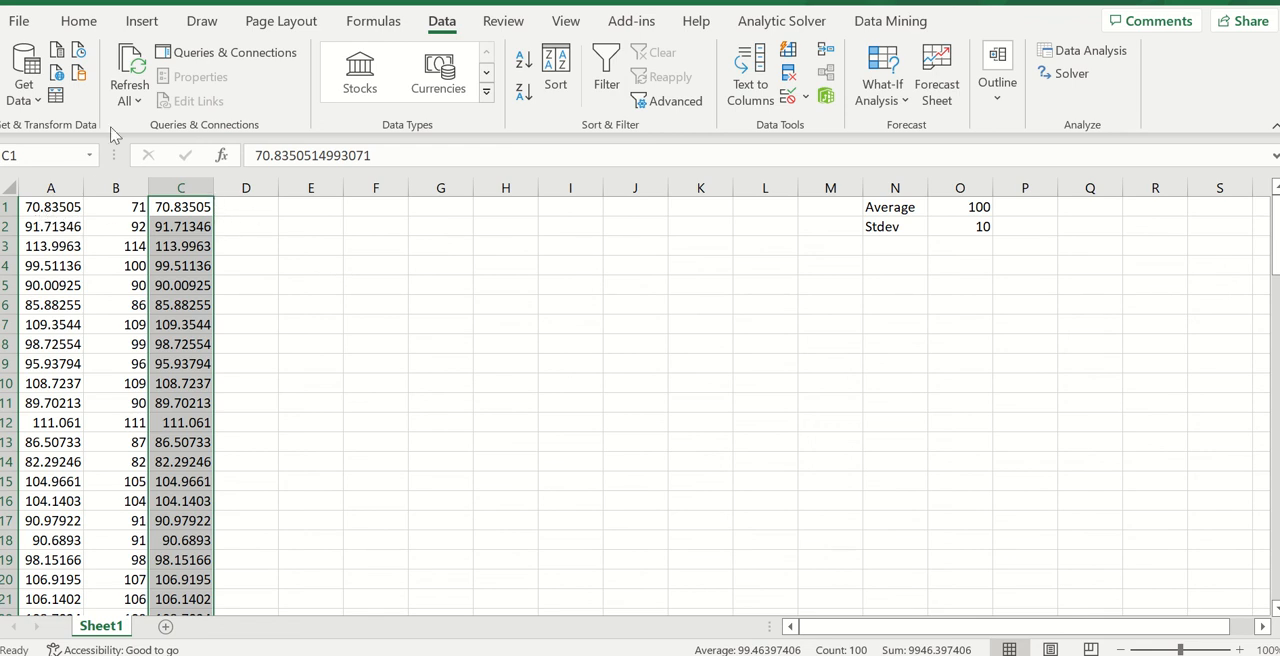
{"action": "mouse_move", "coordinate": [251, 228]}
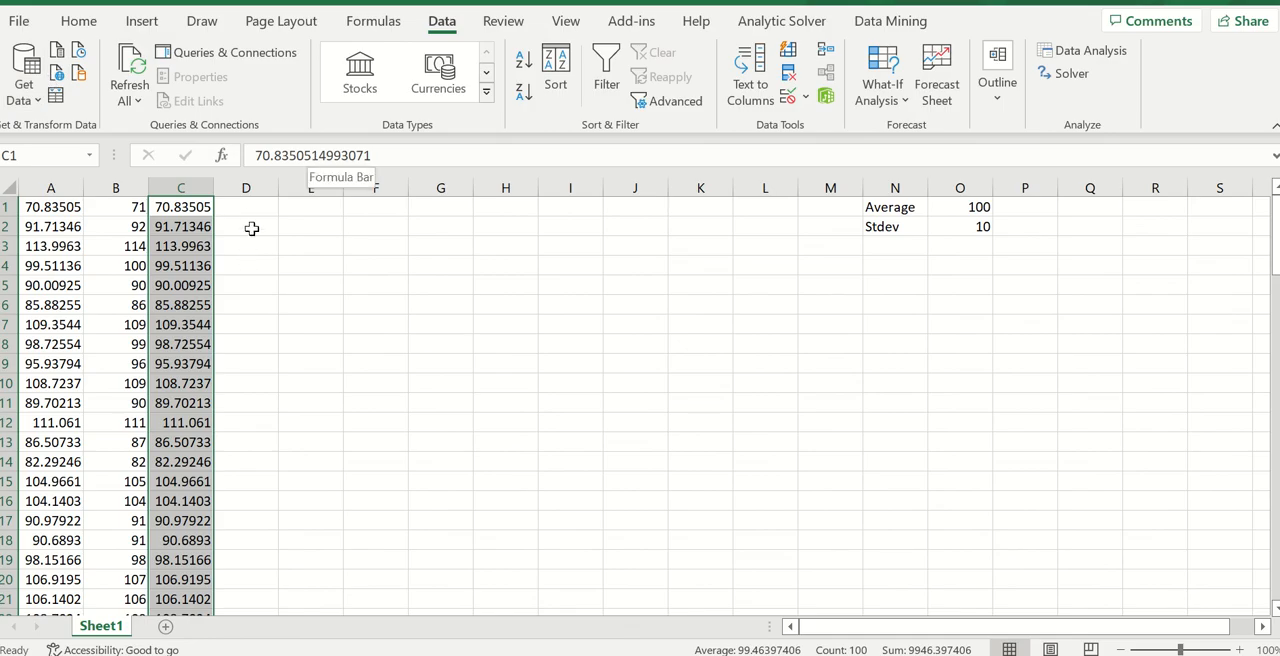
{"action": "mouse_move", "coordinate": [168, 207]}
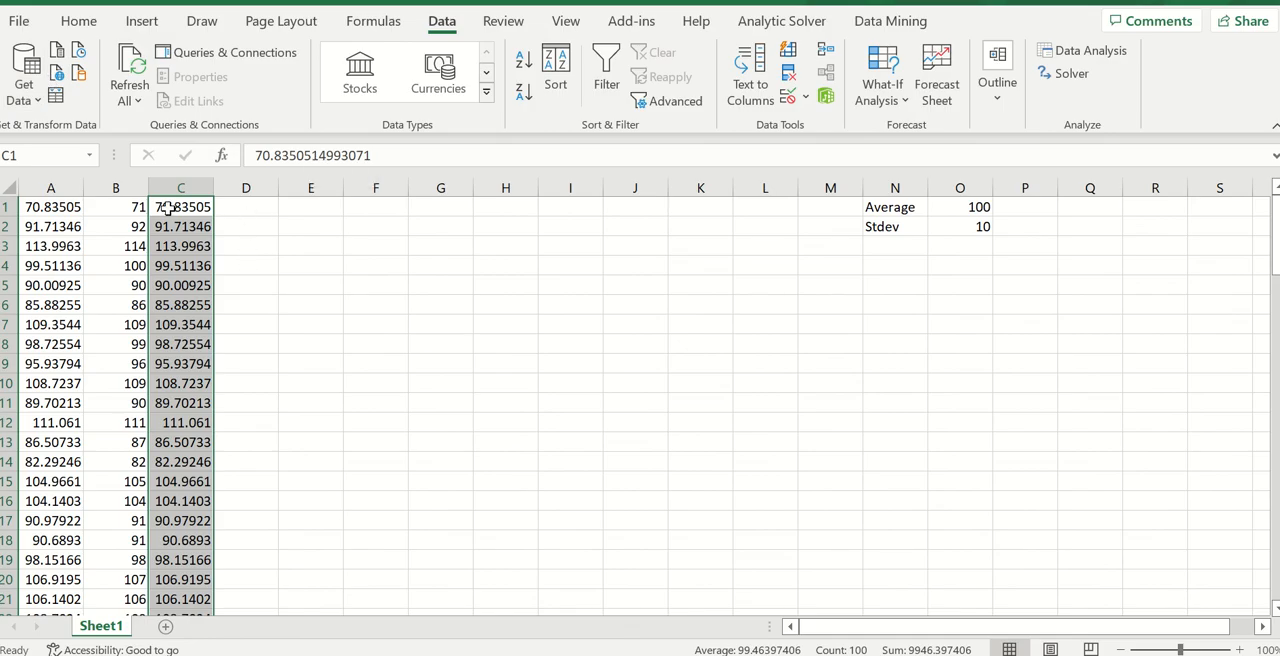
{"action": "left_click", "coordinate": [245, 207]}
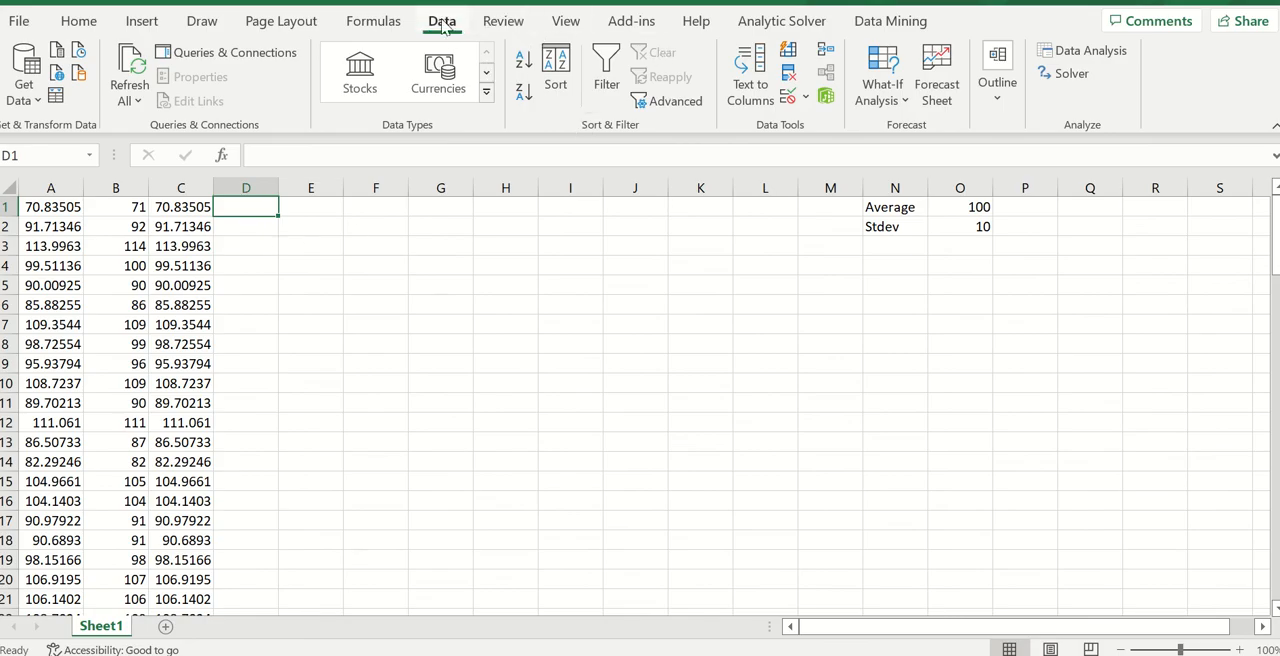
Generate 100 normal values (mean 100, SD 10) into D1:D100 using seed 6 after 6.1 is rejected
{"action": "left_click", "coordinate": [1089, 50]}
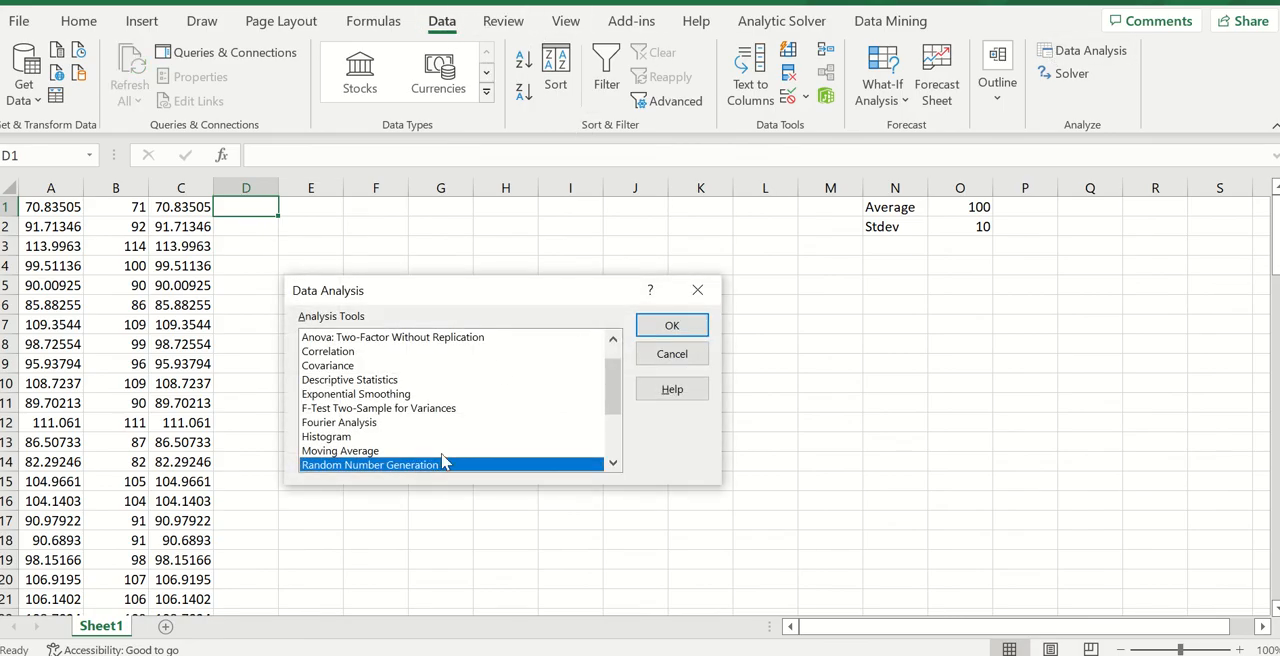
{"action": "left_click", "coordinate": [671, 325]}
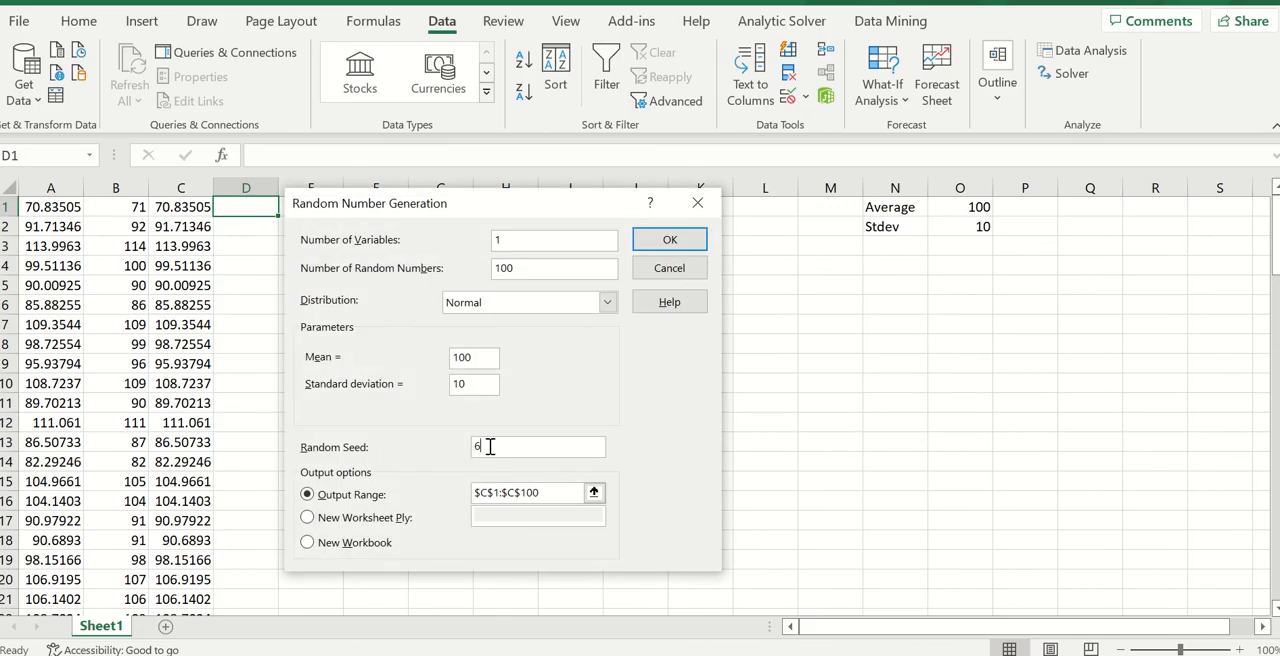
{"action": "type", "text": ".1"}
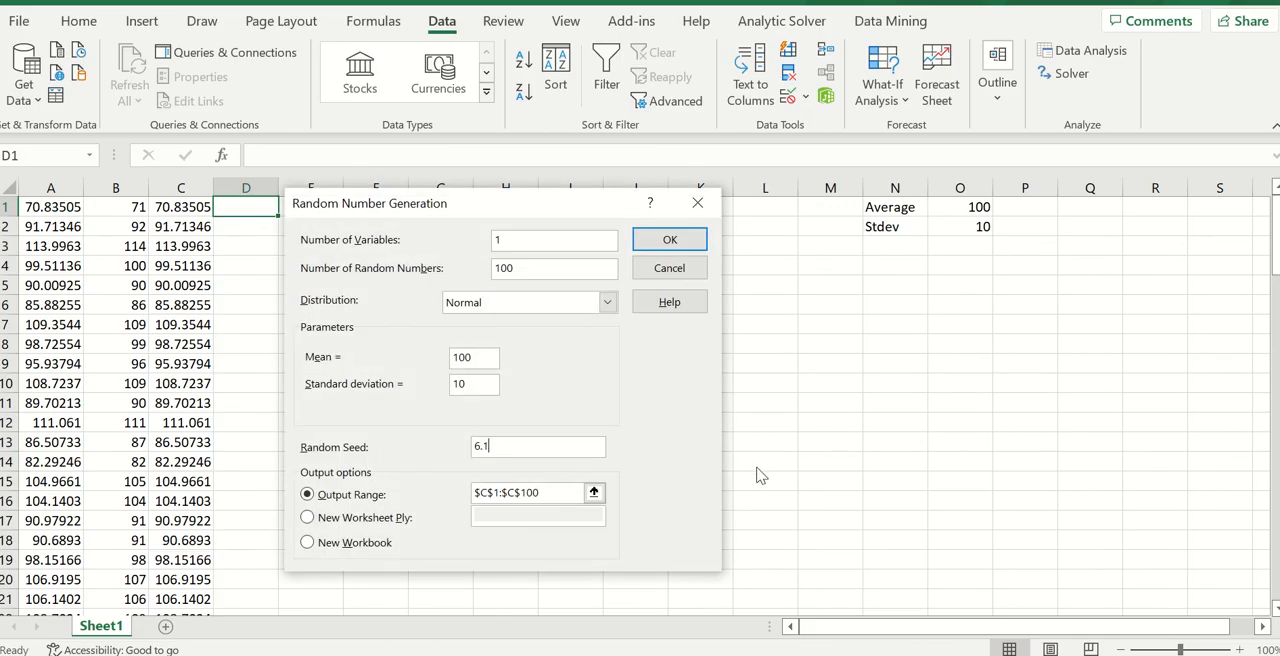
{"action": "mouse_move", "coordinate": [805, 308]}
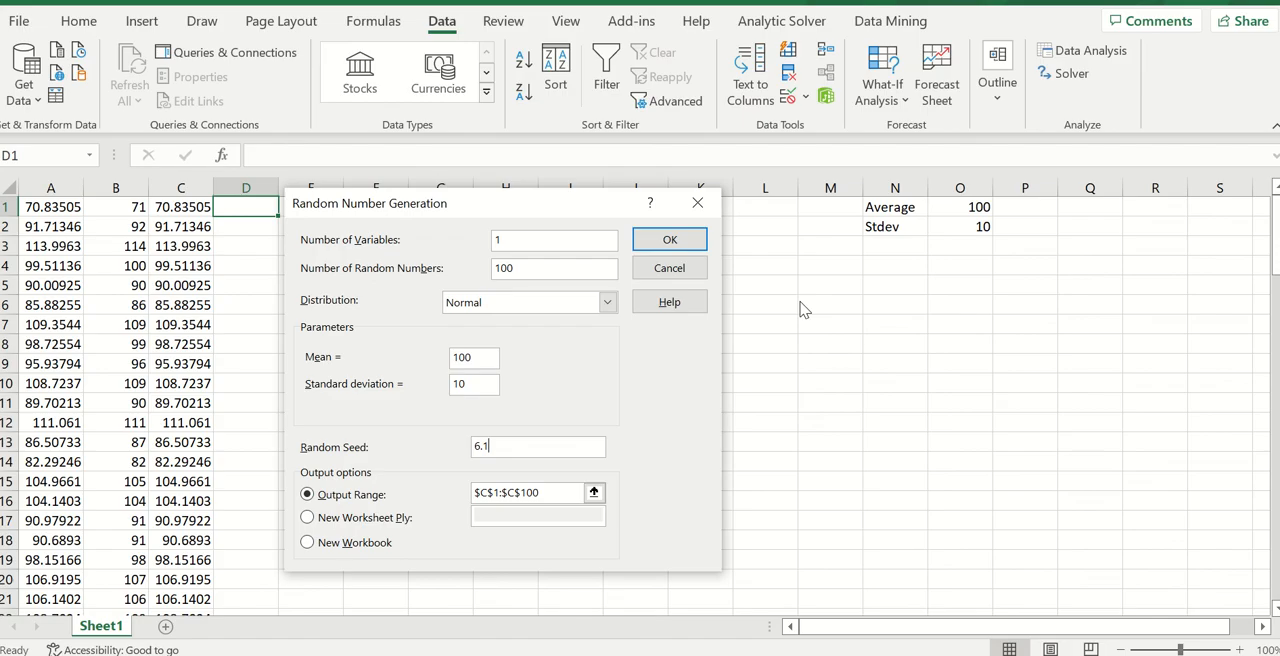
{"action": "mouse_move", "coordinate": [612, 406]}
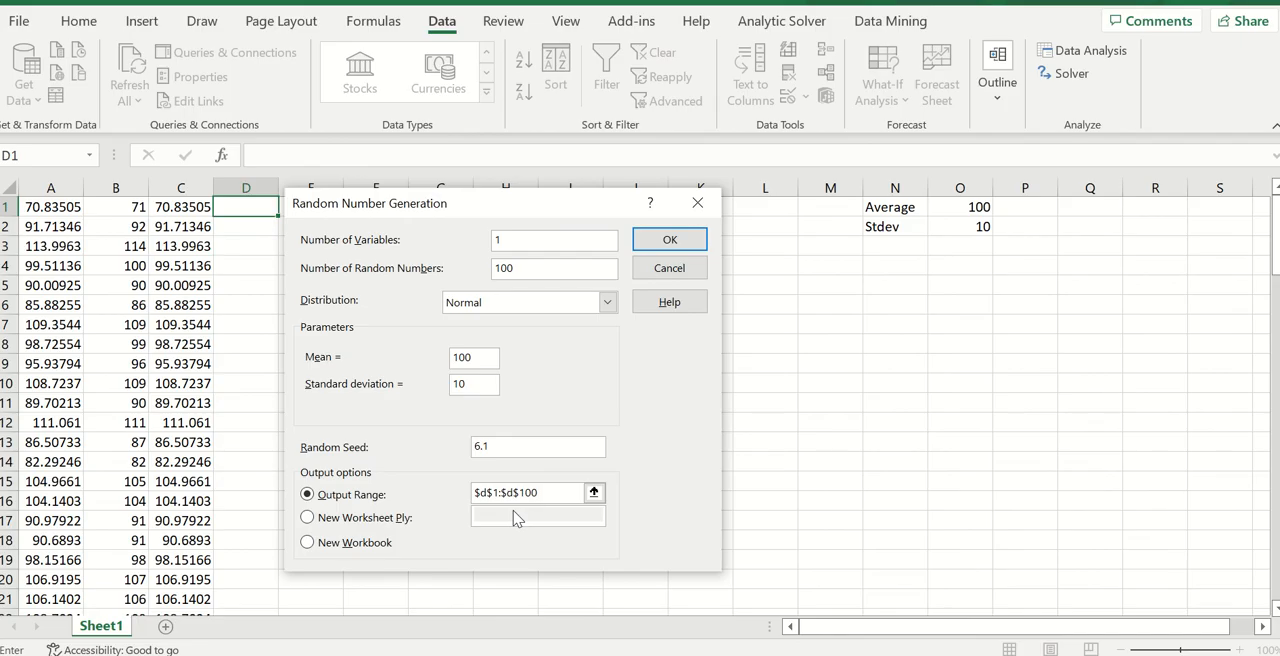
{"action": "left_click", "coordinate": [670, 239]}
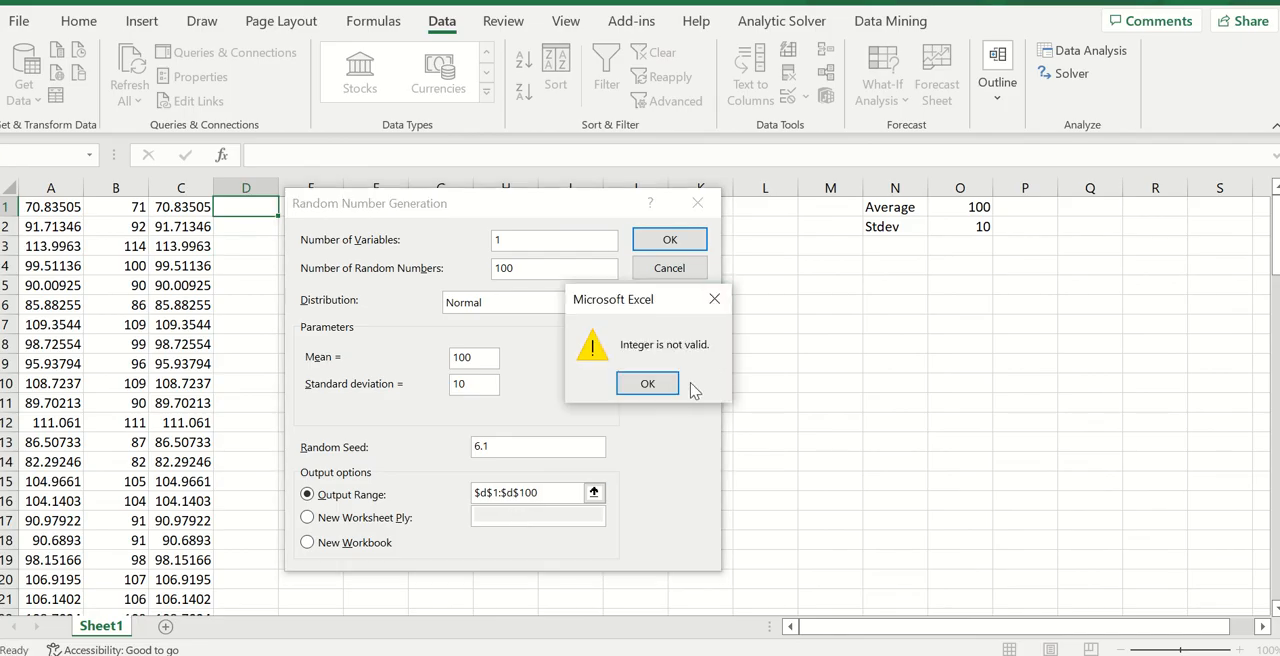
{"action": "left_click", "coordinate": [647, 383]}
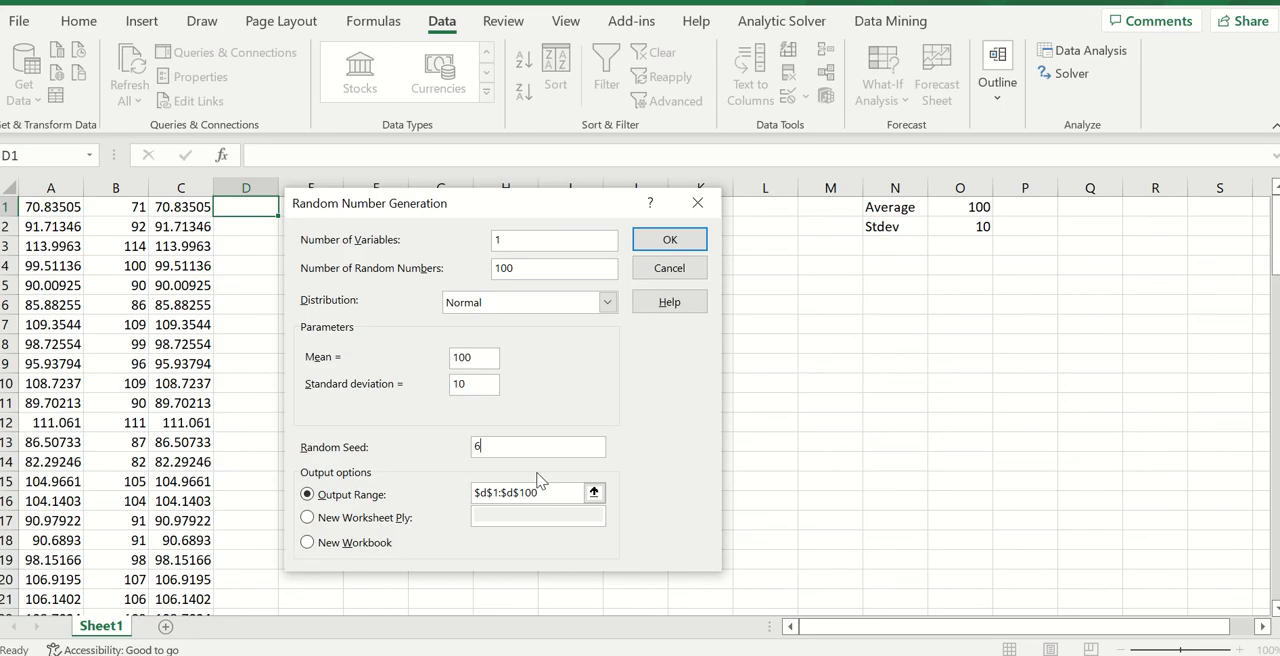
{"action": "left_click", "coordinate": [669, 239]}
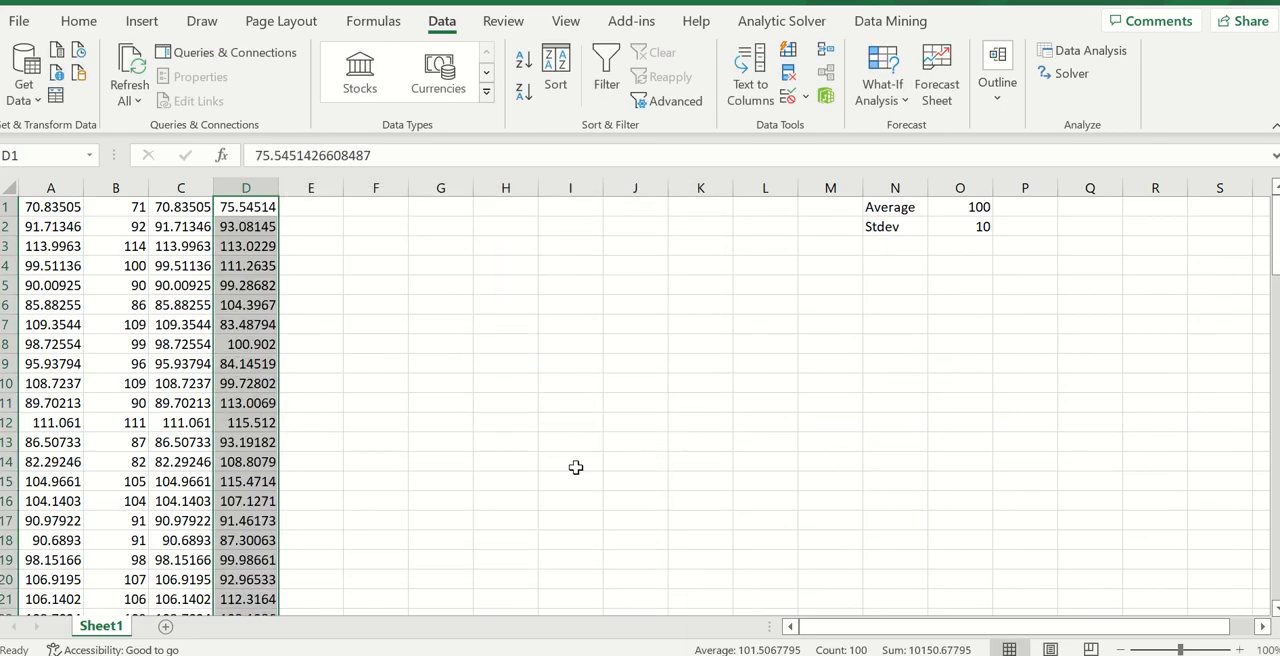
{"action": "mouse_move", "coordinate": [280, 250]}
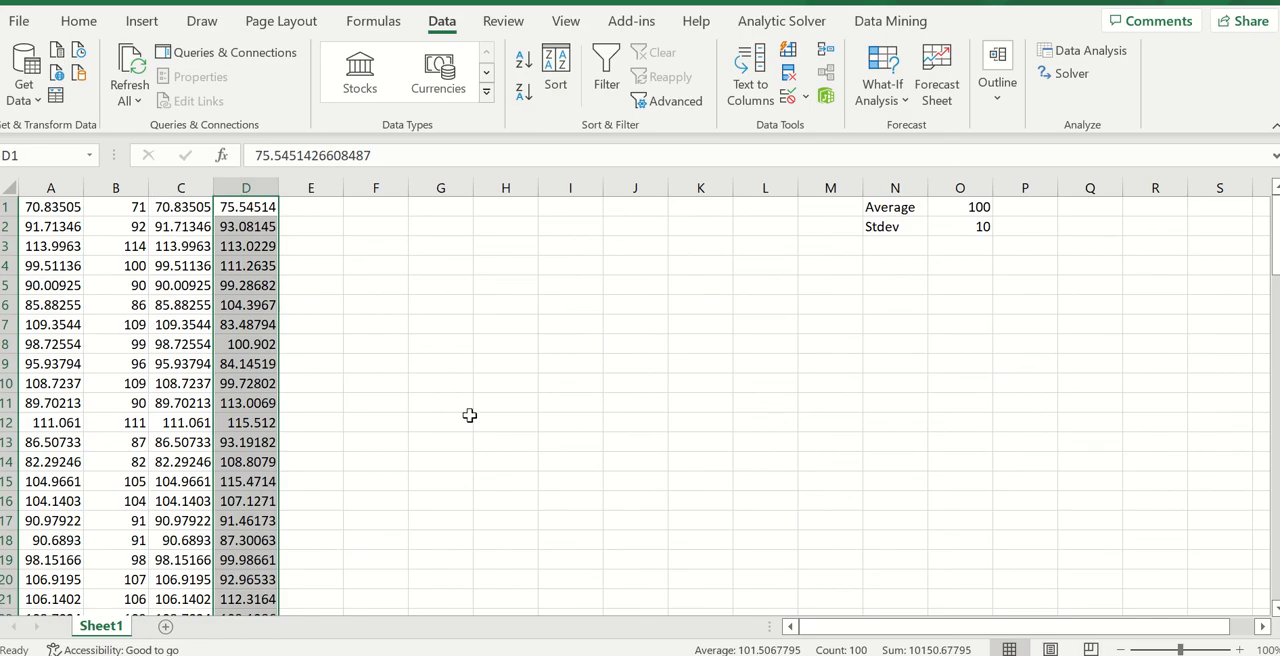
{"action": "mouse_move", "coordinate": [463, 412]}
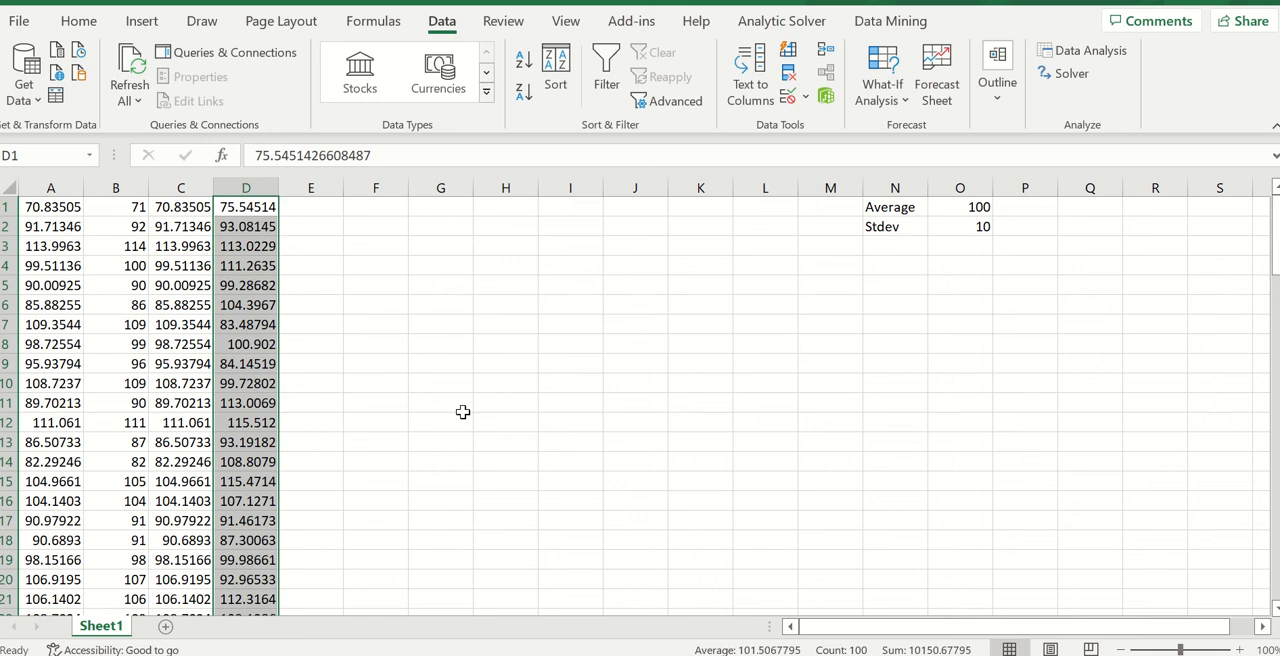
{"action": "mouse_move", "coordinate": [331, 225]}
{"action": "type", "text": "="}
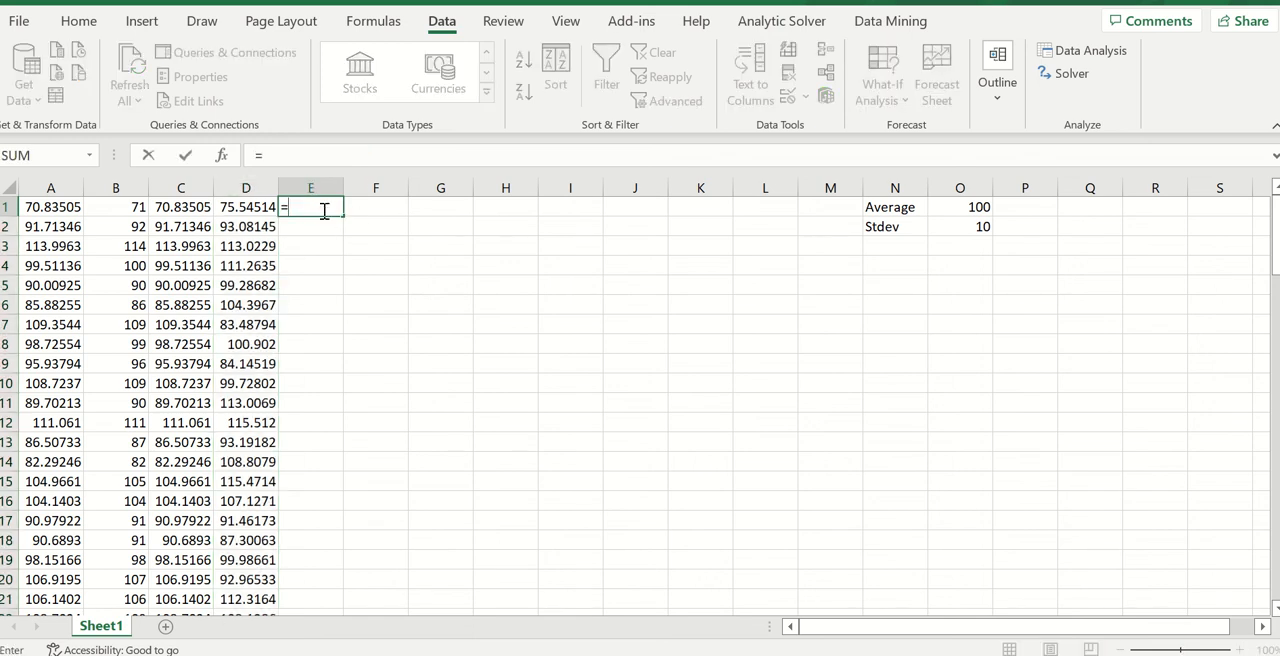
Fill E1:E100 with =ROUND(D1,0) and copy the rounded column
{"action": "type", "text": "round"}
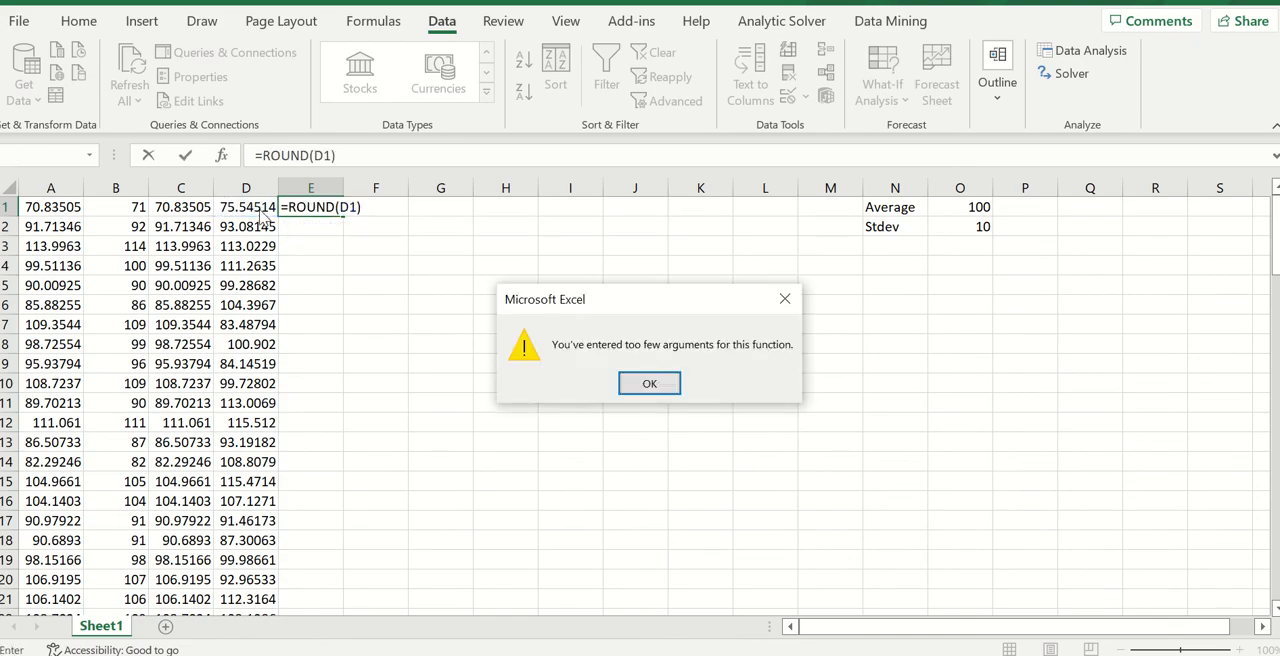
{"action": "left_click", "coordinate": [649, 383]}
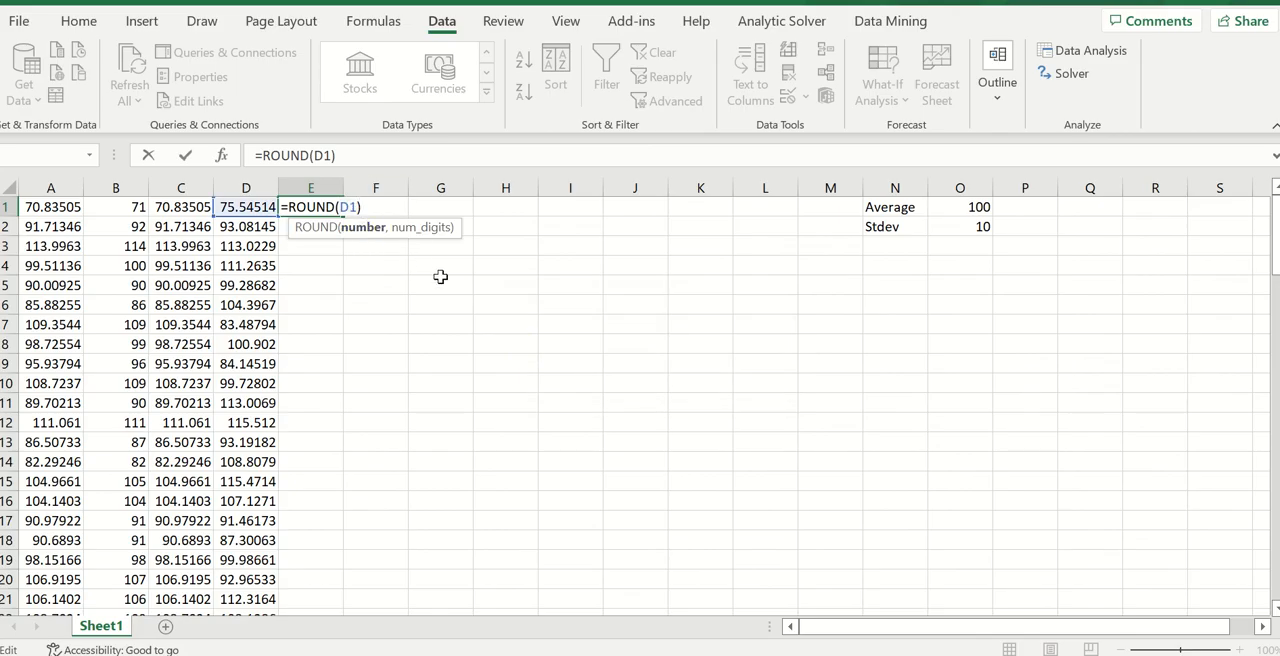
{"action": "type", "text": ",0"}
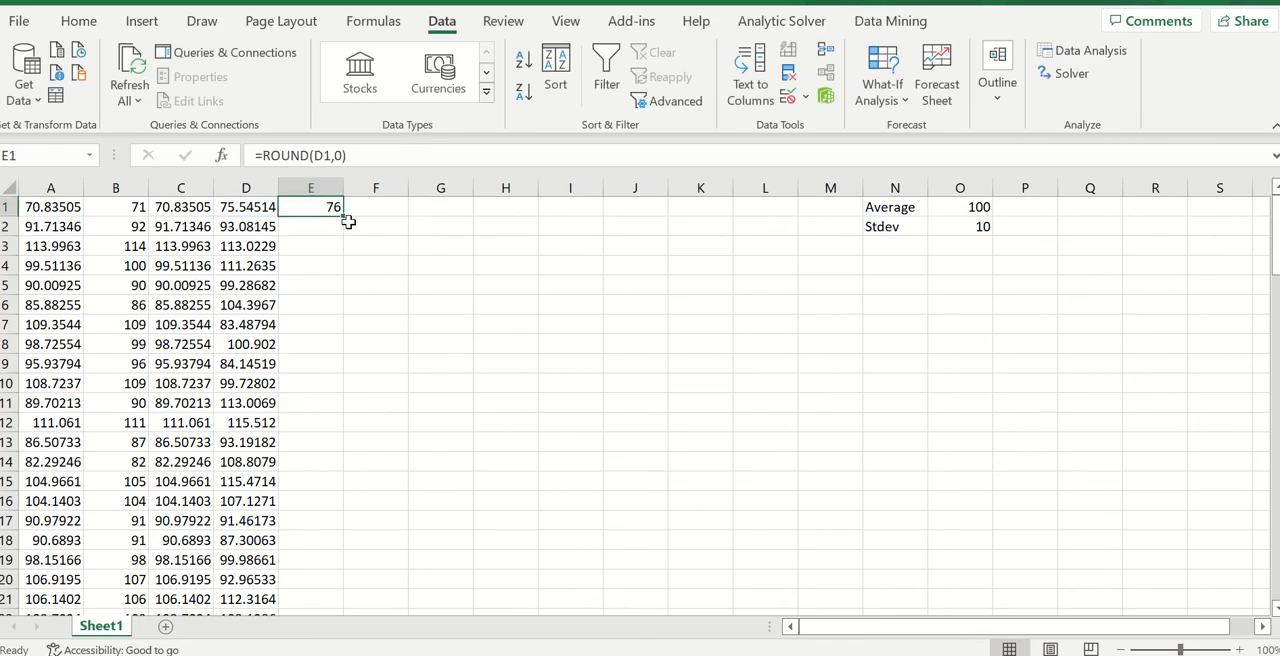
{"action": "left_click_drag", "start_coordinate": [310, 207], "coordinate": [310, 599]}
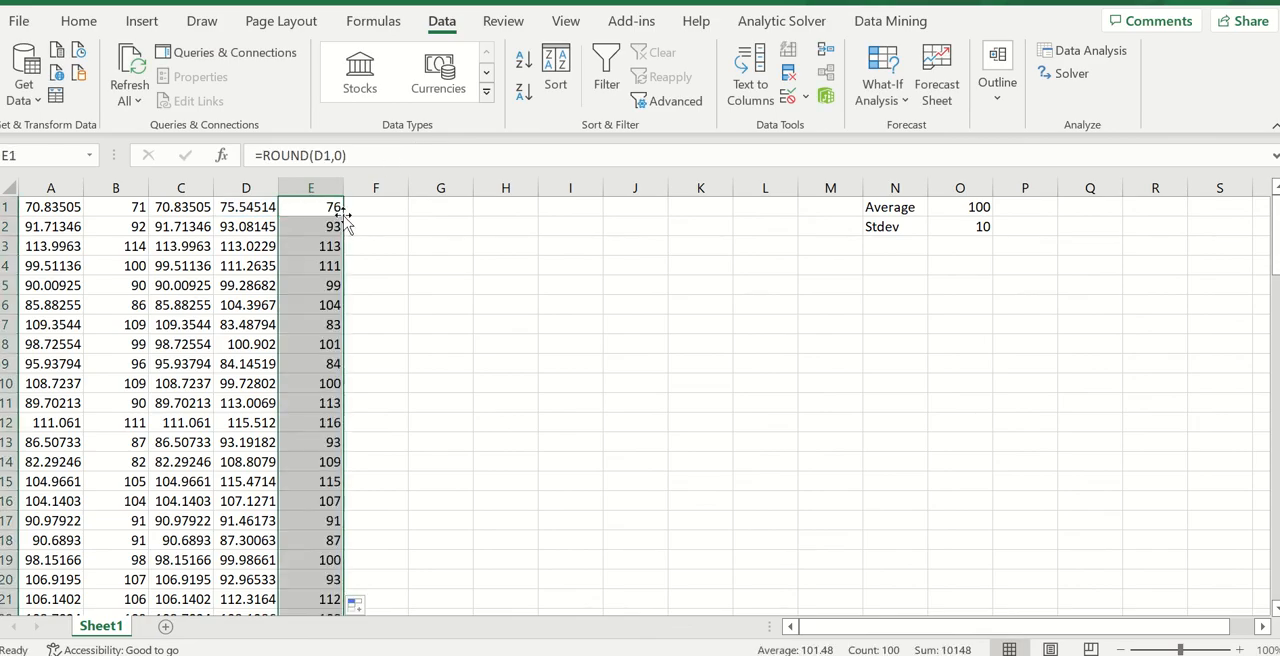
{"action": "key", "text": "ctrl+c"}
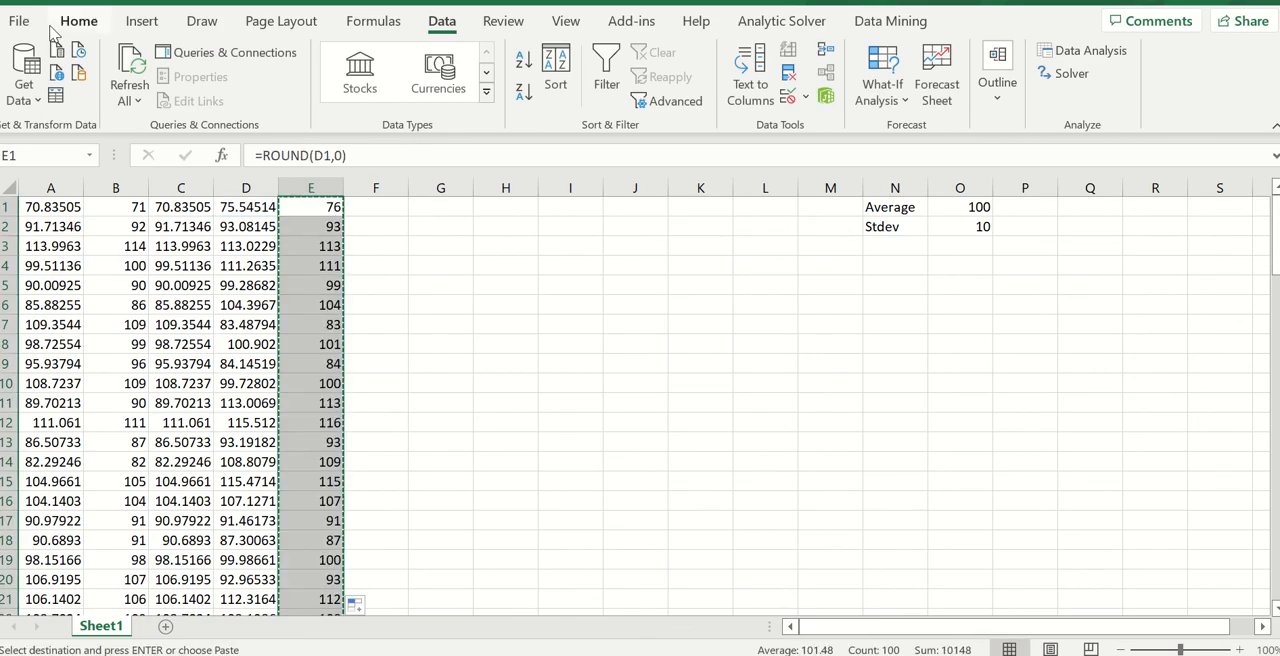
{"action": "left_click", "coordinate": [20, 75]}
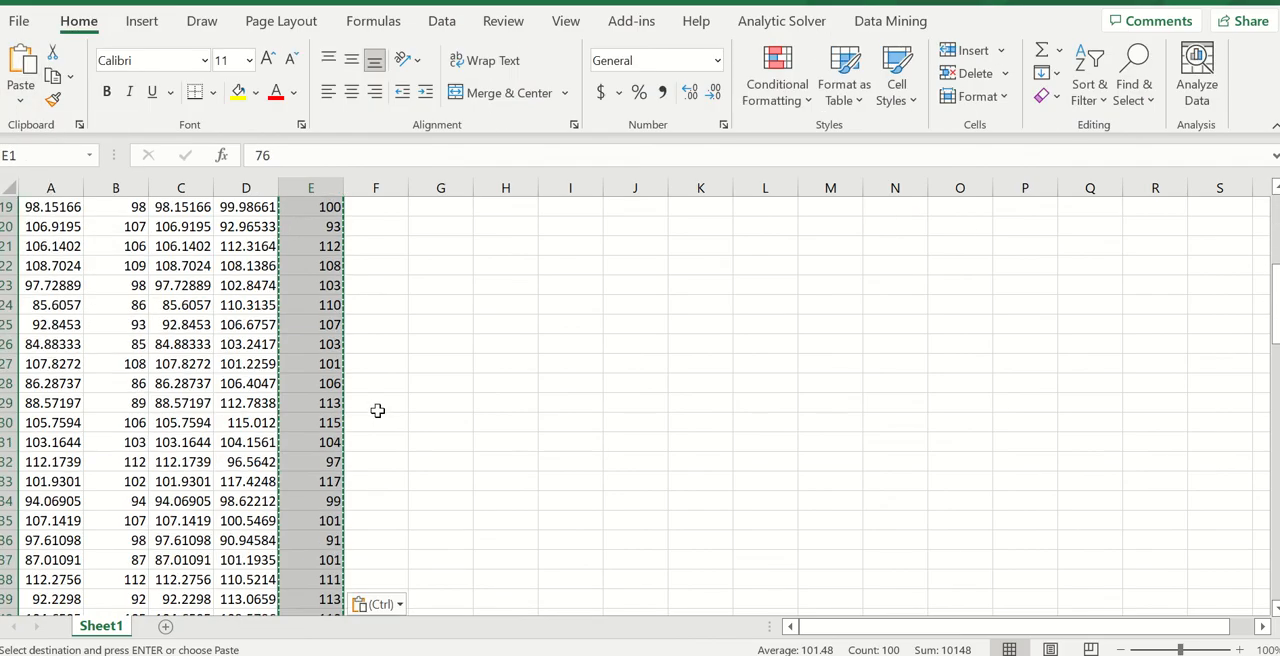
{"action": "scroll", "scroll_direction": "down", "scroll_amount": 3}
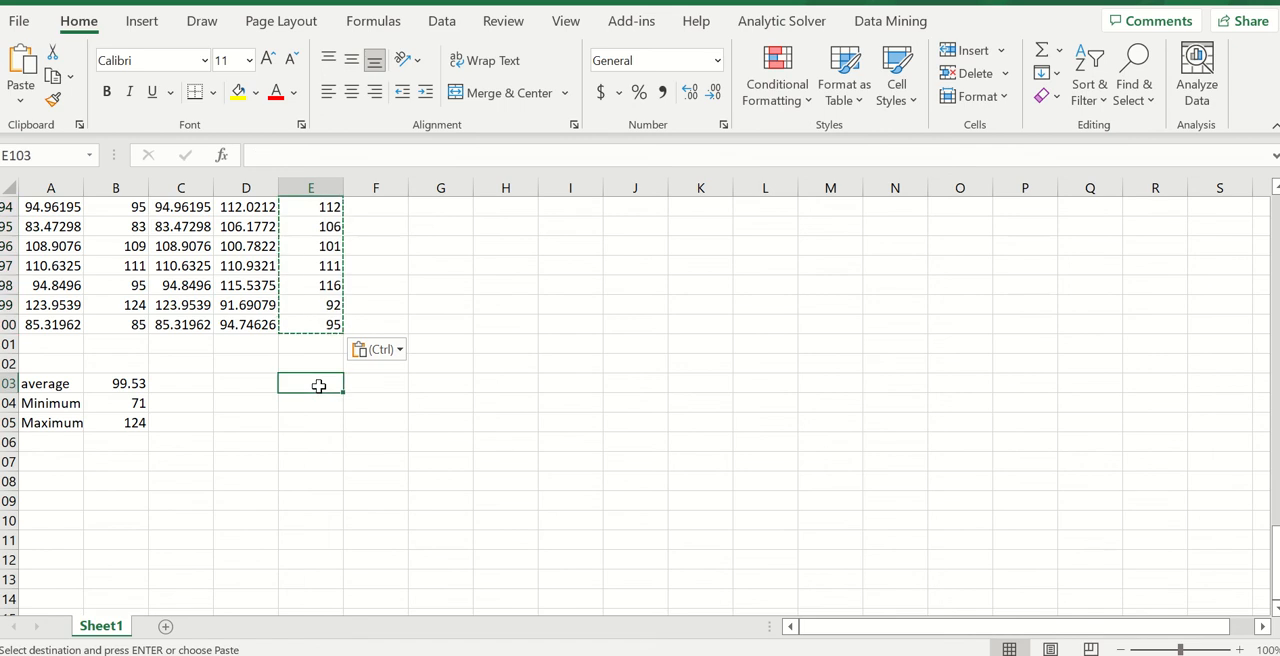
Enter =AVERAGE, =MIN and =MAX of E1:E100 in E103:E105
{"action": "type", "text": "=average"}
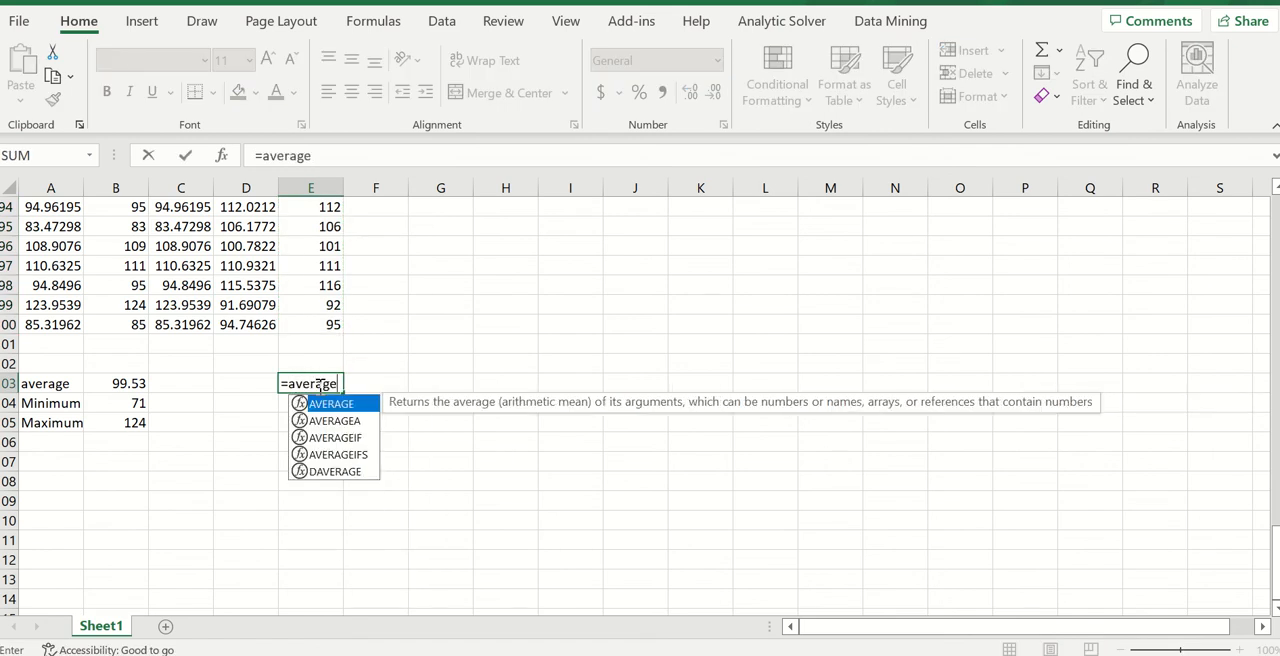
{"action": "type", "text": "("}
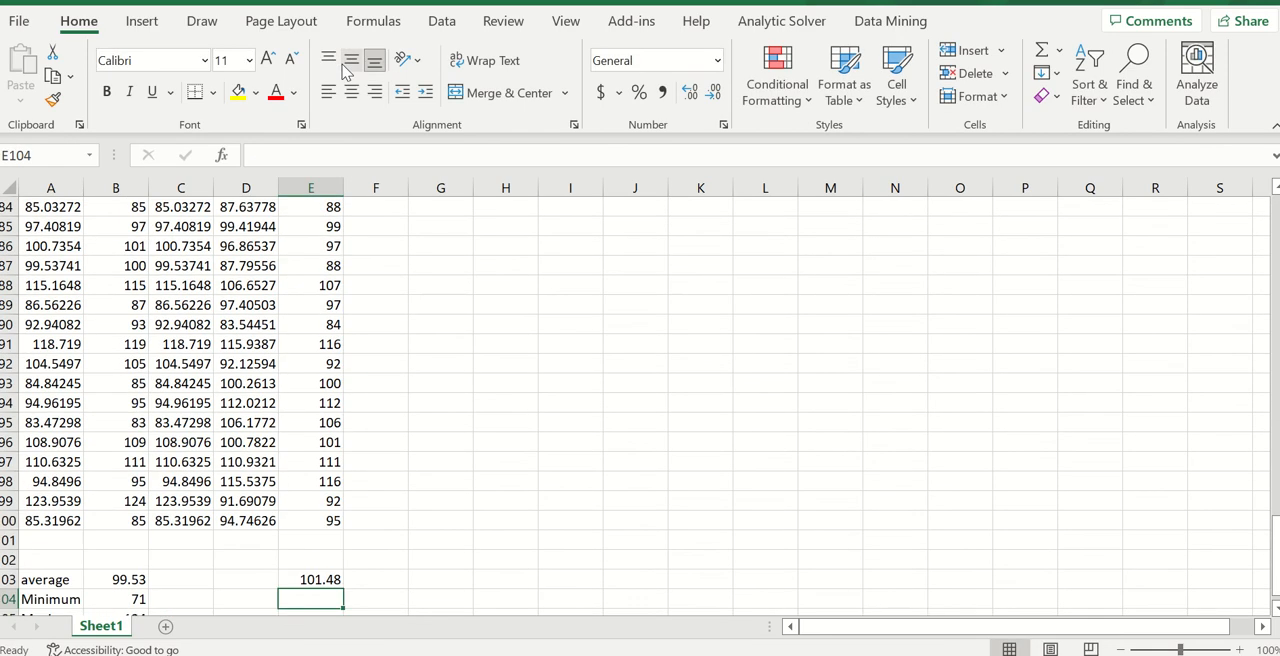
{"action": "type", "text": "M"}
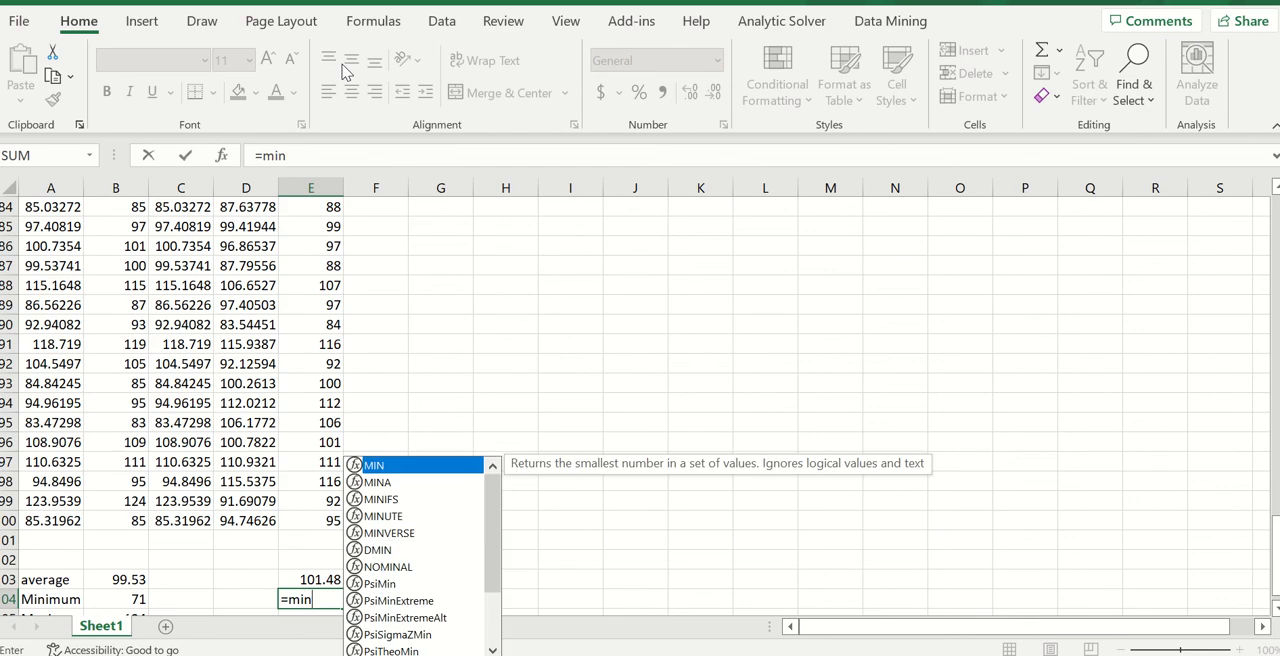
{"action": "type", "text": "("}
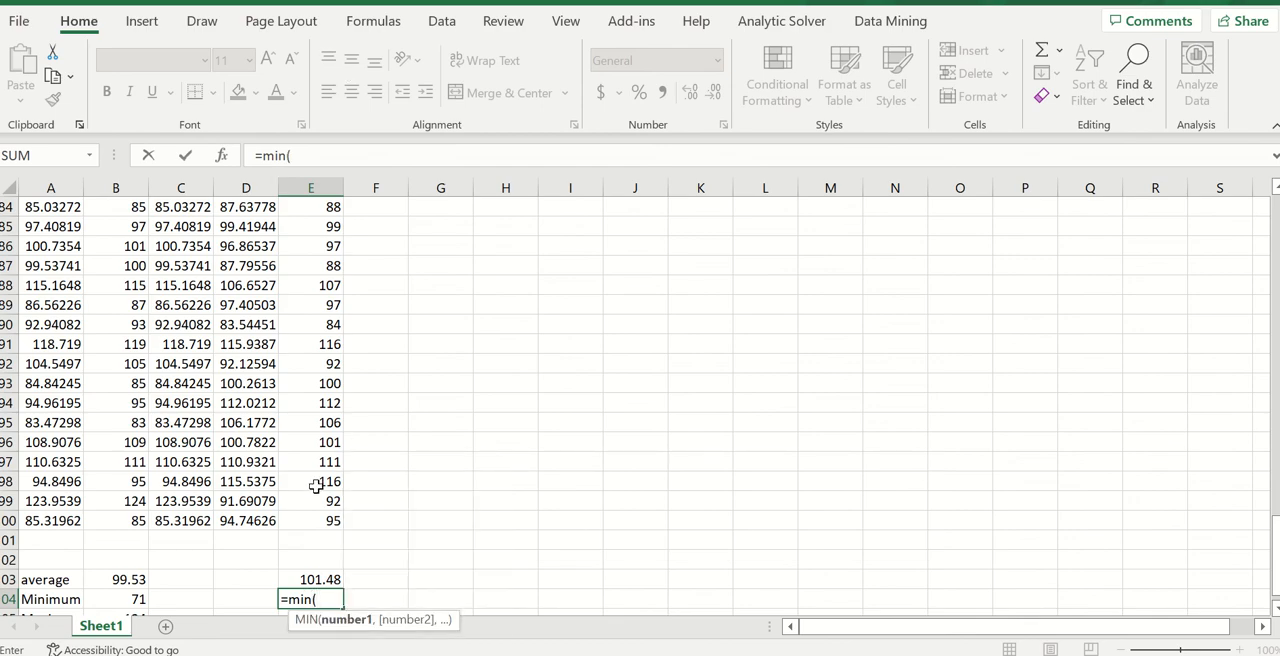
{"action": "left_click_drag", "start_coordinate": [310, 422], "coordinate": [310, 520]}
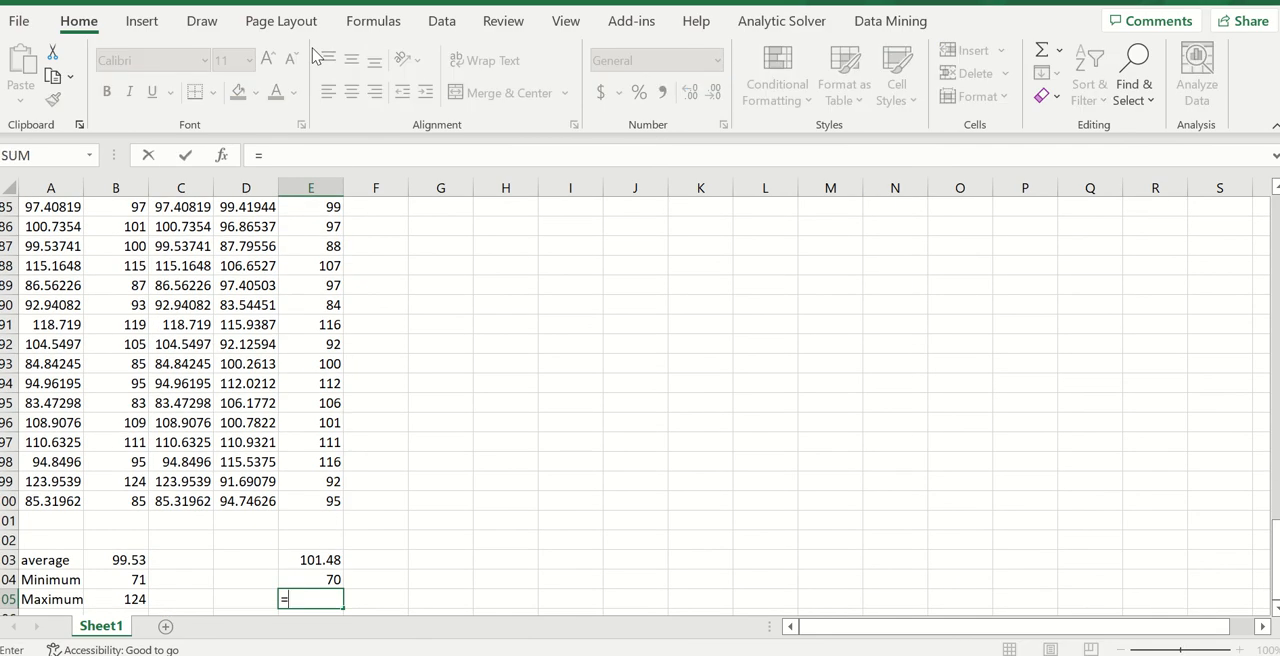
{"action": "type", "text": "=max("}
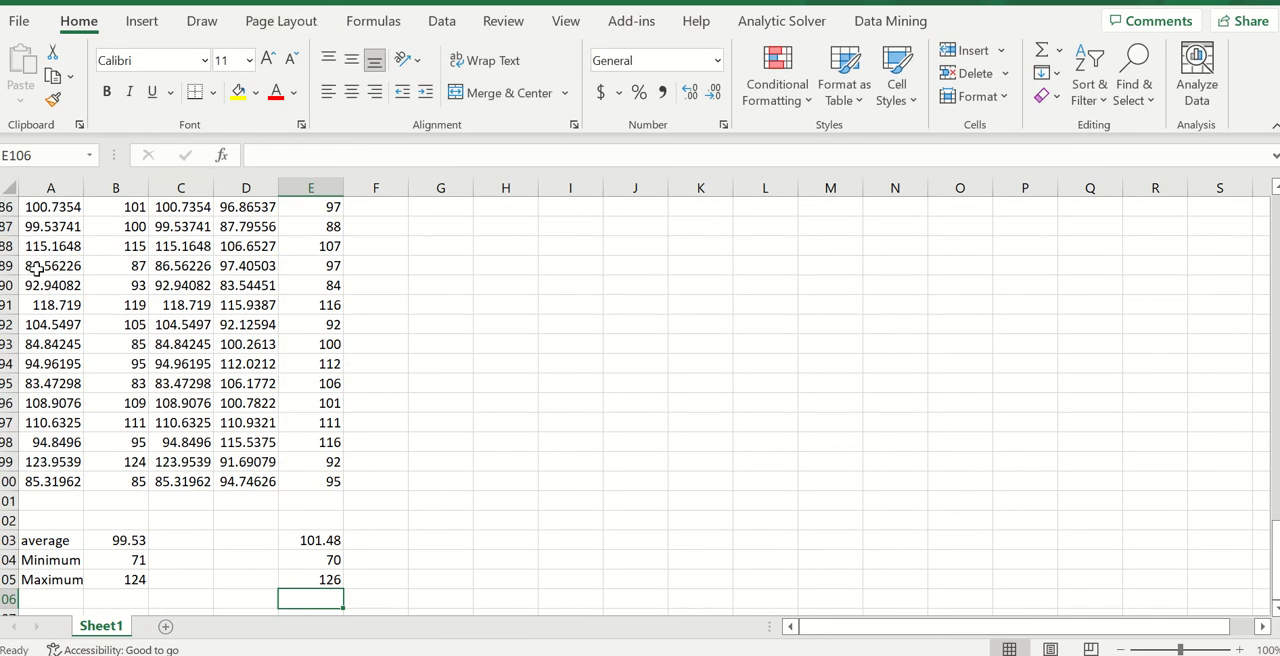
{"action": "mouse_move", "coordinate": [394, 504]}
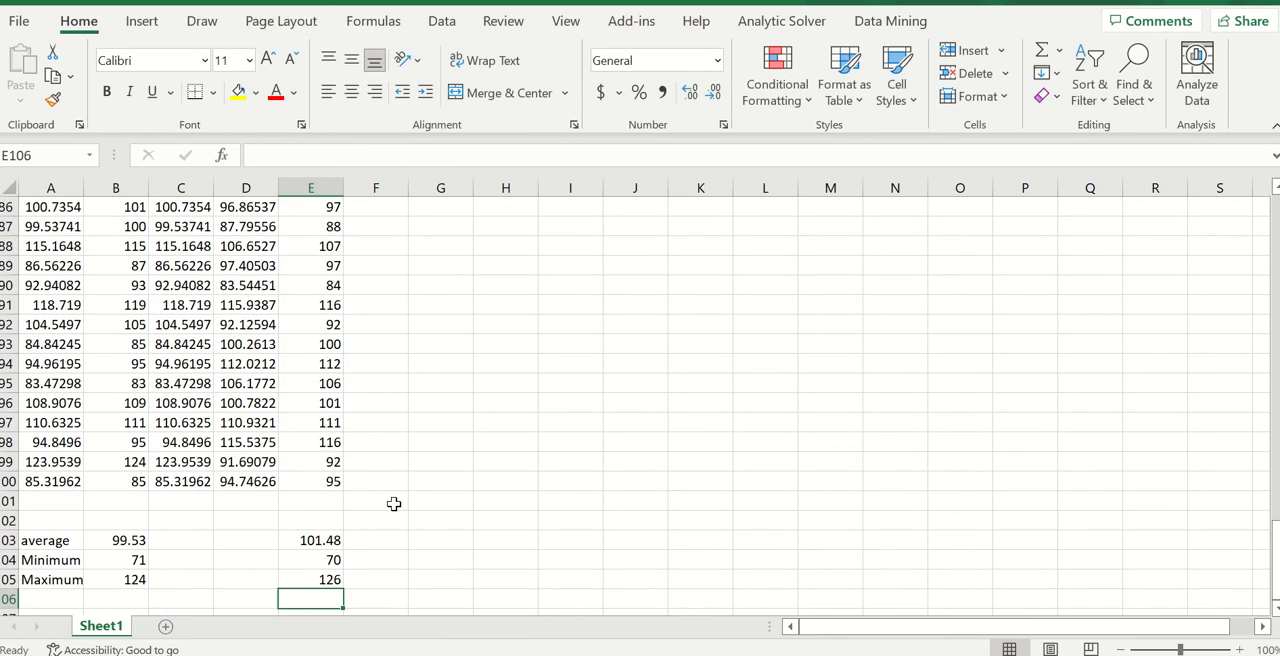
{"action": "mouse_move", "coordinate": [372, 499]}
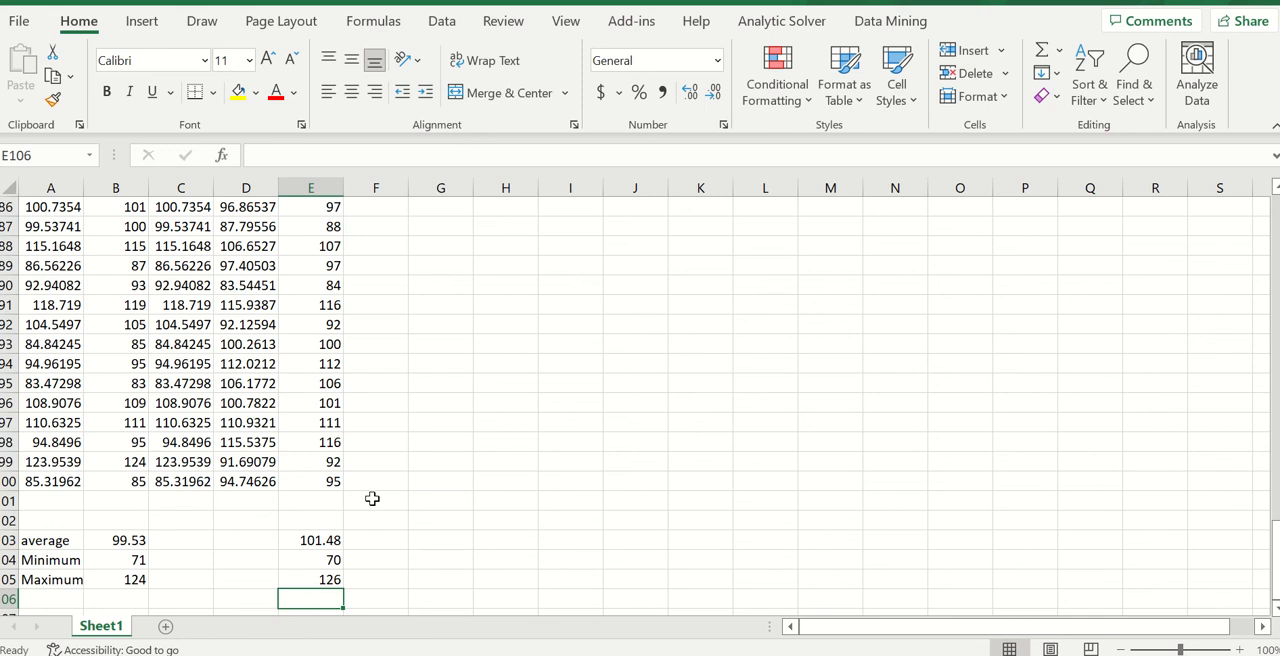
{"action": "mouse_move", "coordinate": [220, 563]}
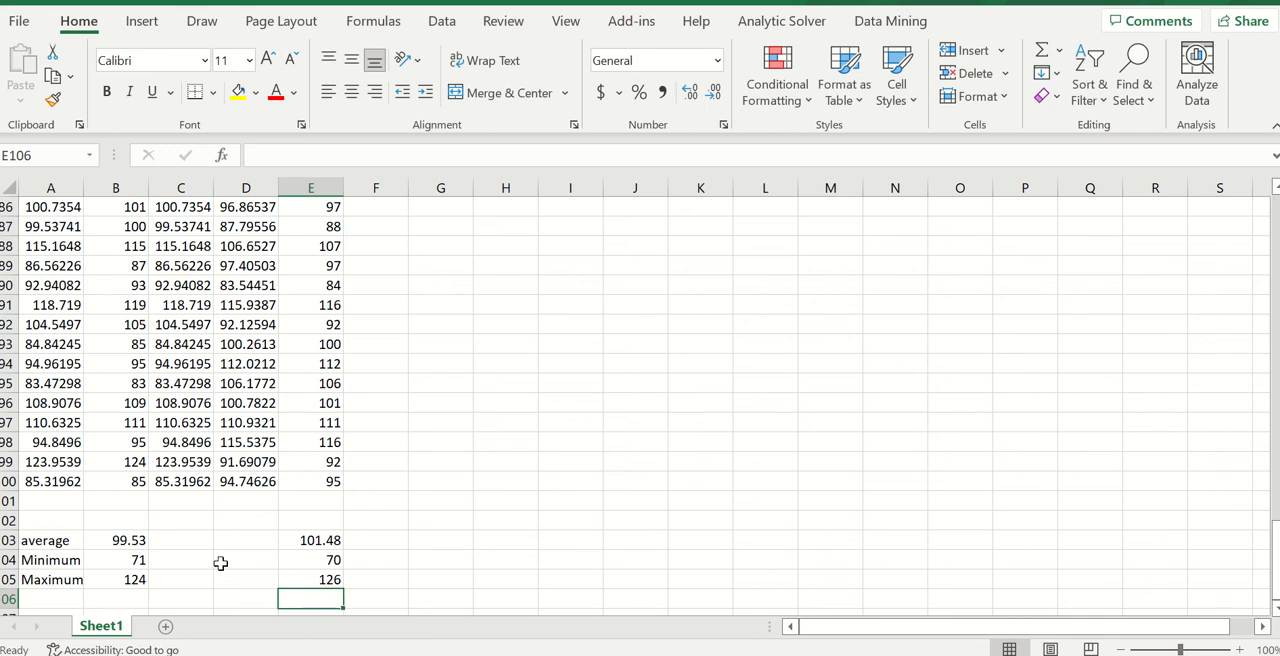
{"action": "mouse_move", "coordinate": [217, 561]}
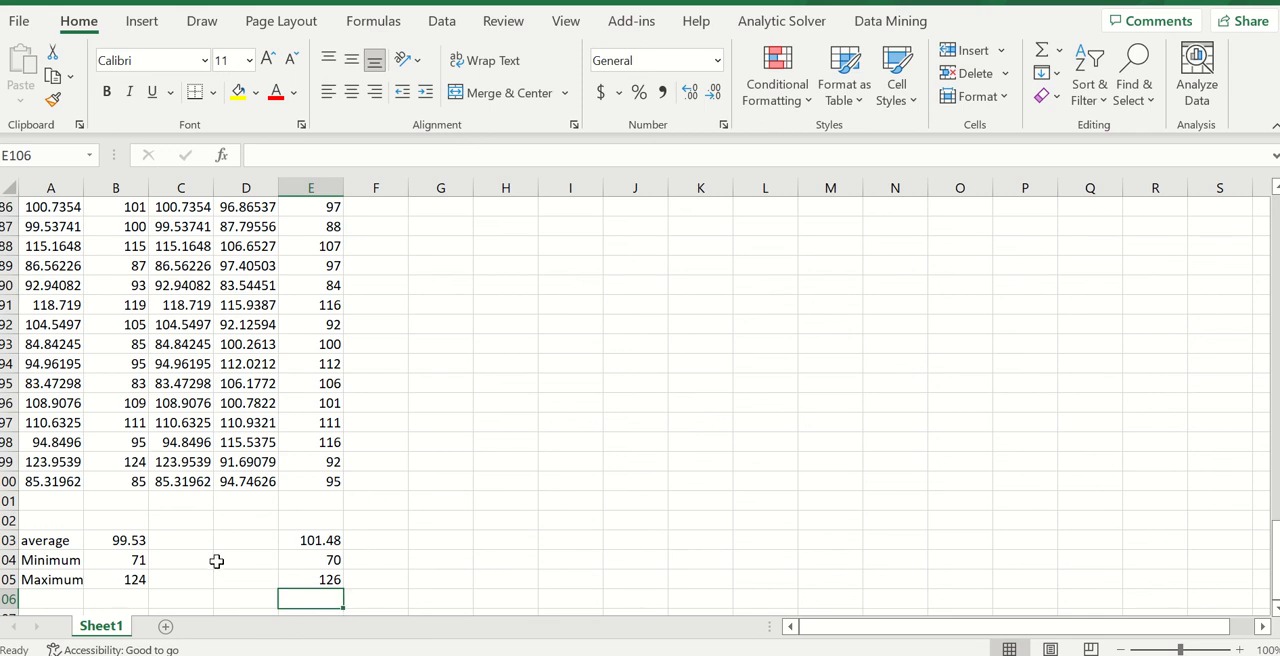
{"action": "mouse_move", "coordinate": [113, 401]}
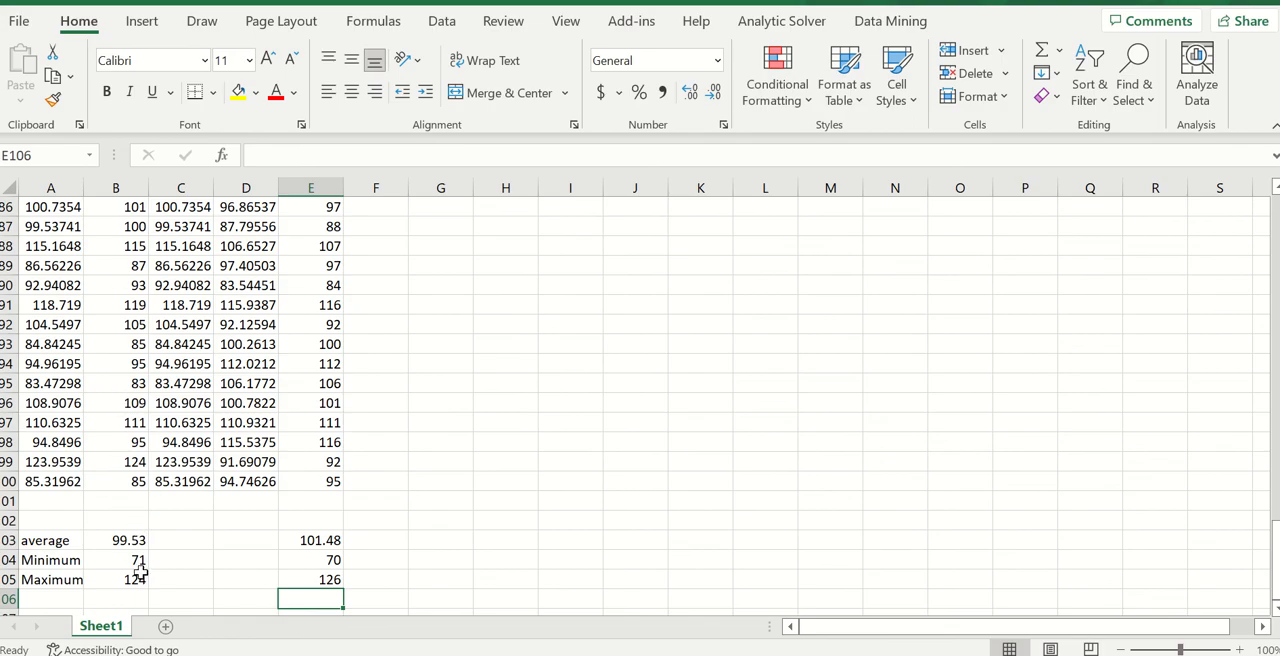
{"action": "mouse_move", "coordinate": [297, 568]}
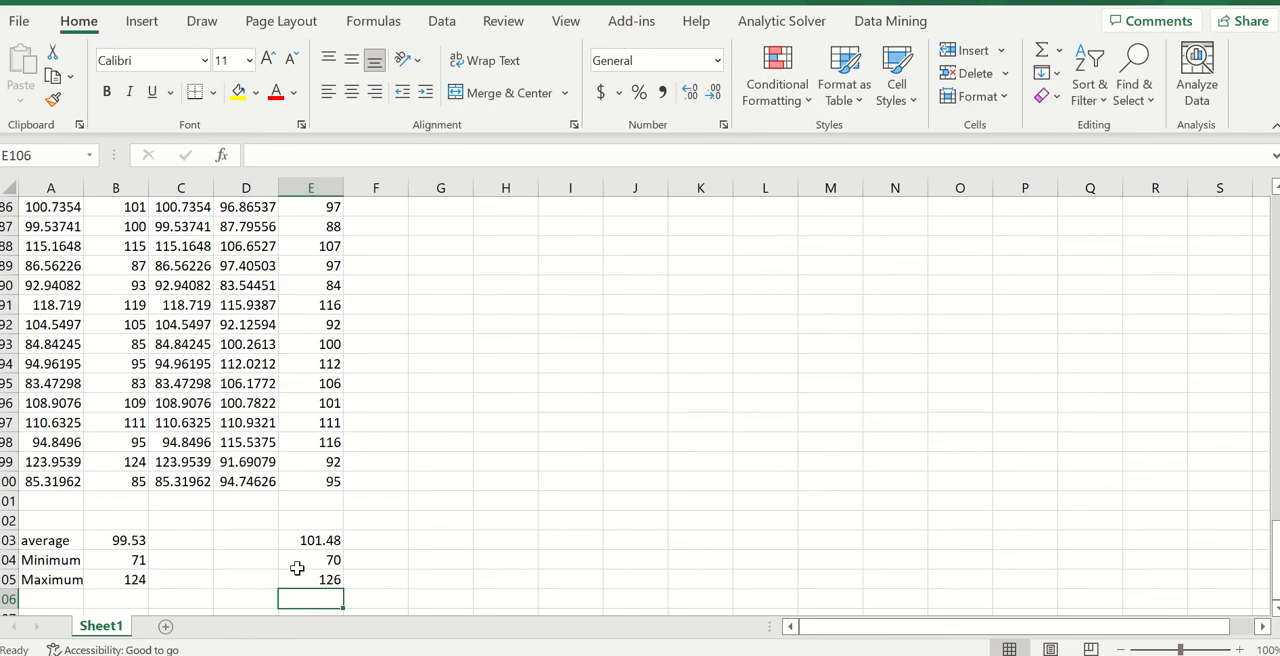
{"action": "mouse_move", "coordinate": [120, 597]}
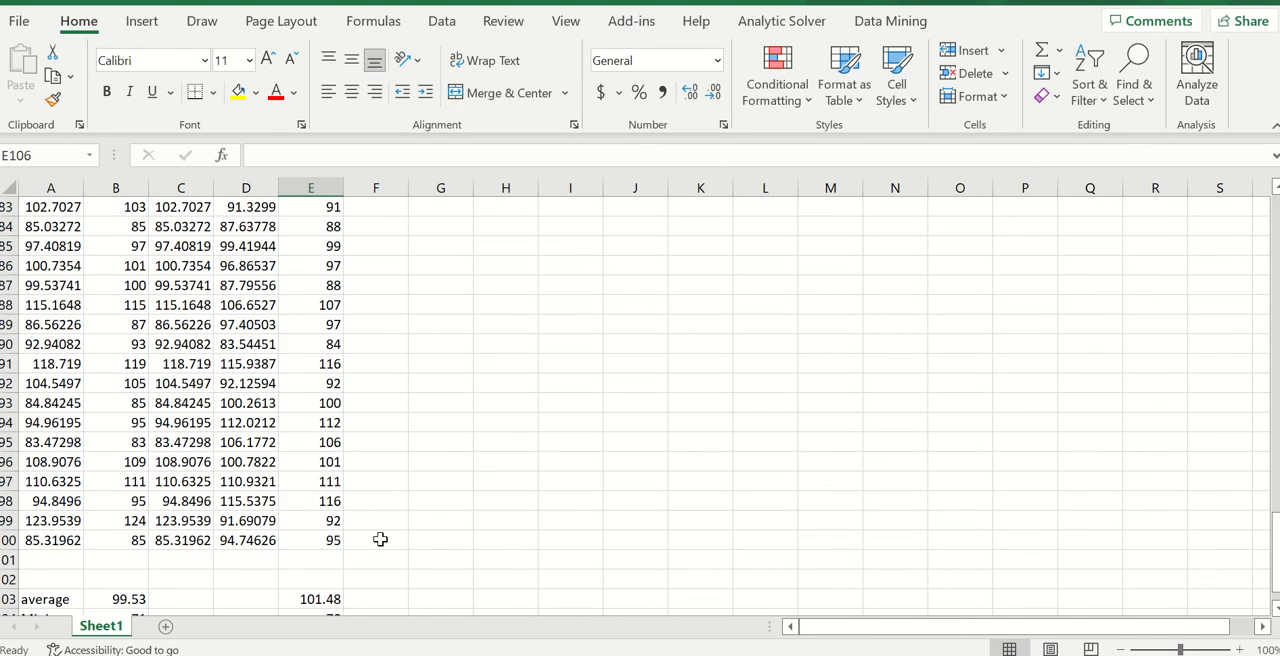
{"action": "mouse_move", "coordinate": [376, 535]}
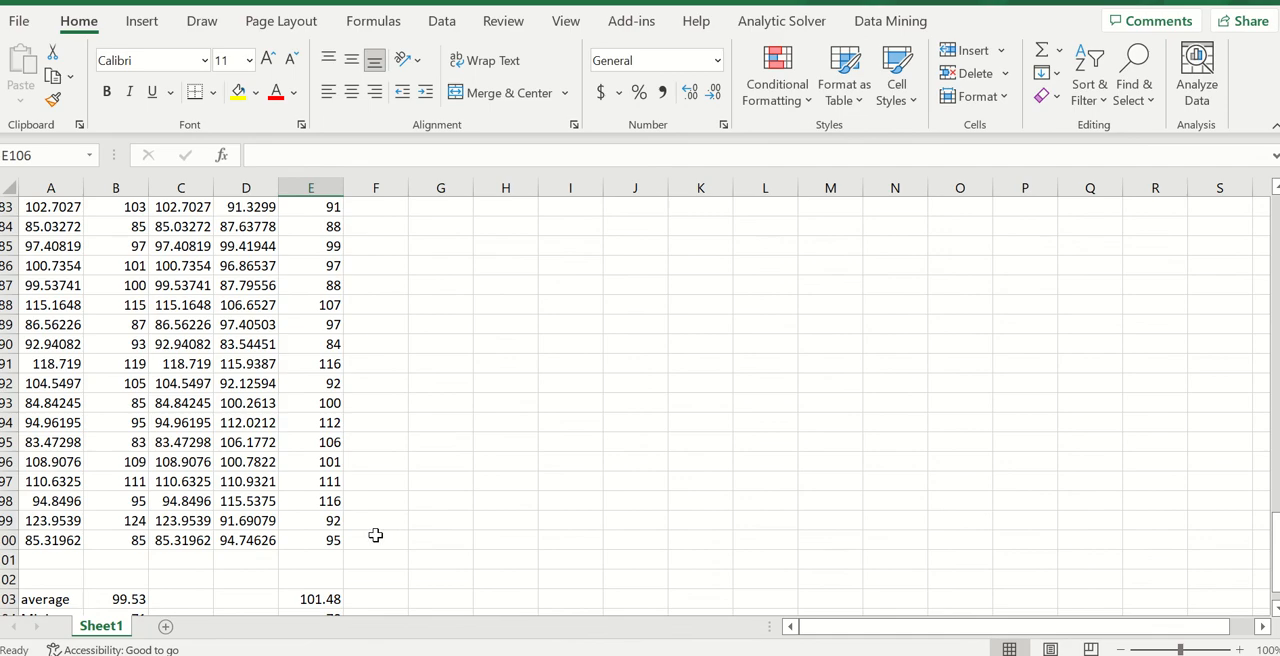
{"action": "scroll", "scroll_direction": "down", "scroll_amount": 3}
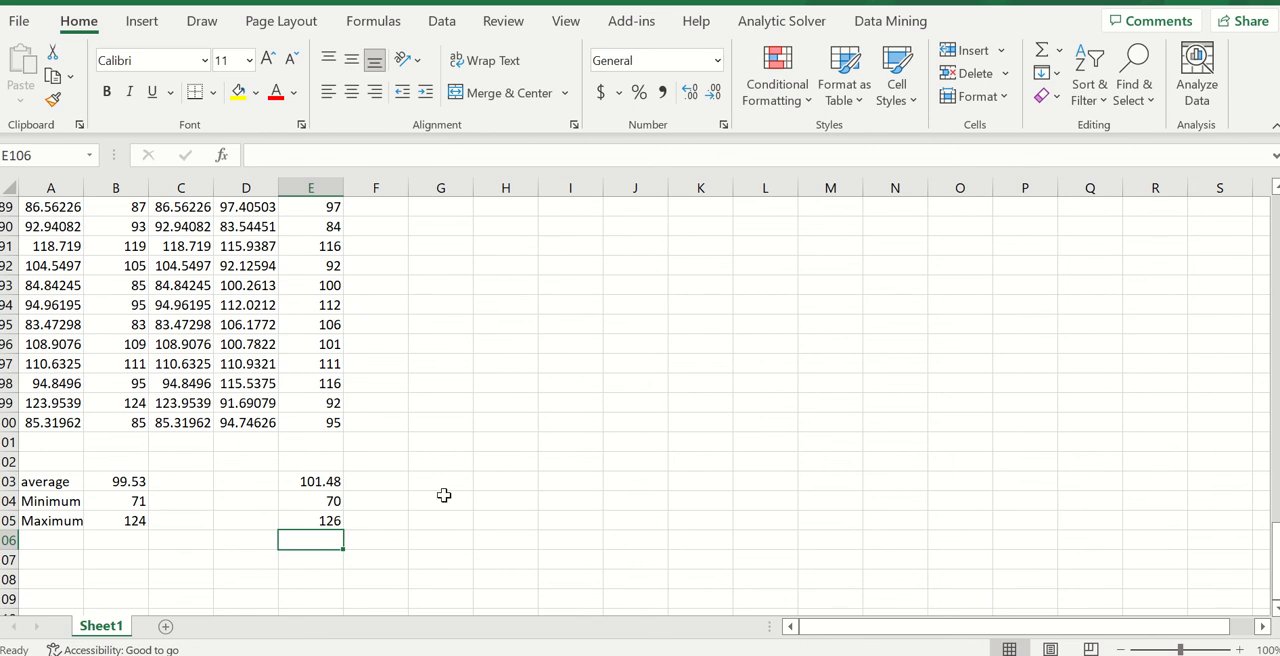
{"action": "scroll", "scroll_direction": "down", "scroll_amount": 3}
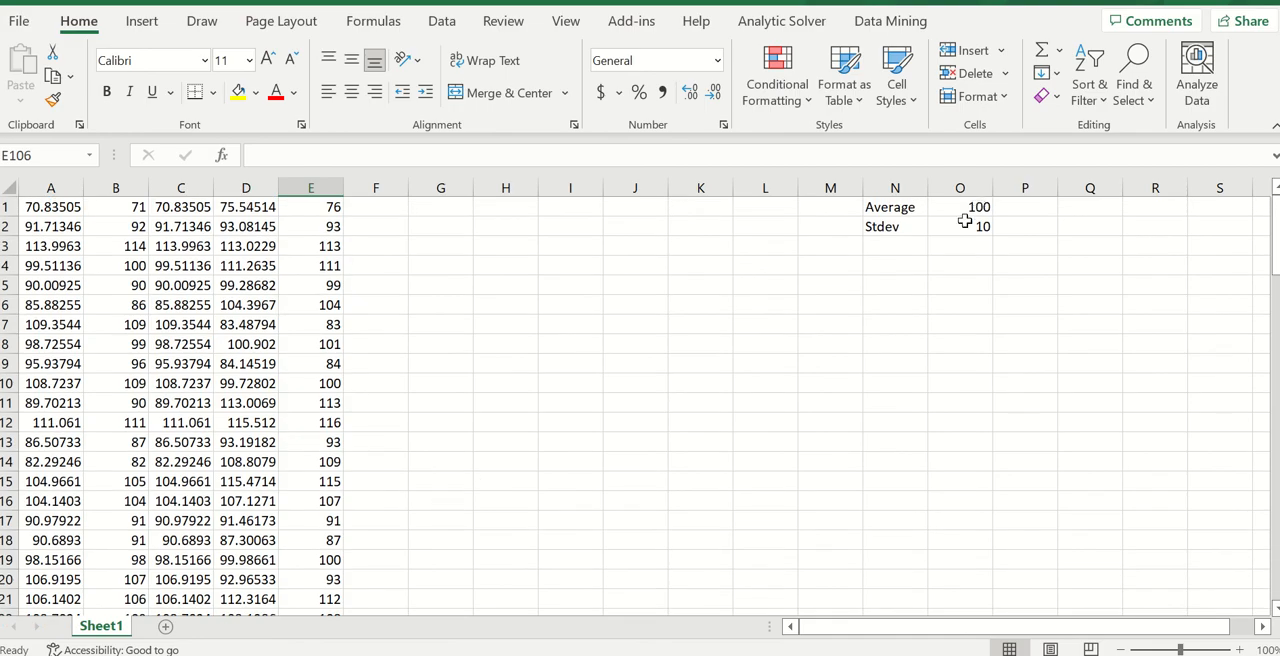
{"action": "scroll", "scroll_direction": "down", "scroll_amount": 3}
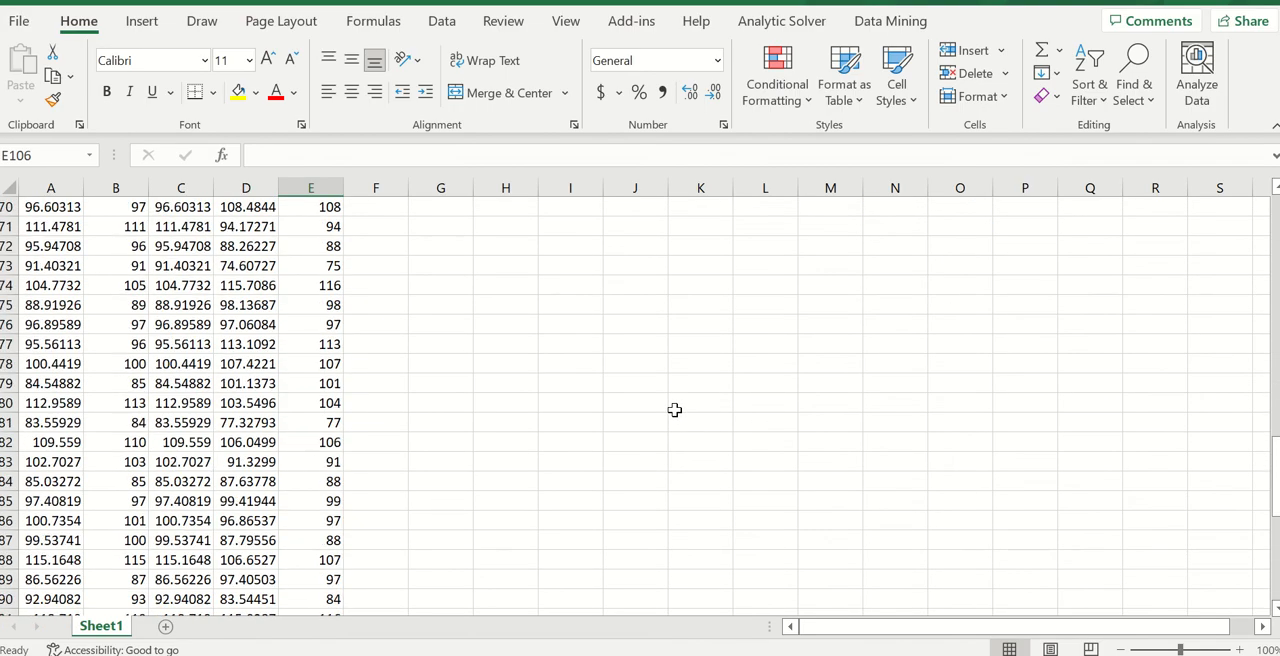
{"action": "scroll", "scroll_direction": "down", "scroll_amount": 3}
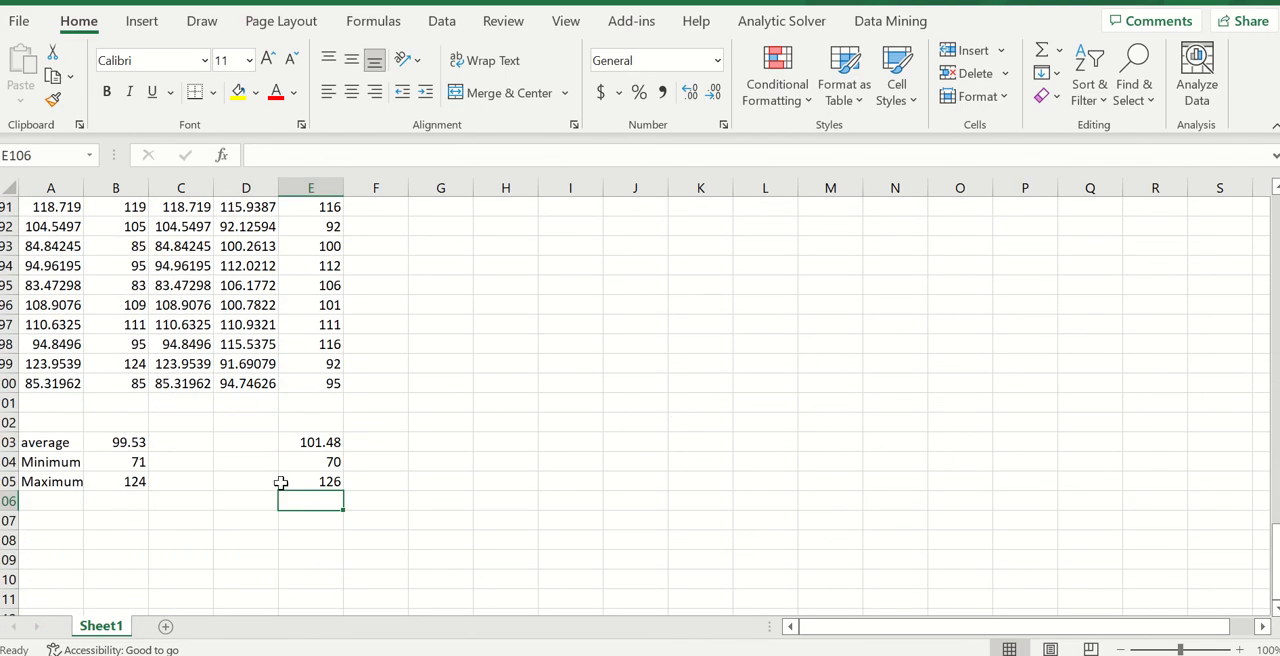
{"action": "mouse_move", "coordinate": [325, 461]}
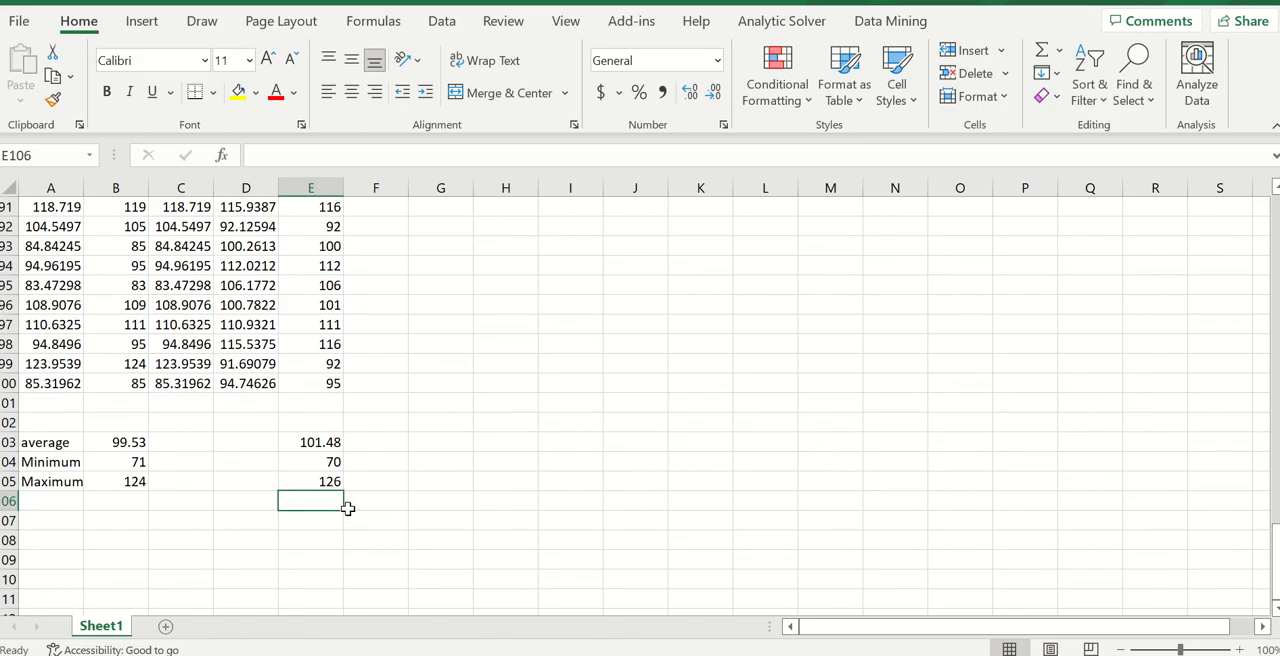
{"action": "mouse_move", "coordinate": [317, 510]}
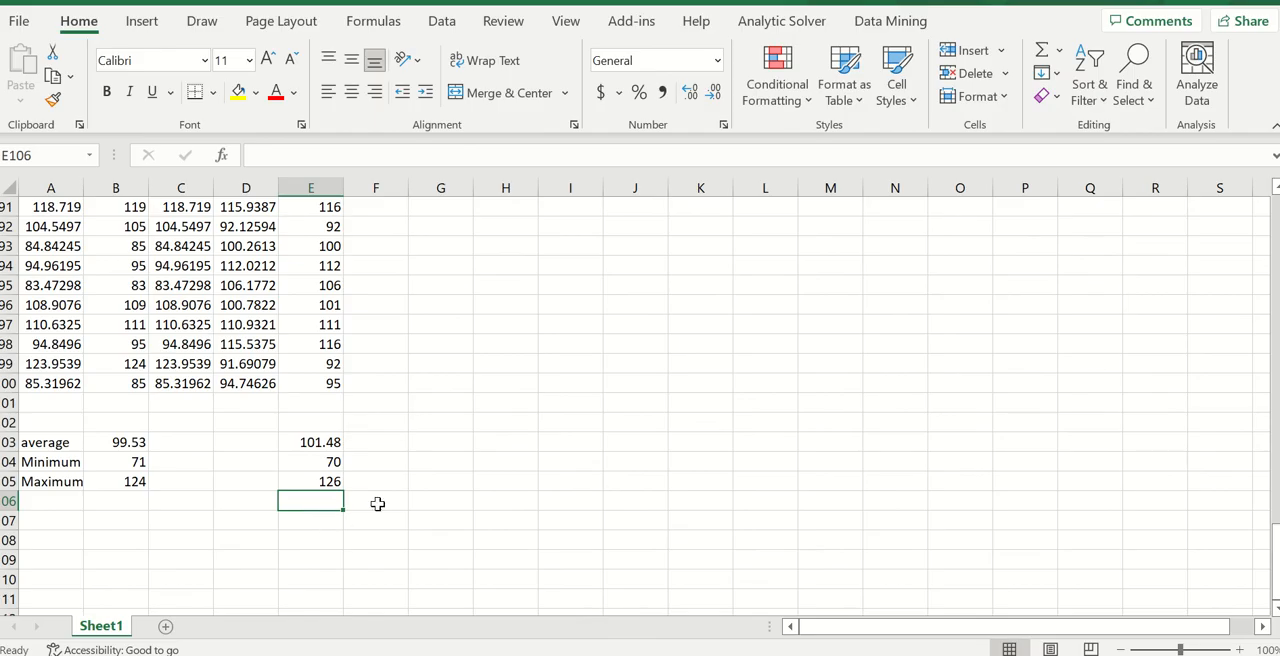
{"action": "mouse_move", "coordinate": [390, 407]}
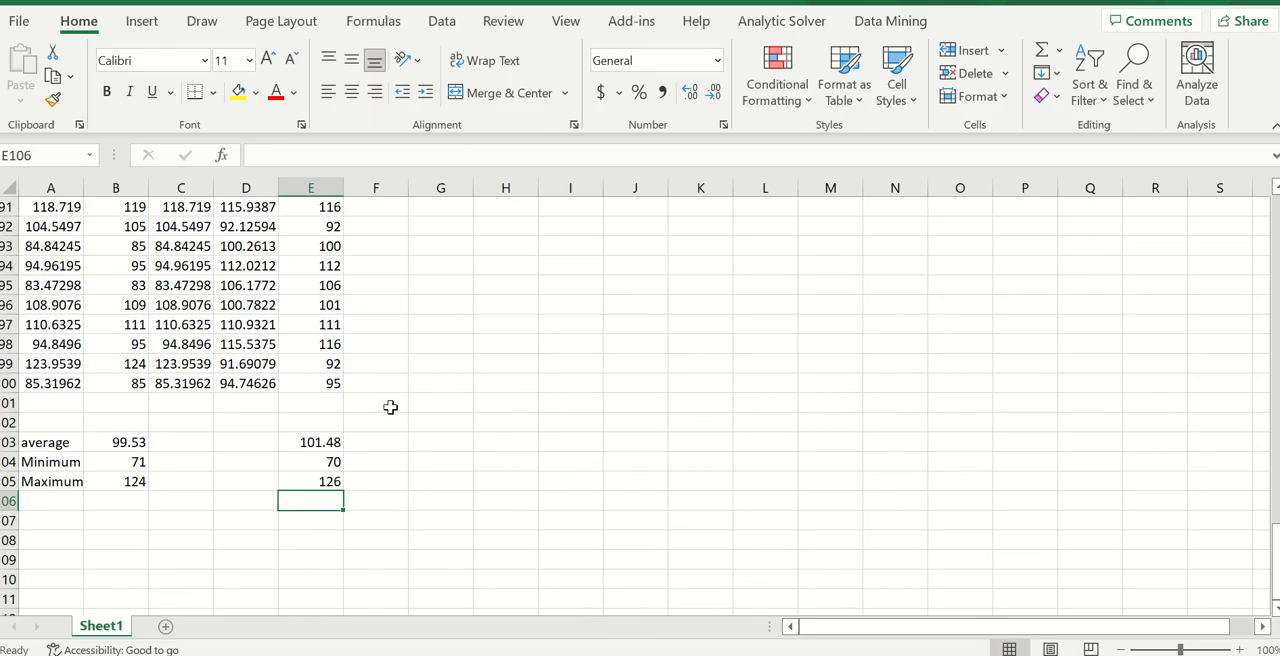
{"action": "mouse_move", "coordinate": [417, 386]}
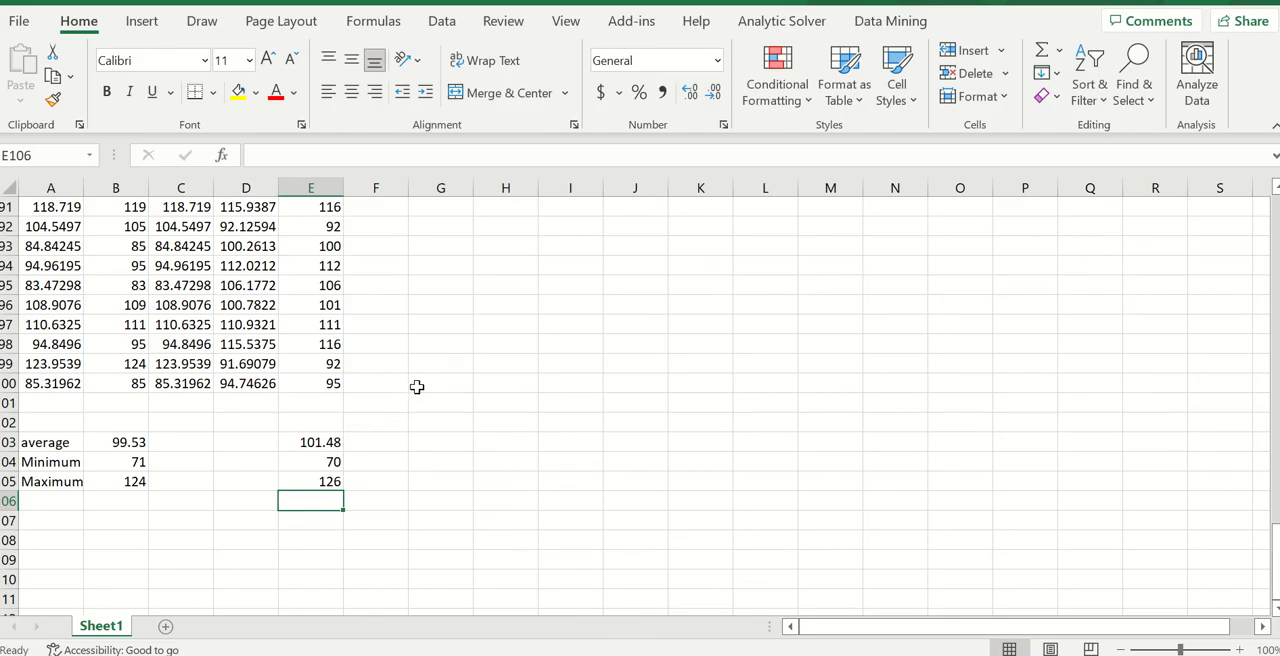